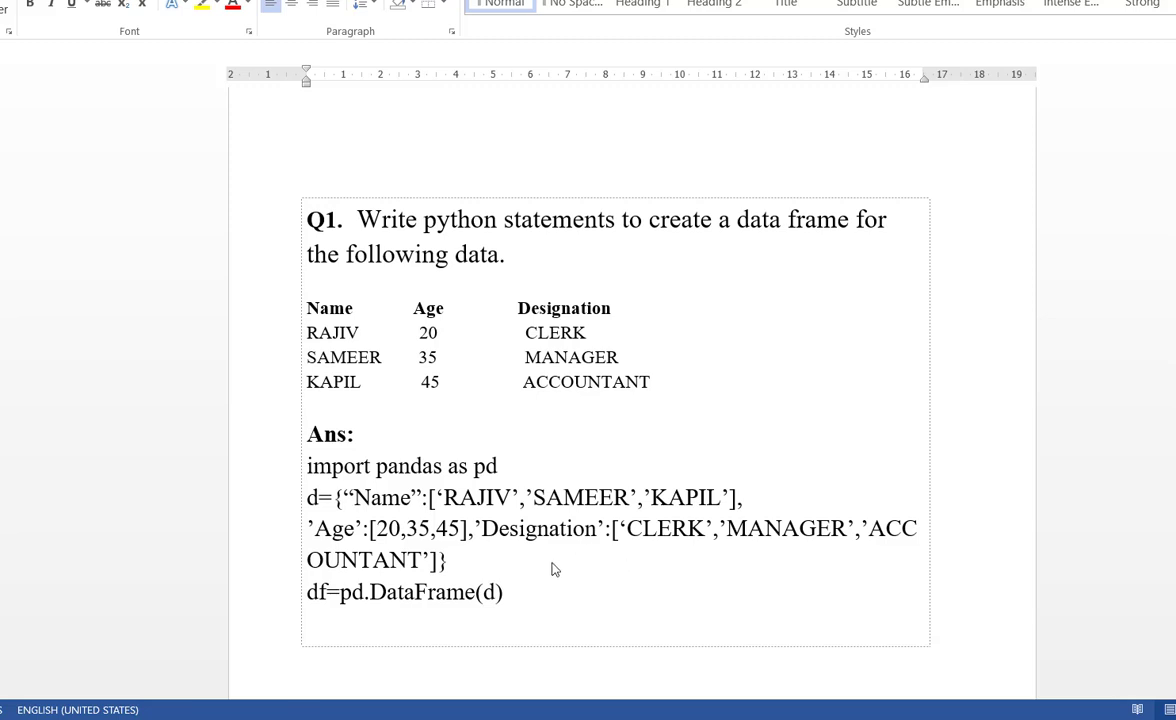
pyautogui.moveTo(322, 469)
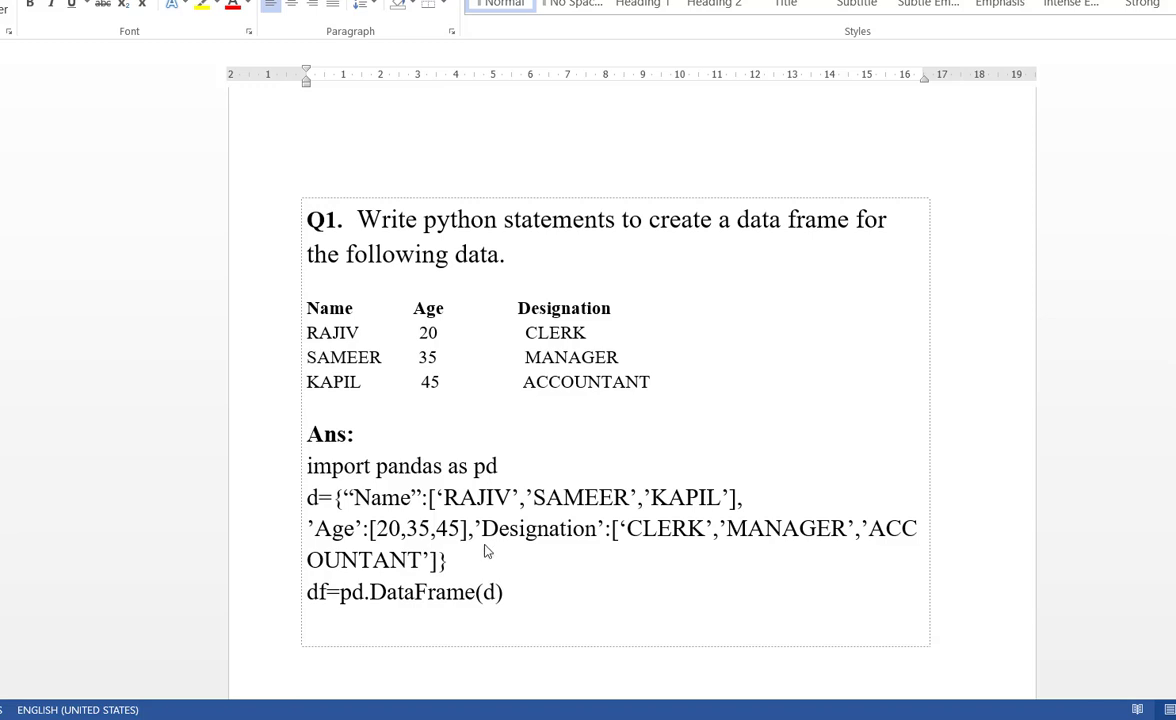
pyautogui.moveTo(509, 572)
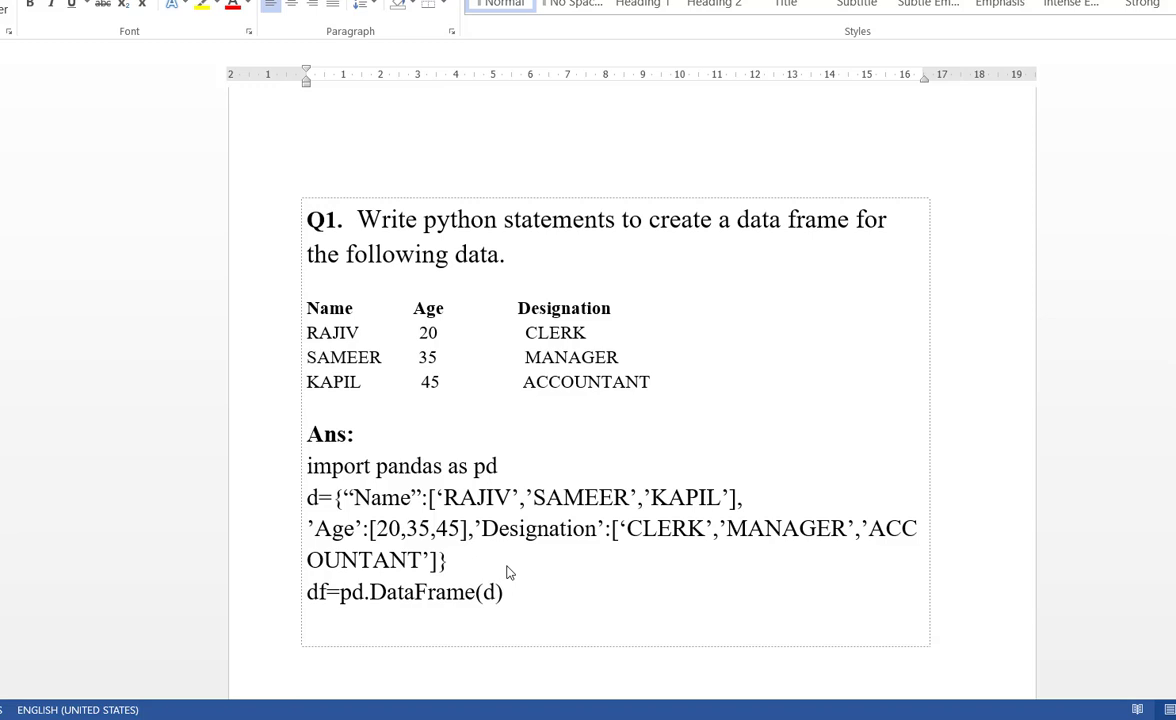
pyautogui.moveTo(700, 701)
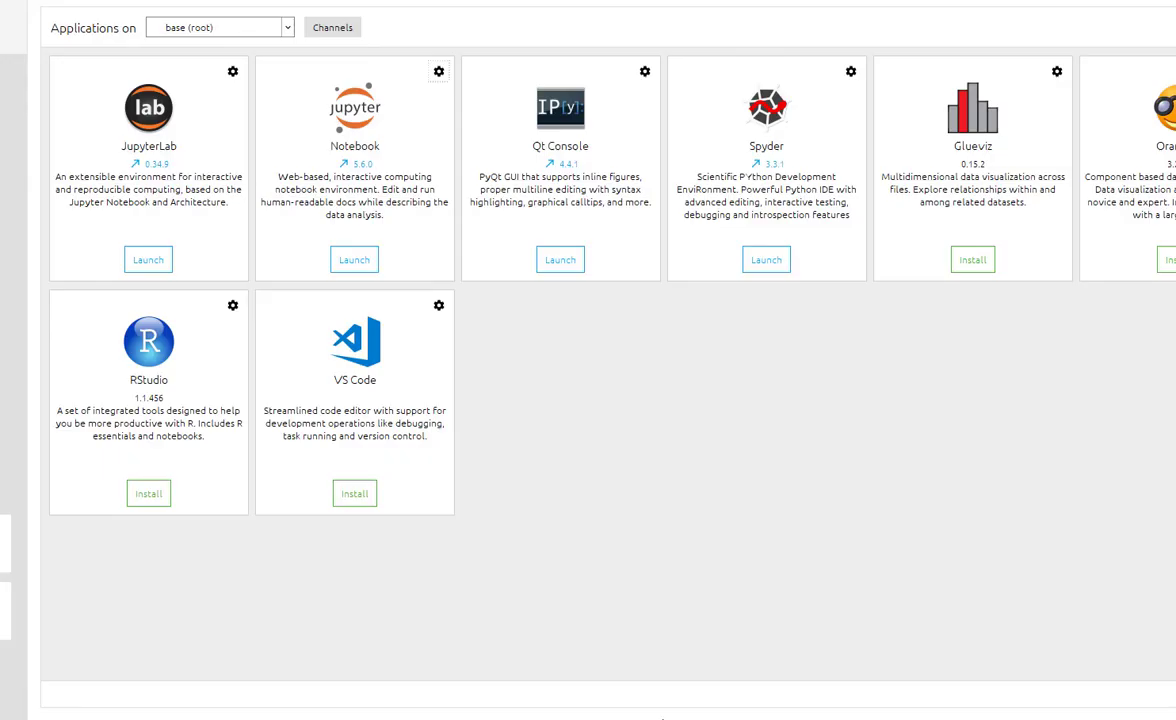
pyautogui.moveTo(177, 157)
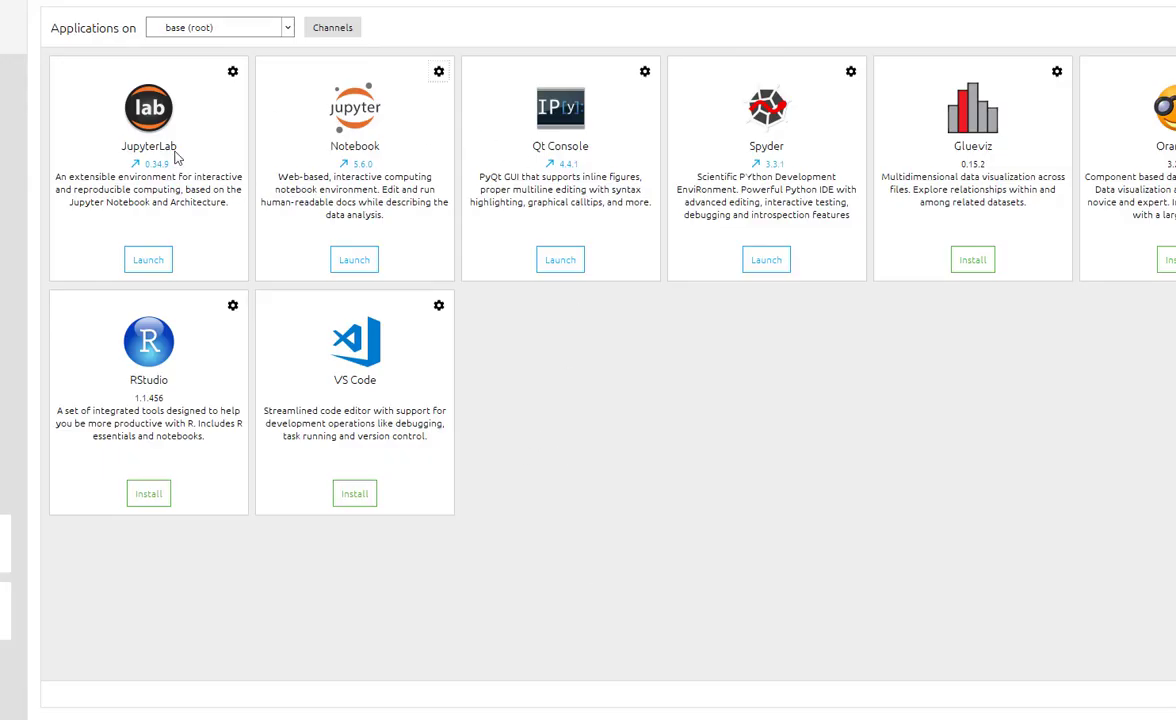
pyautogui.moveTo(581, 334)
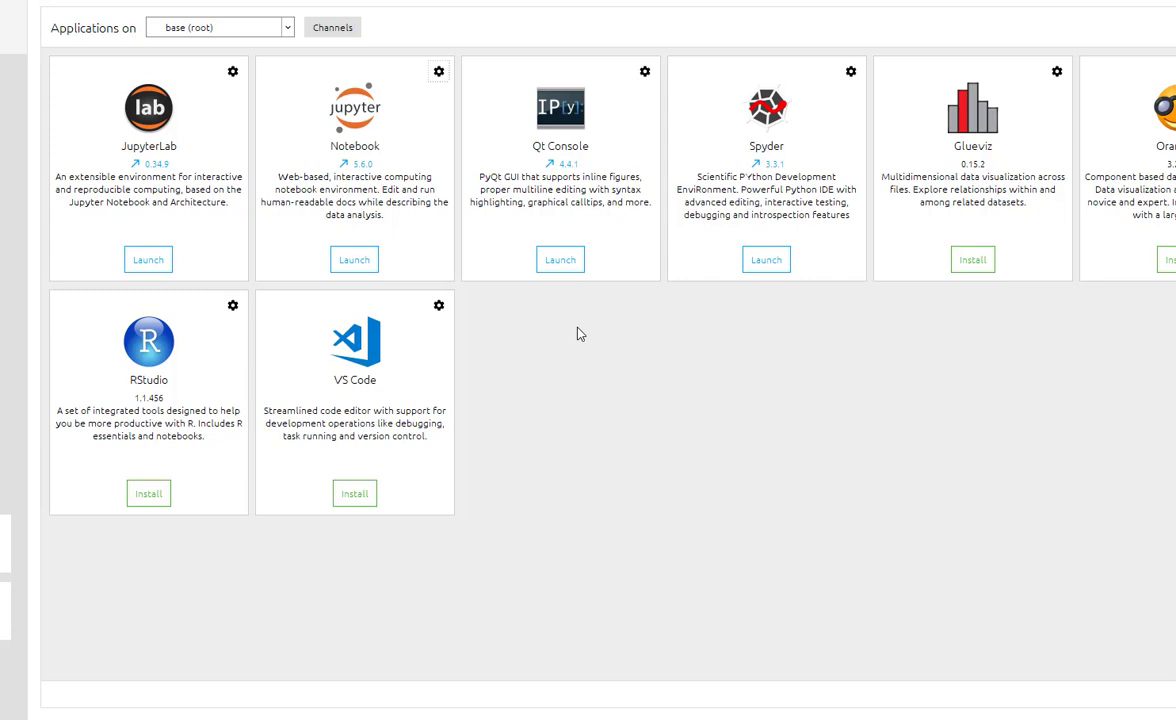
pyautogui.moveTo(578, 317)
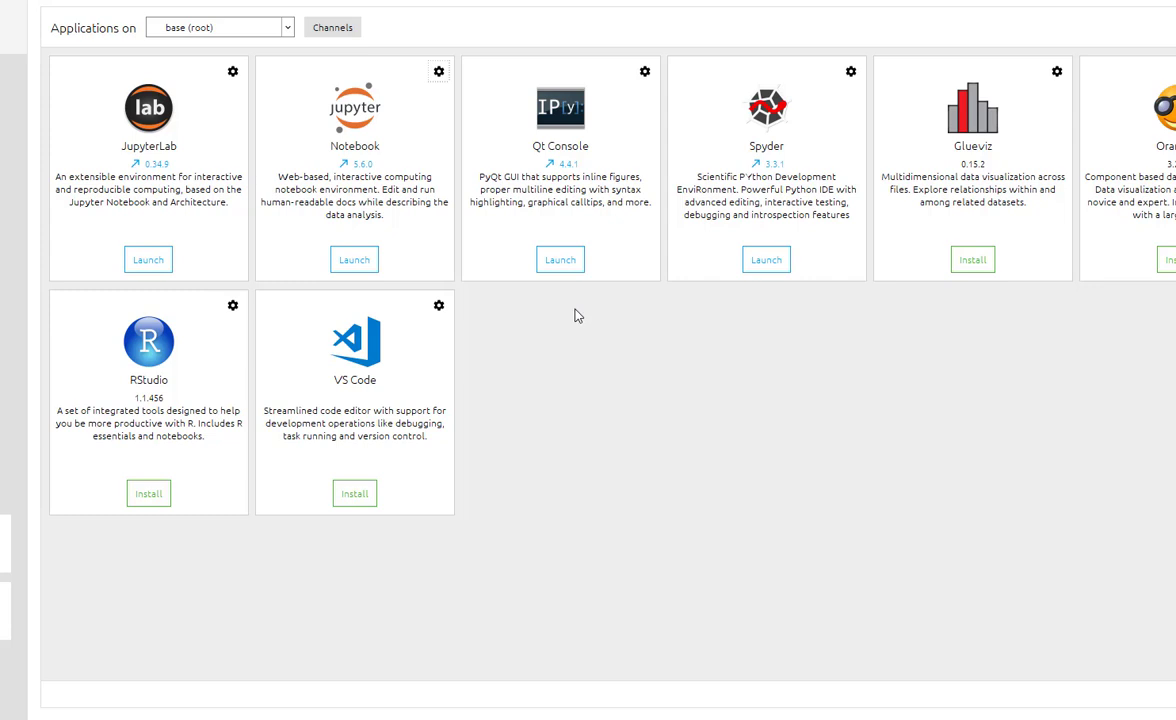
pyautogui.moveTo(549, 287)
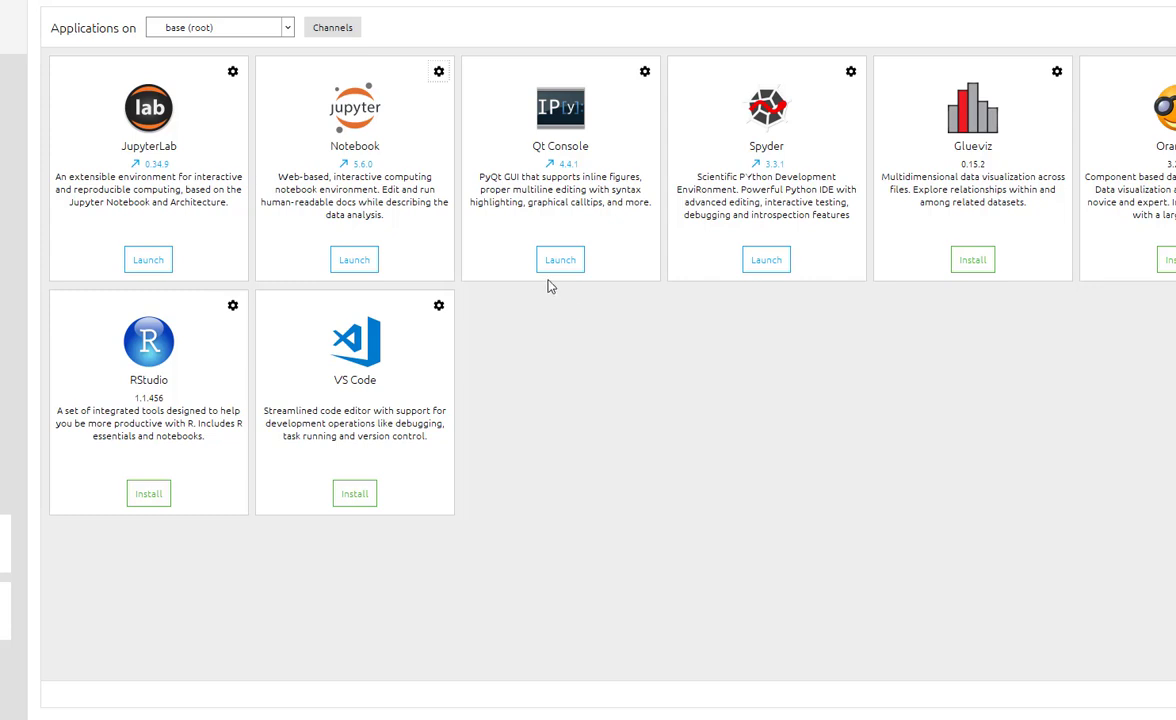
pyautogui.moveTo(380, 318)
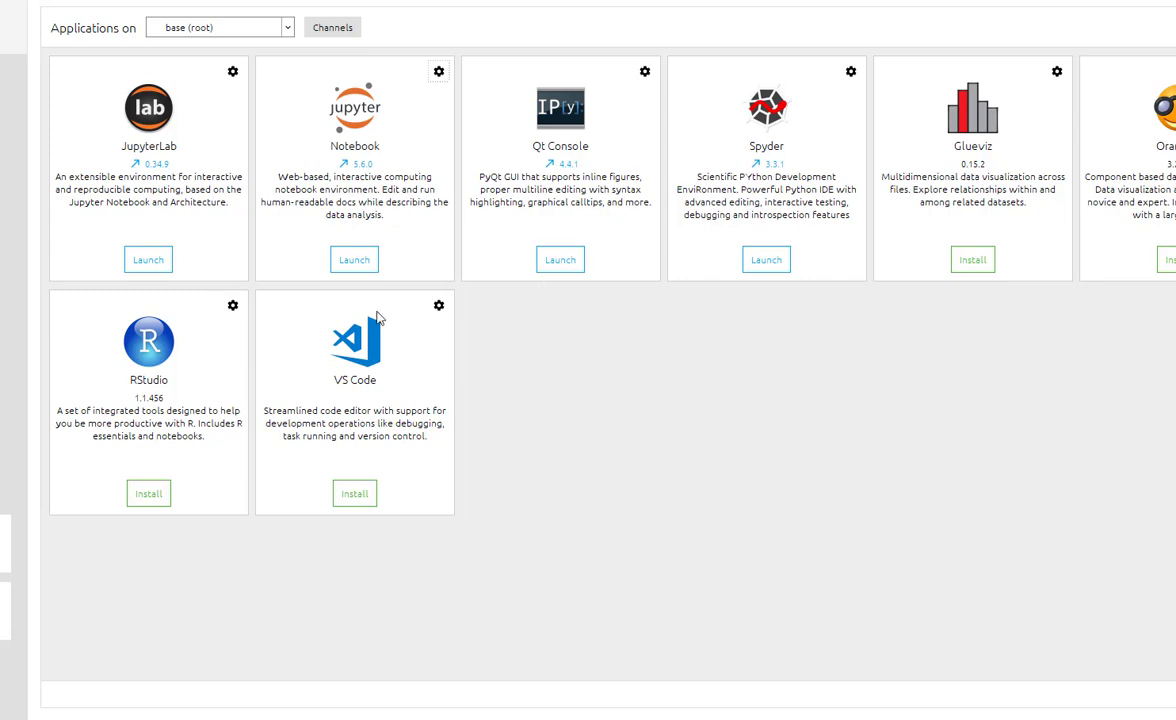
pyautogui.moveTo(643, 552)
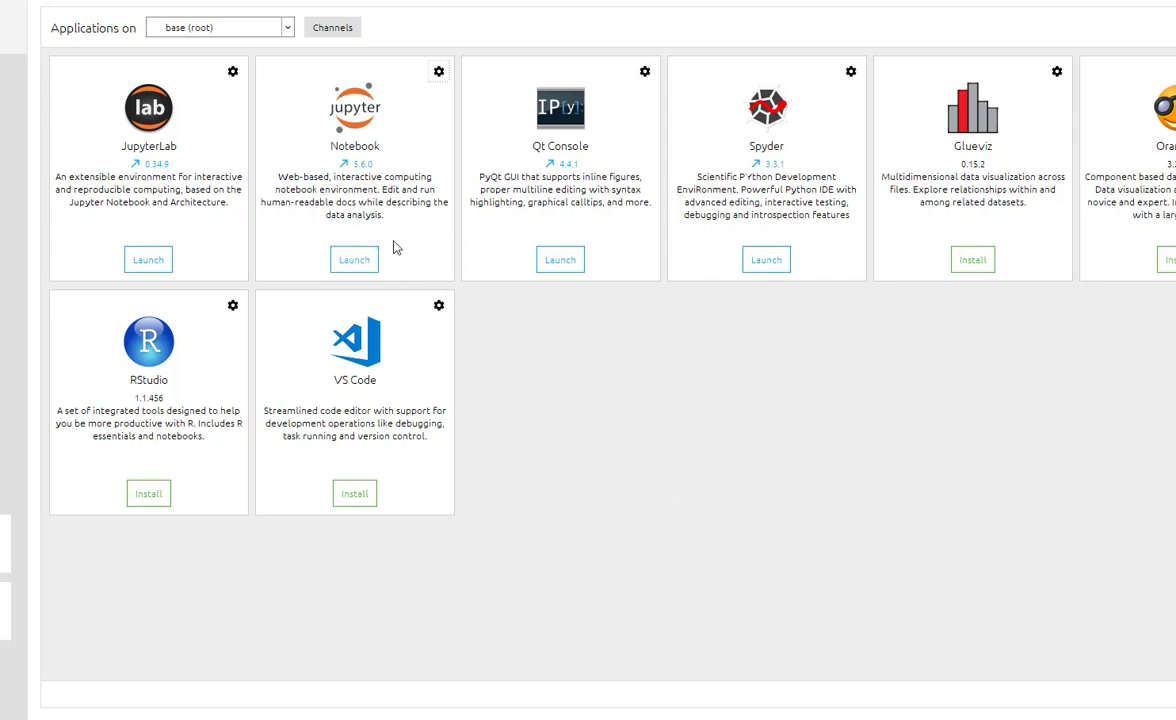
pyautogui.moveTo(410, 123)
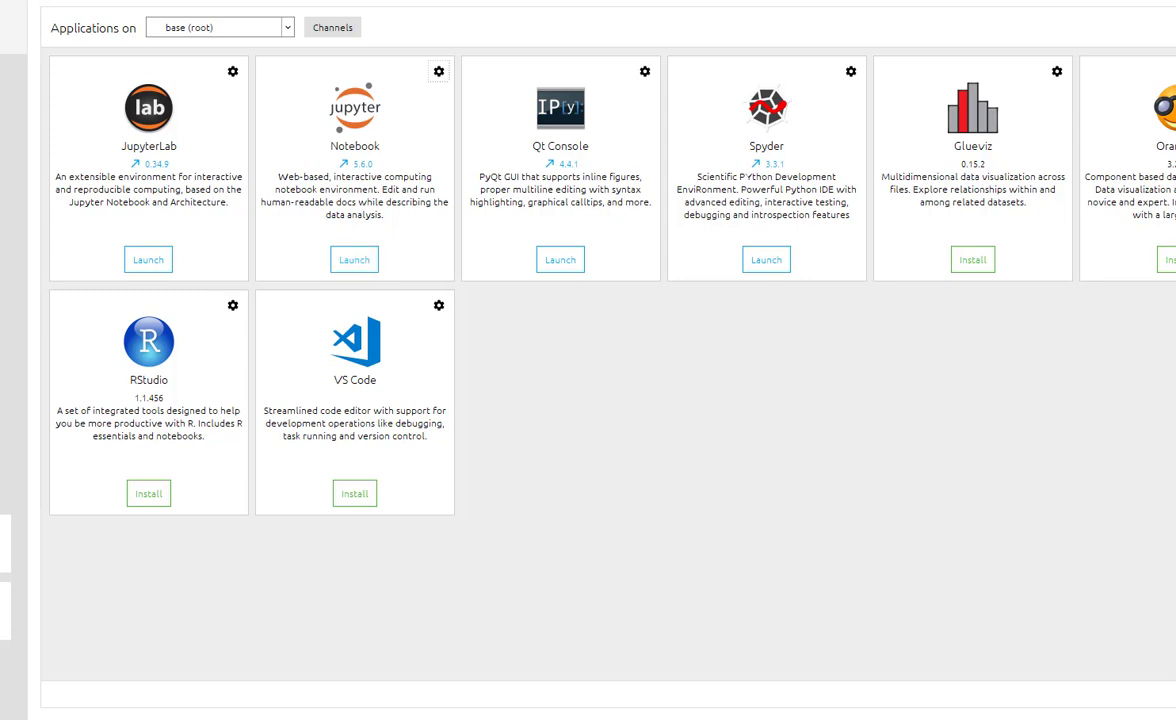
# Step: Launch Jupyter Notebook from the Anaconda Navigator Home applications list
pyautogui.click(354, 259)
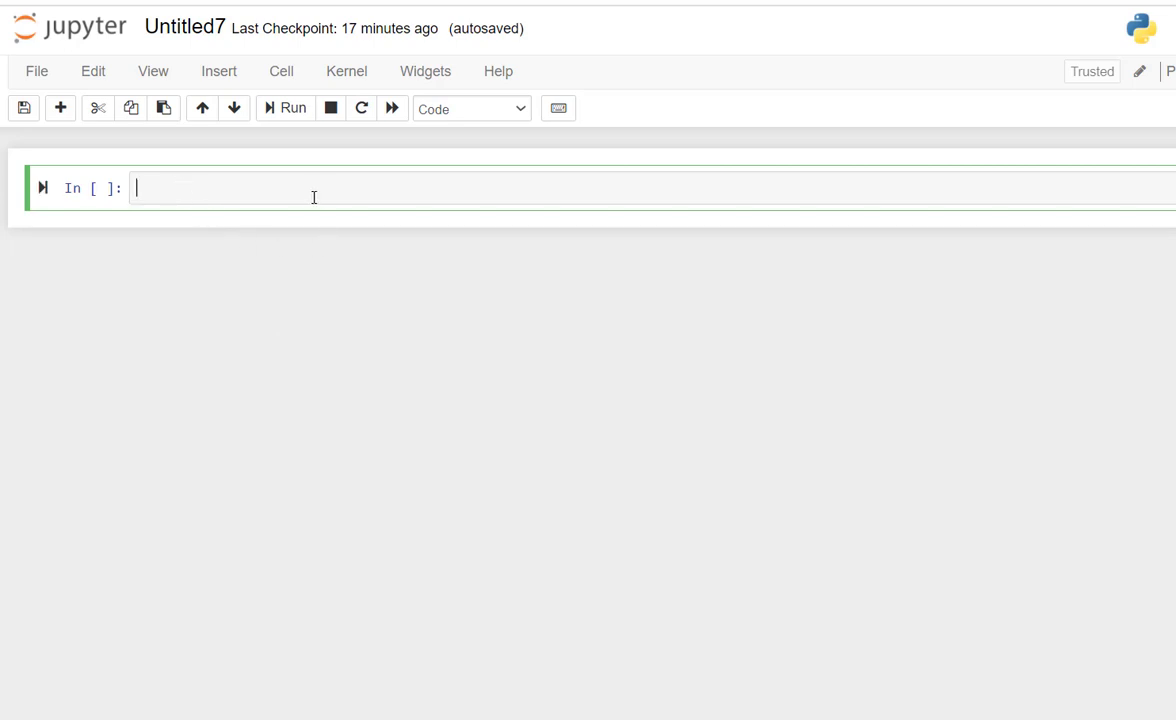
pyautogui.moveTo(265, 192)
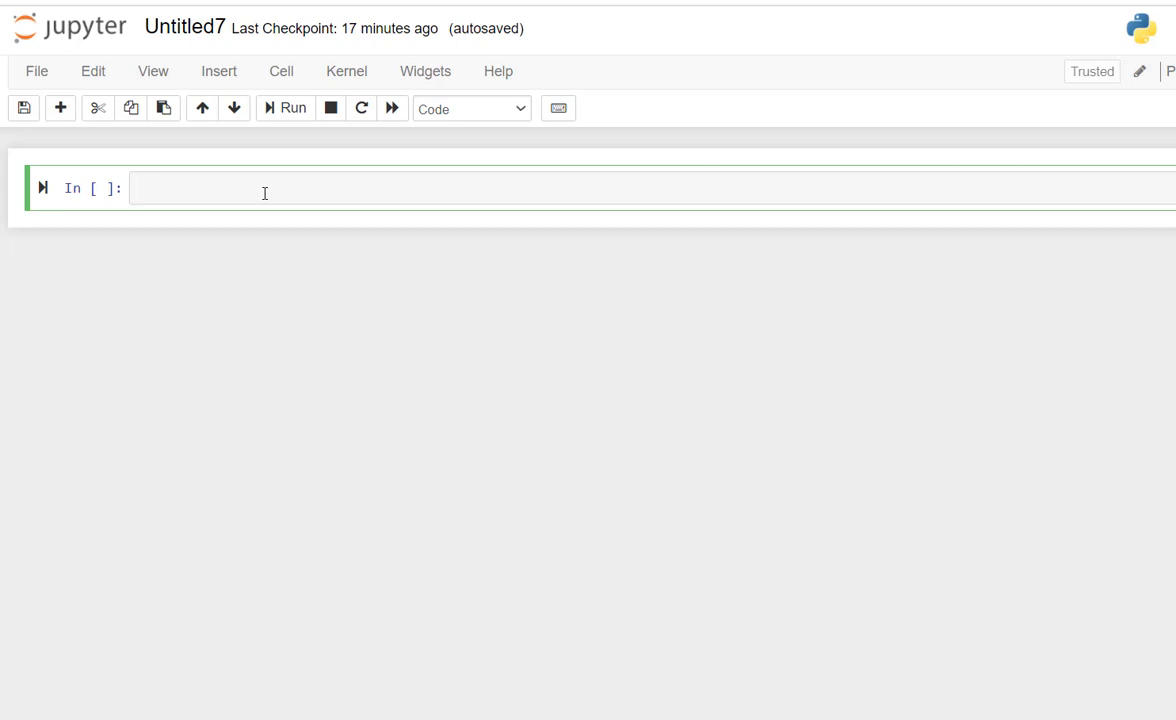
# Step: Type 'import pandas as pd' and begin the dictionary with d={} in the empty cell
pyautogui.write('import p')
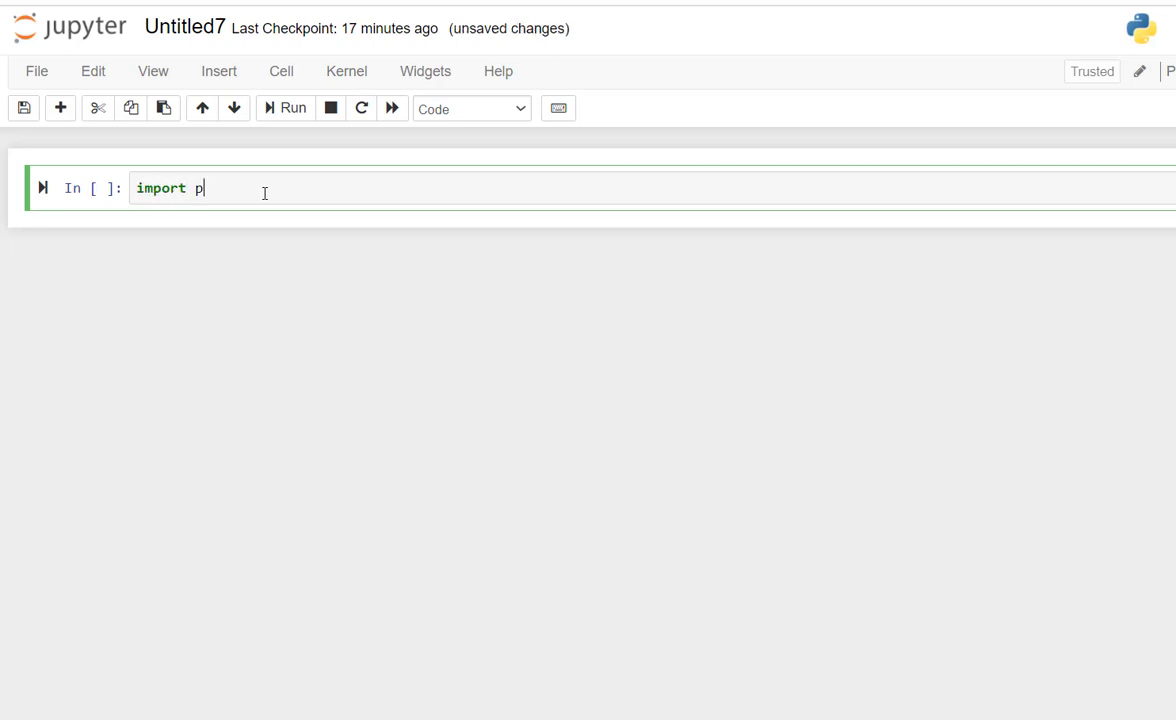
pyautogui.write('andas')
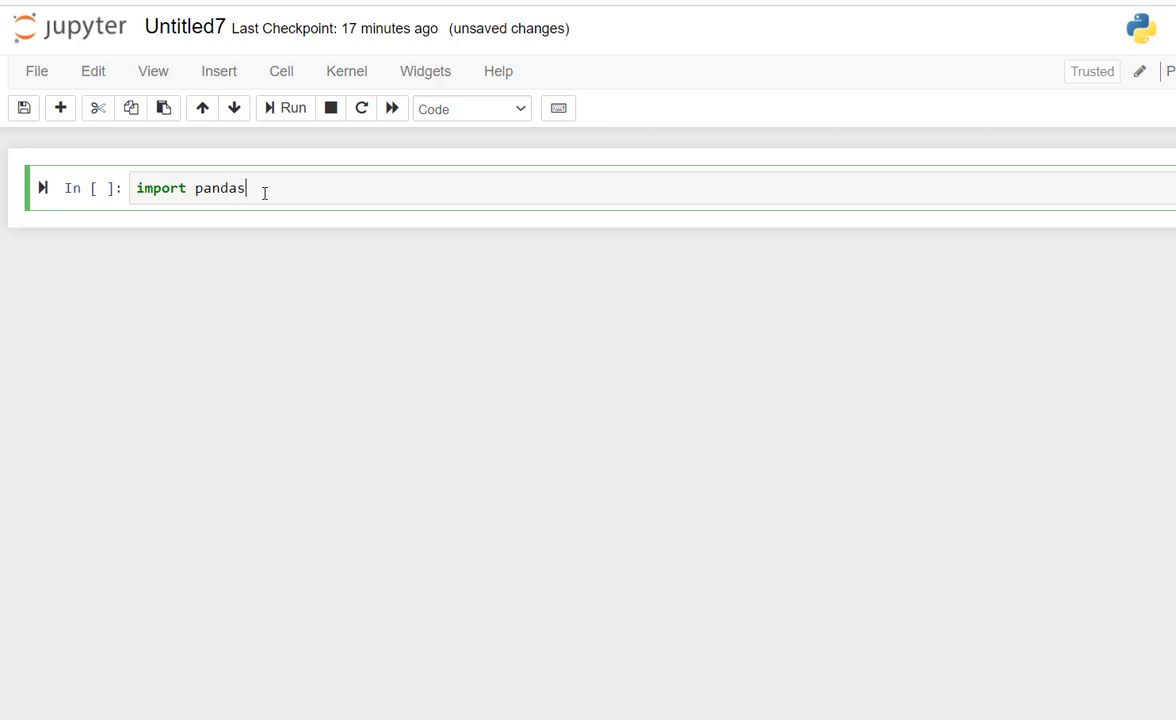
pyautogui.write('as pd')
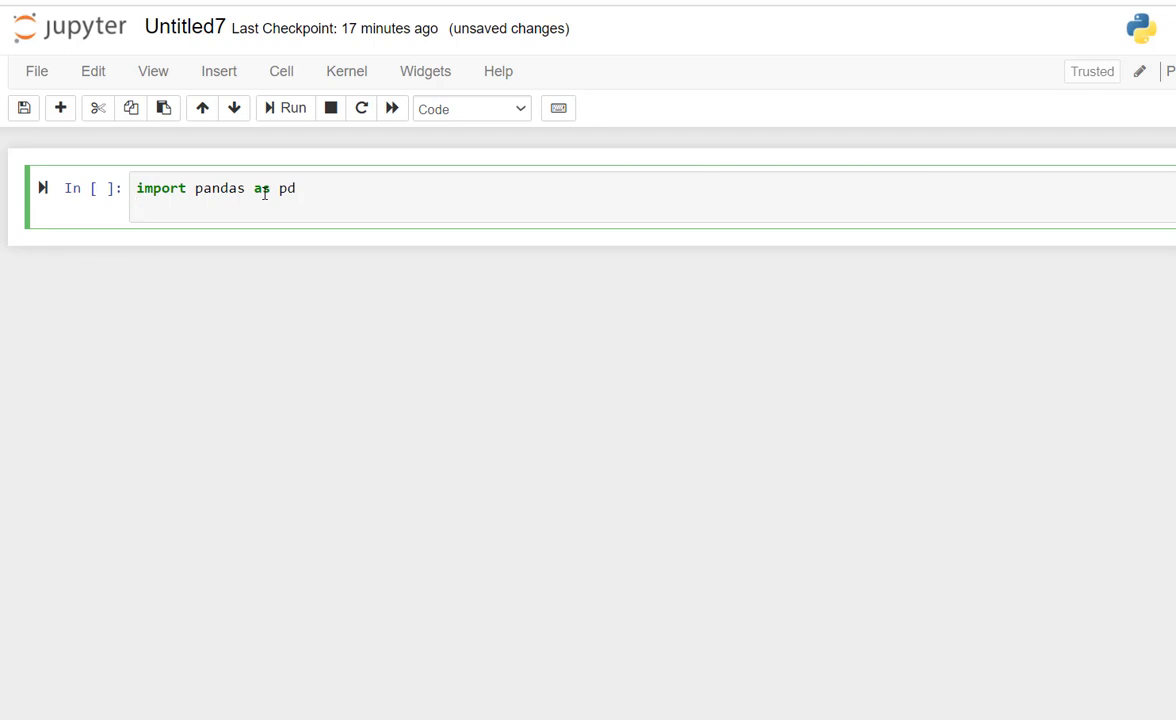
pyautogui.write('d')
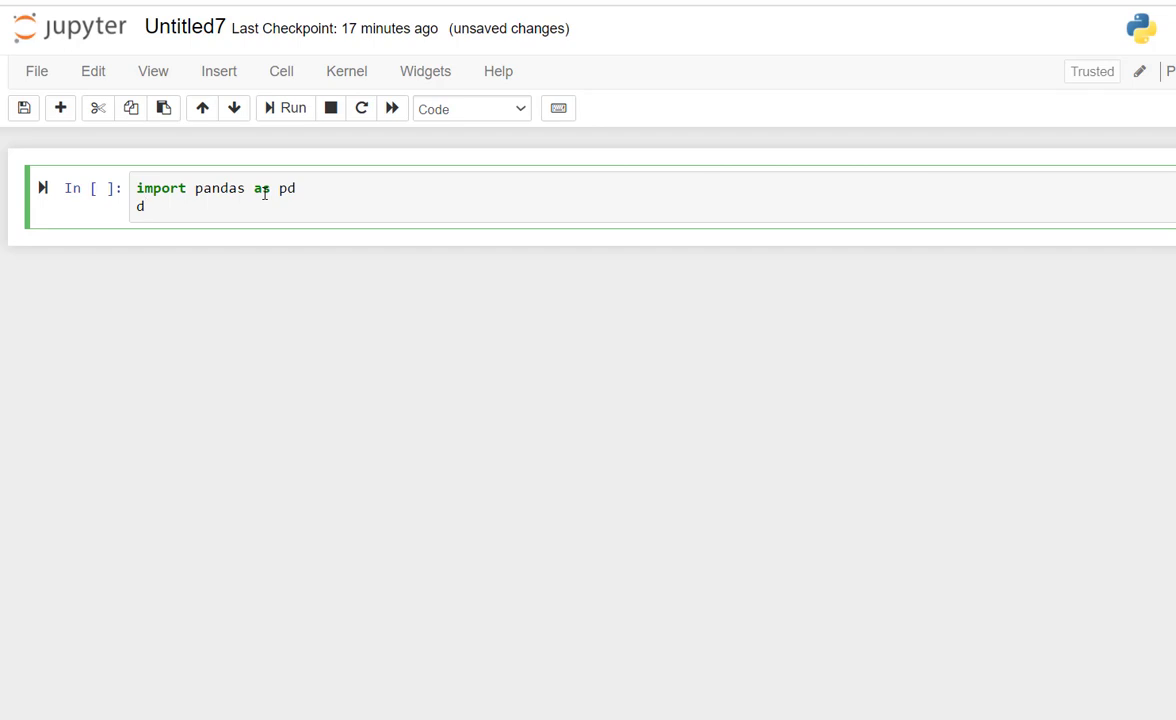
pyautogui.write('=')
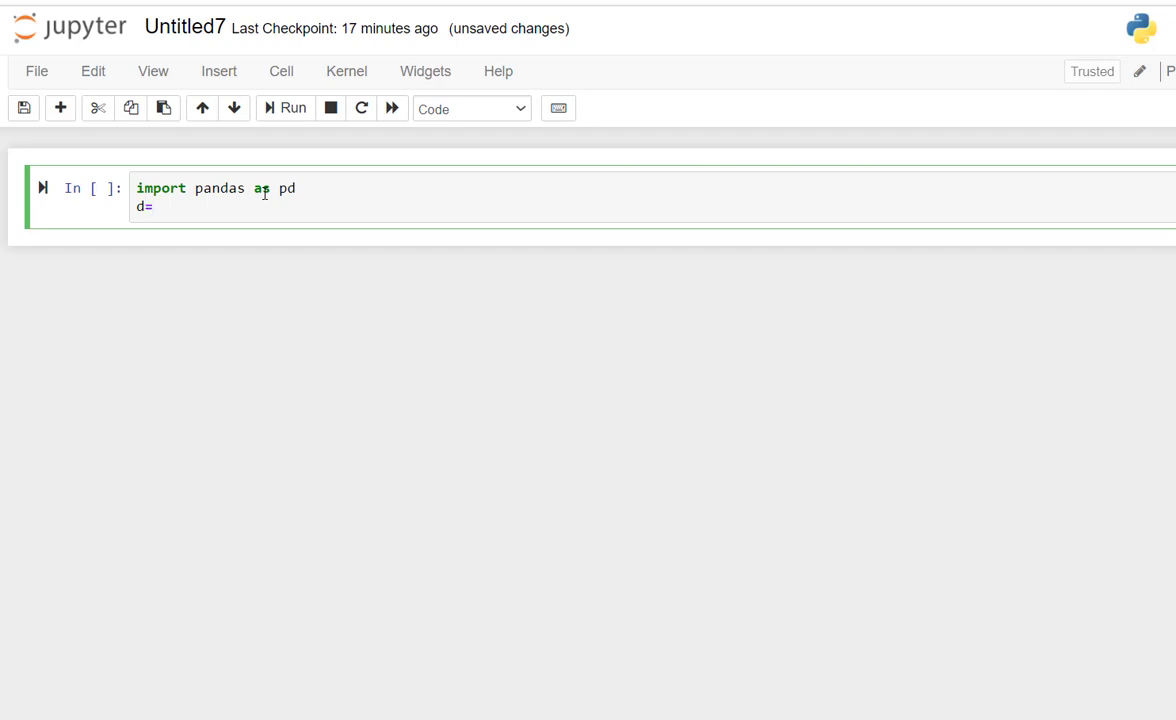
pyautogui.write('{}')
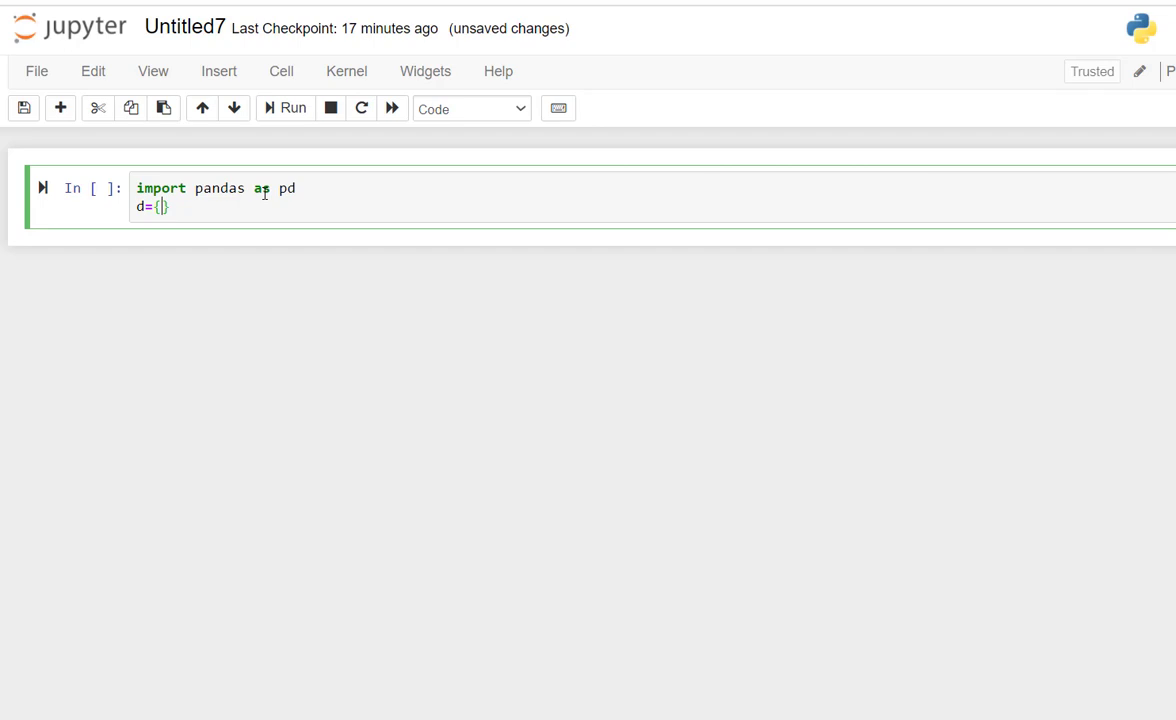
# Step: Add the 'Name' key and start its list with 'Rajeev'
pyautogui.write("'Nam")
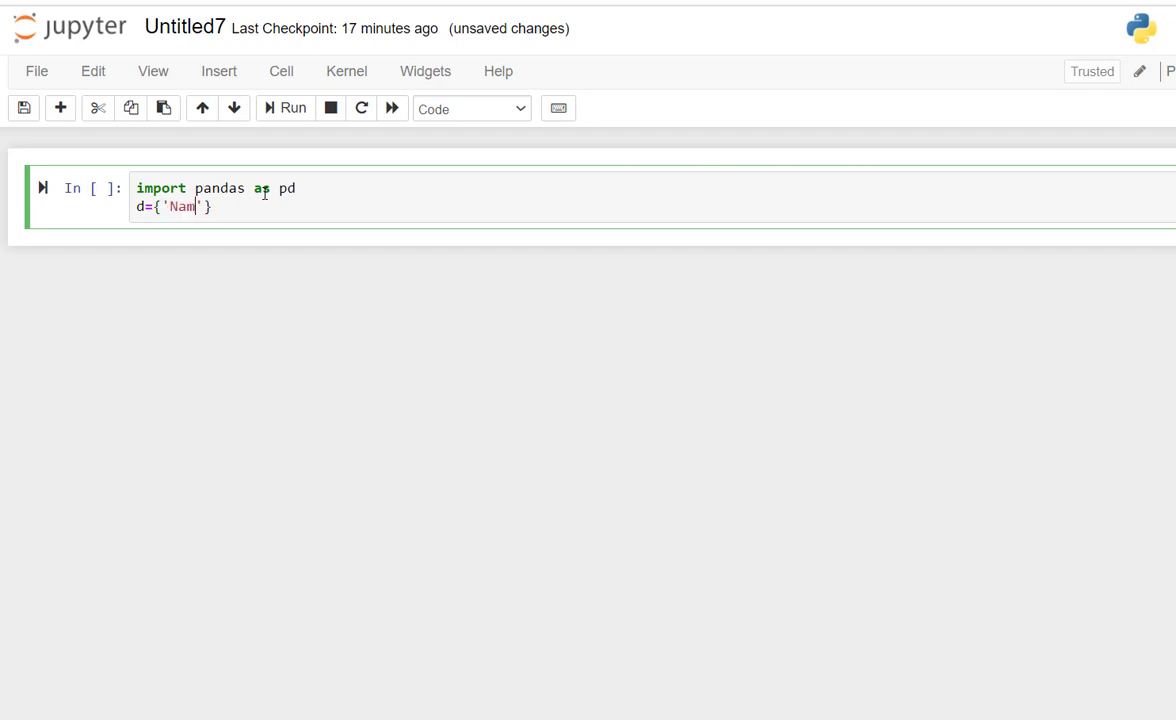
pyautogui.write('e')
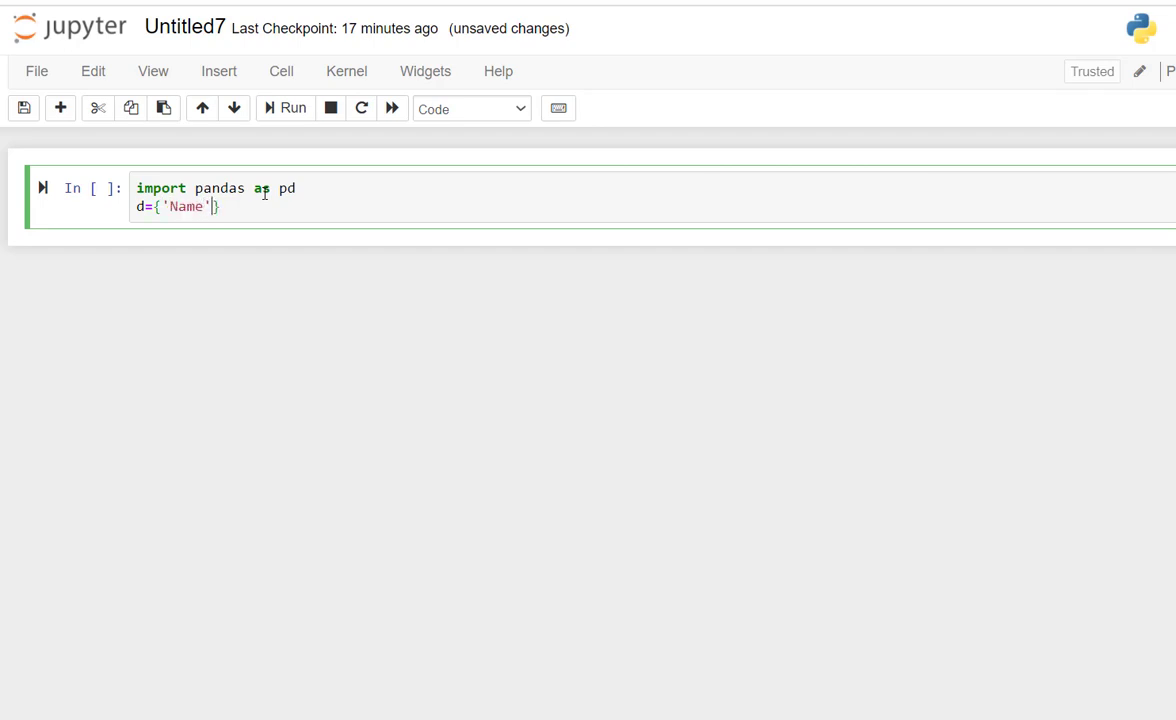
pyautogui.write(':')
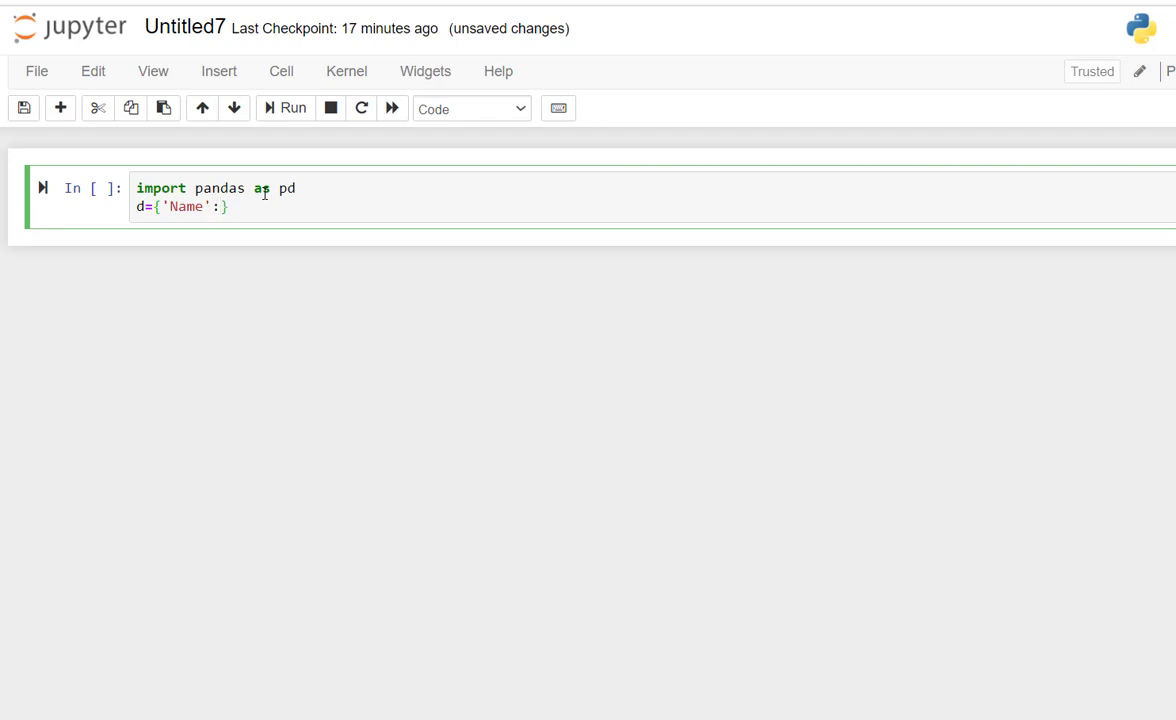
pyautogui.write('[]')
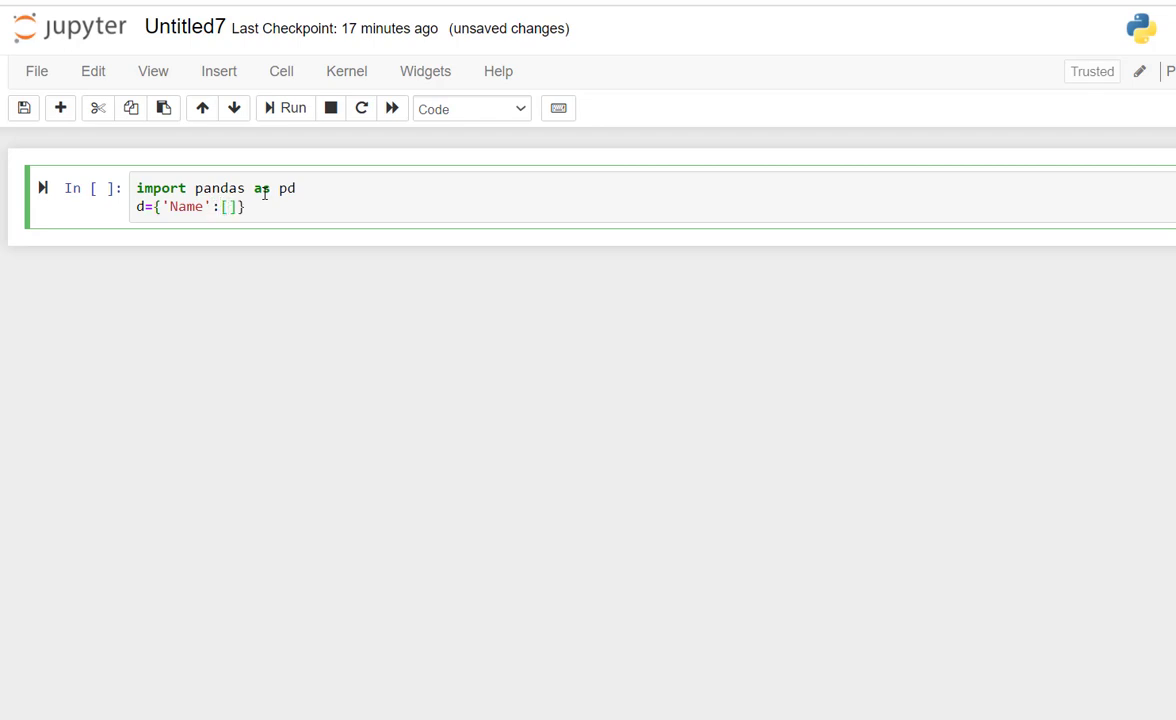
pyautogui.write("''")
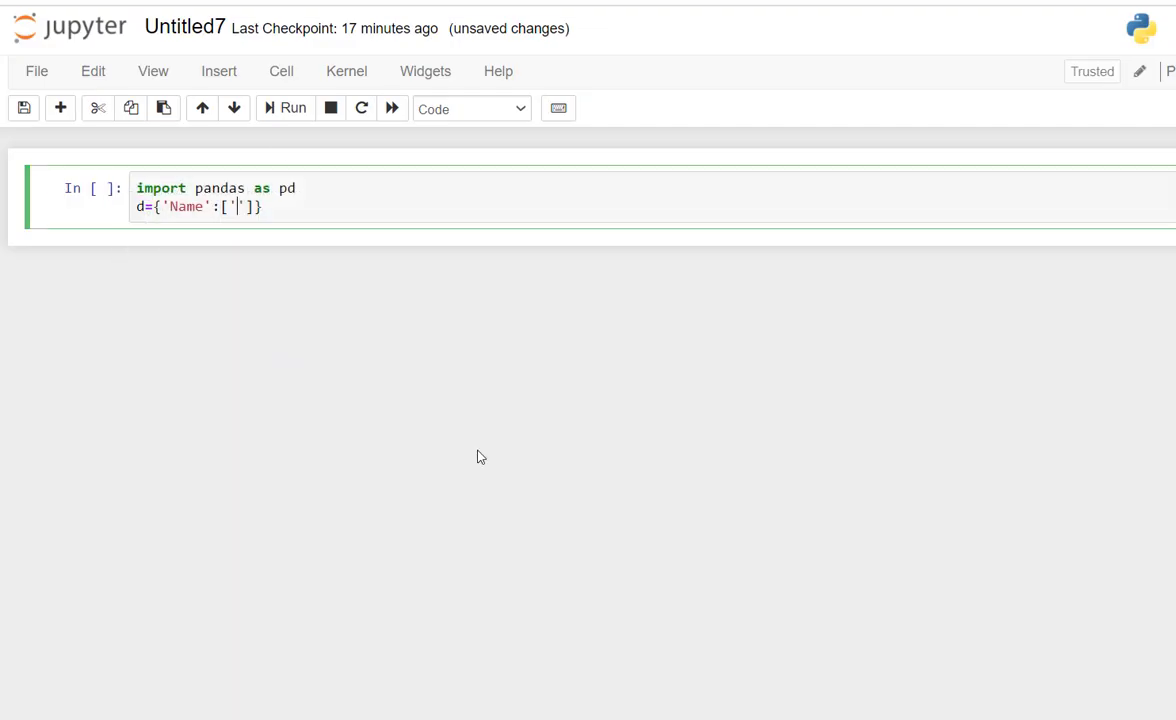
pyautogui.write('Rajee')
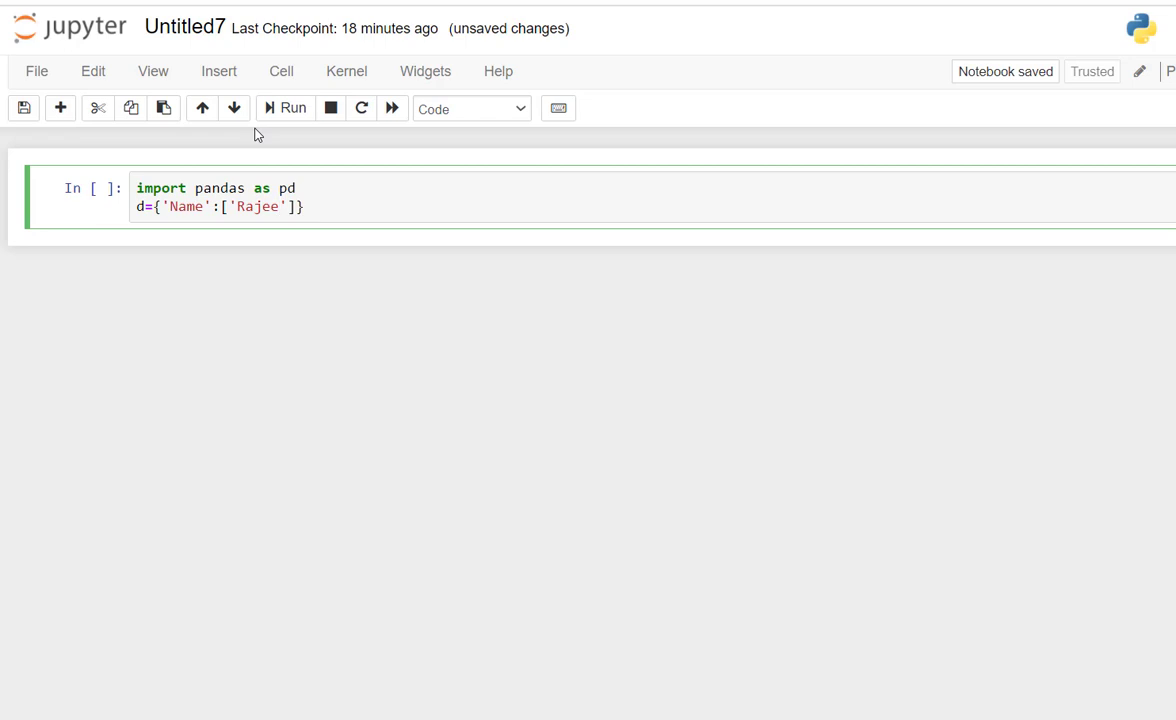
pyautogui.write('v')
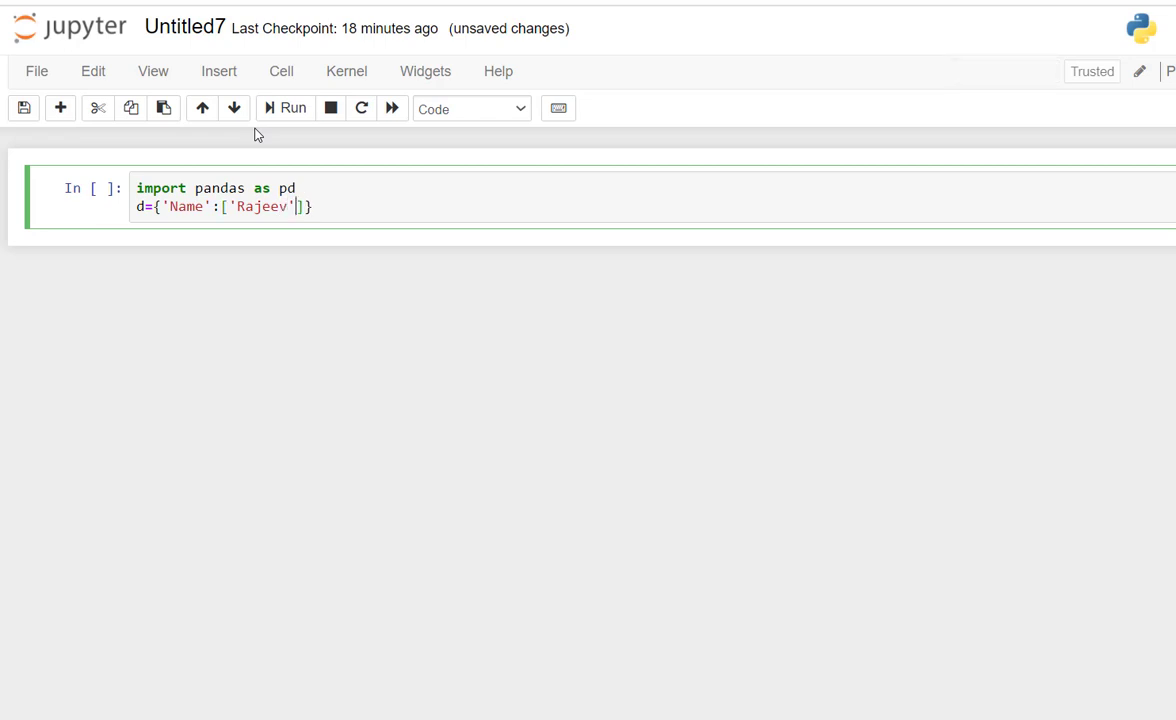
pyautogui.write(',')
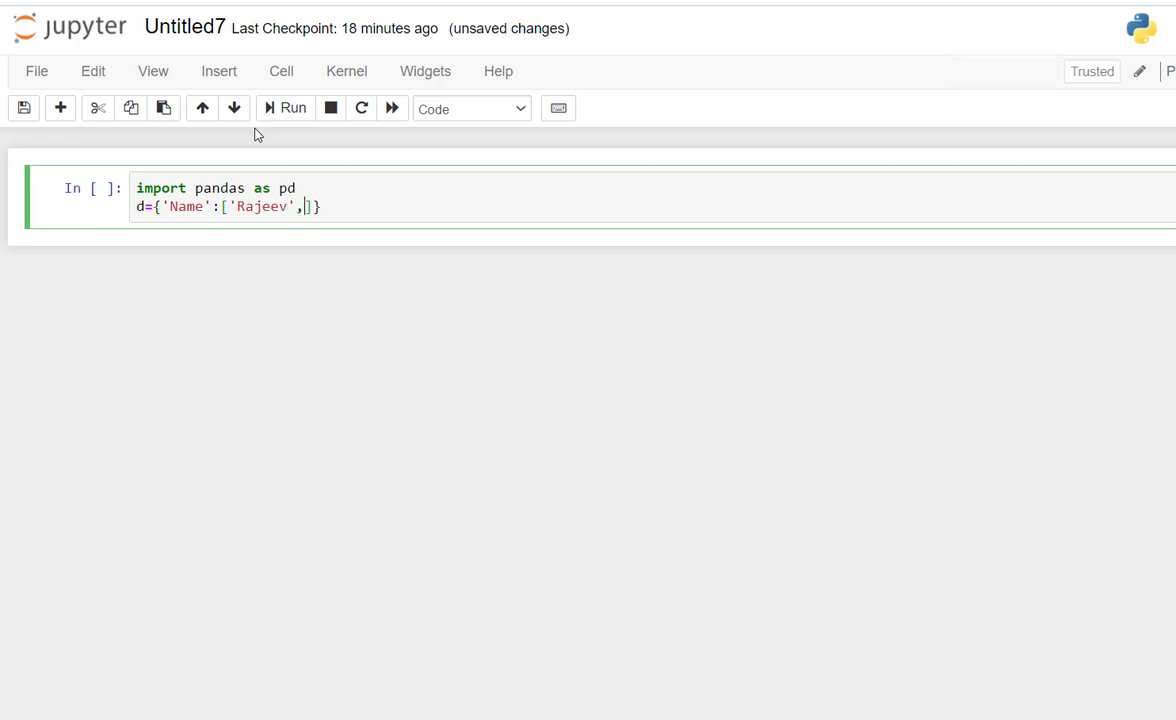
# Step: Finish the Name list with 'Sameer' and 'kapil', closing it with a comma
pyautogui.write("''")
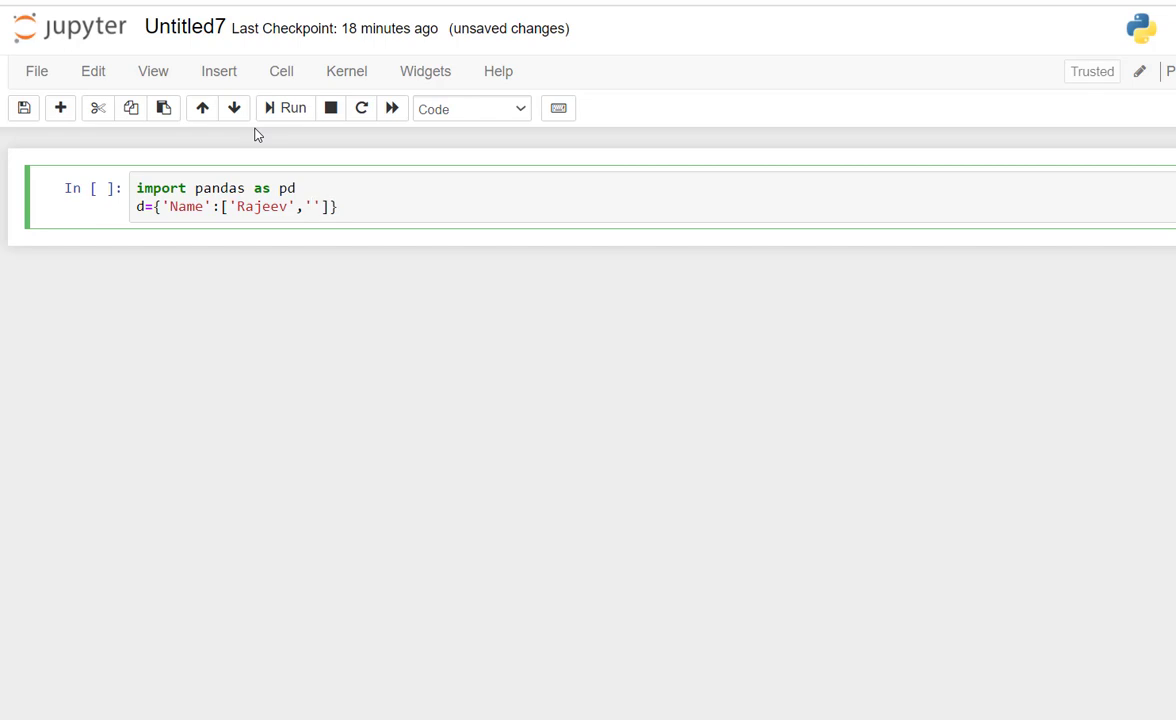
pyautogui.write('Samee')
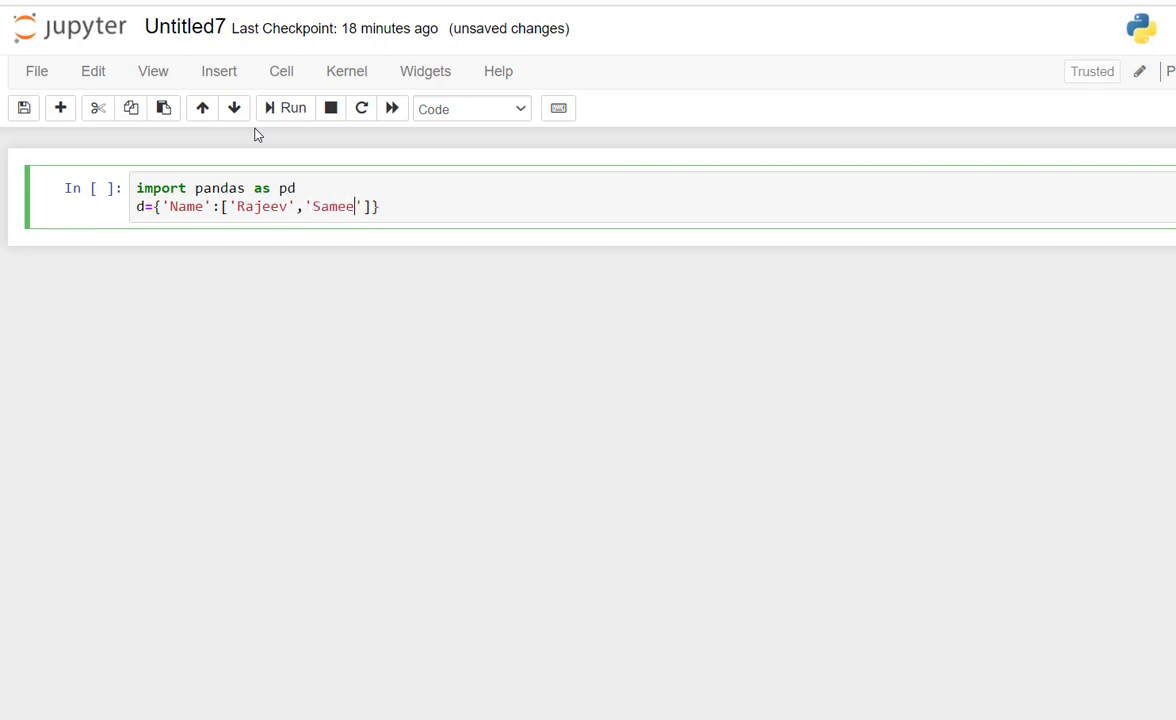
pyautogui.write('r')
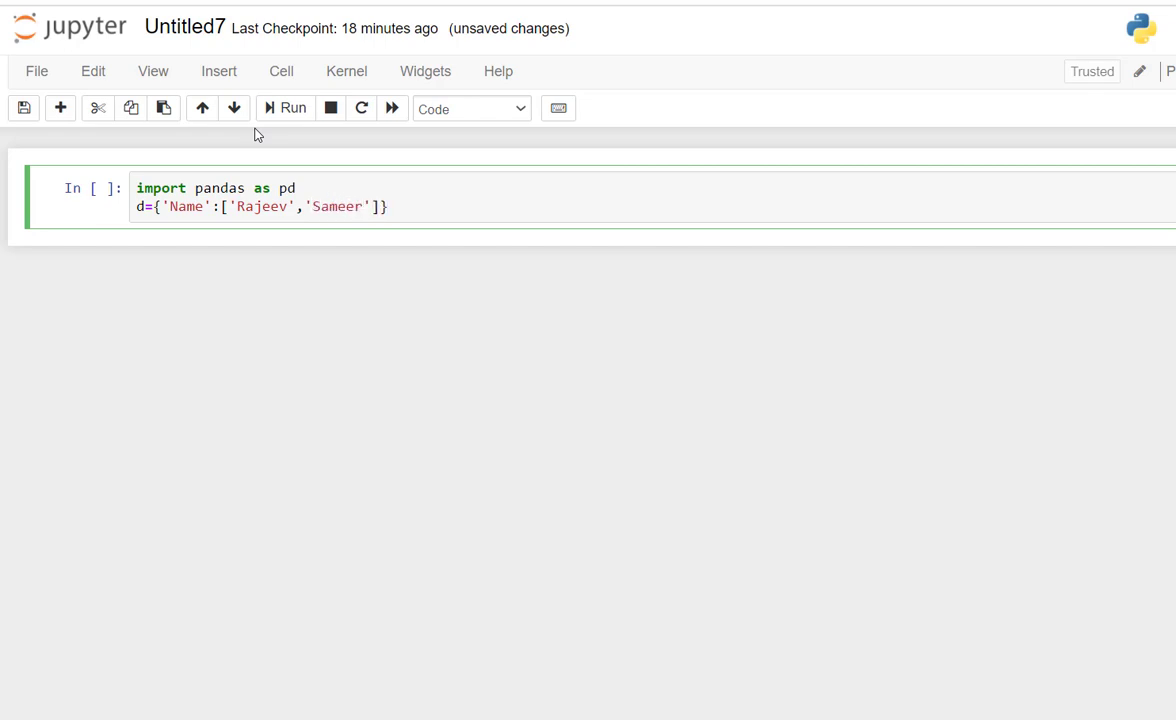
pyautogui.write(",'ka")
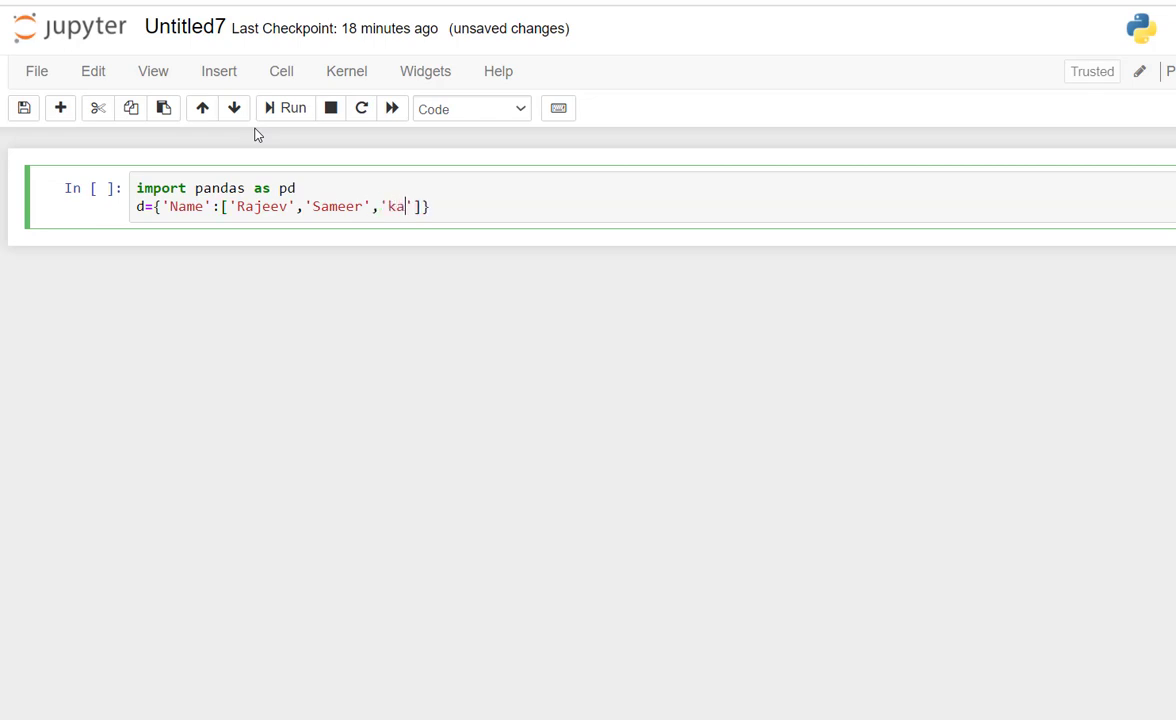
pyautogui.write('pil')
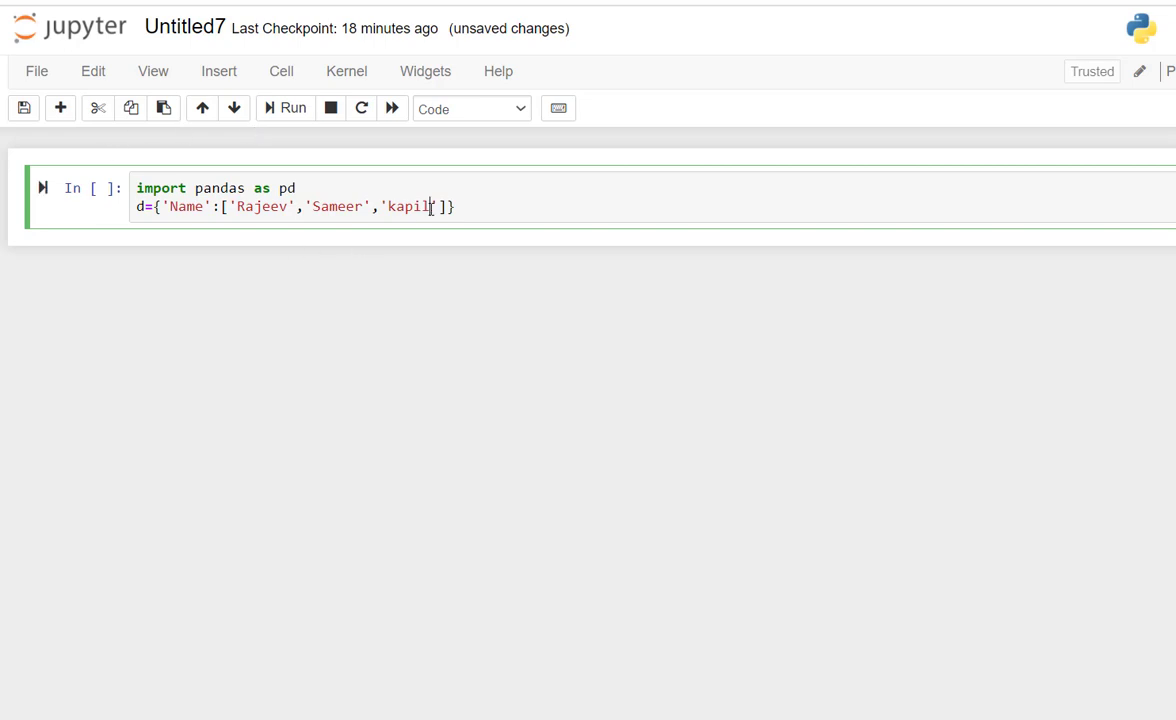
pyautogui.write(']')
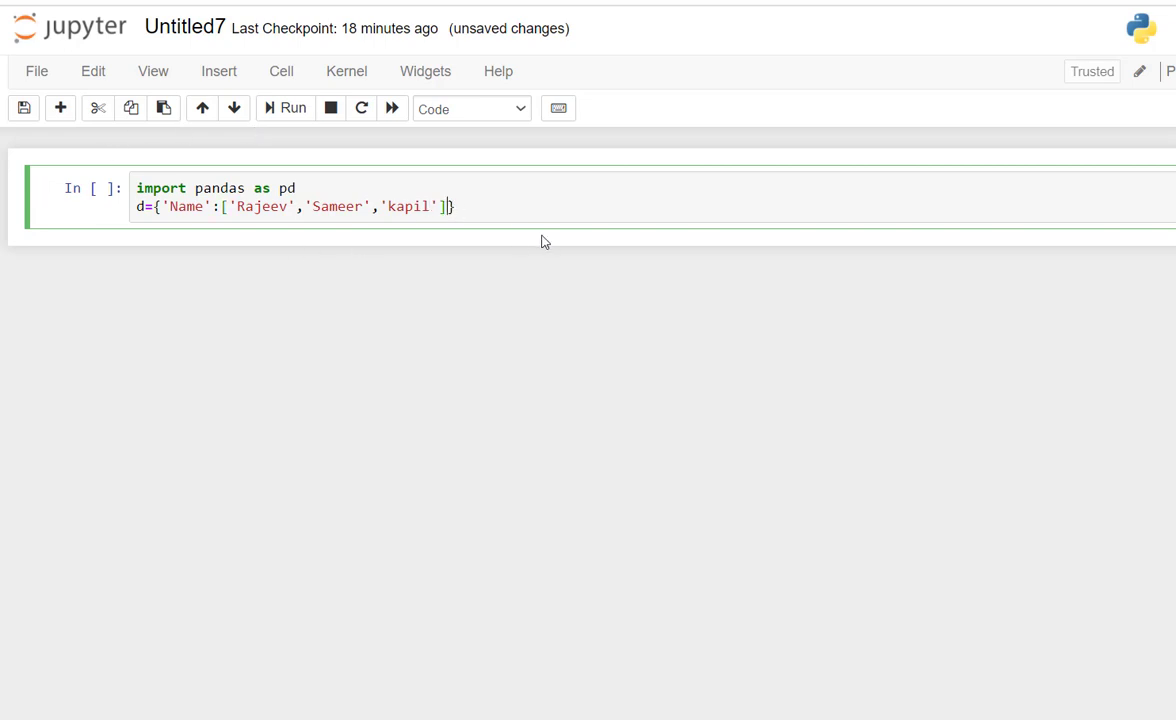
pyautogui.write(',')
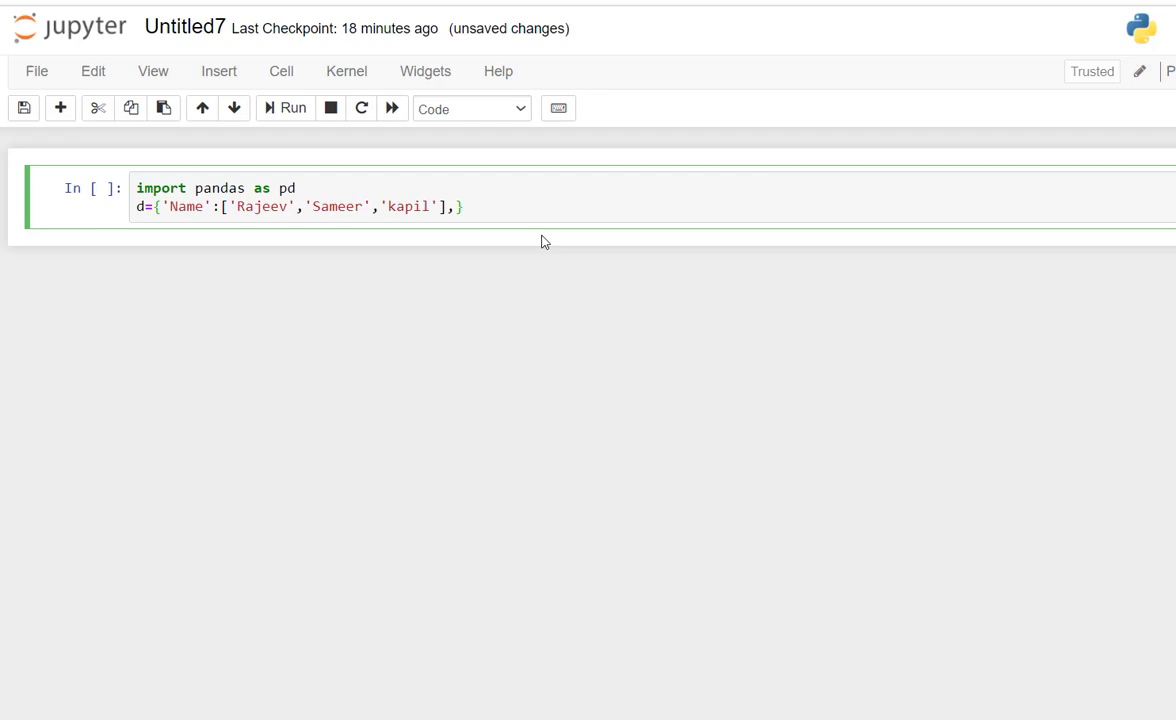
pyautogui.moveTo(592, 649)
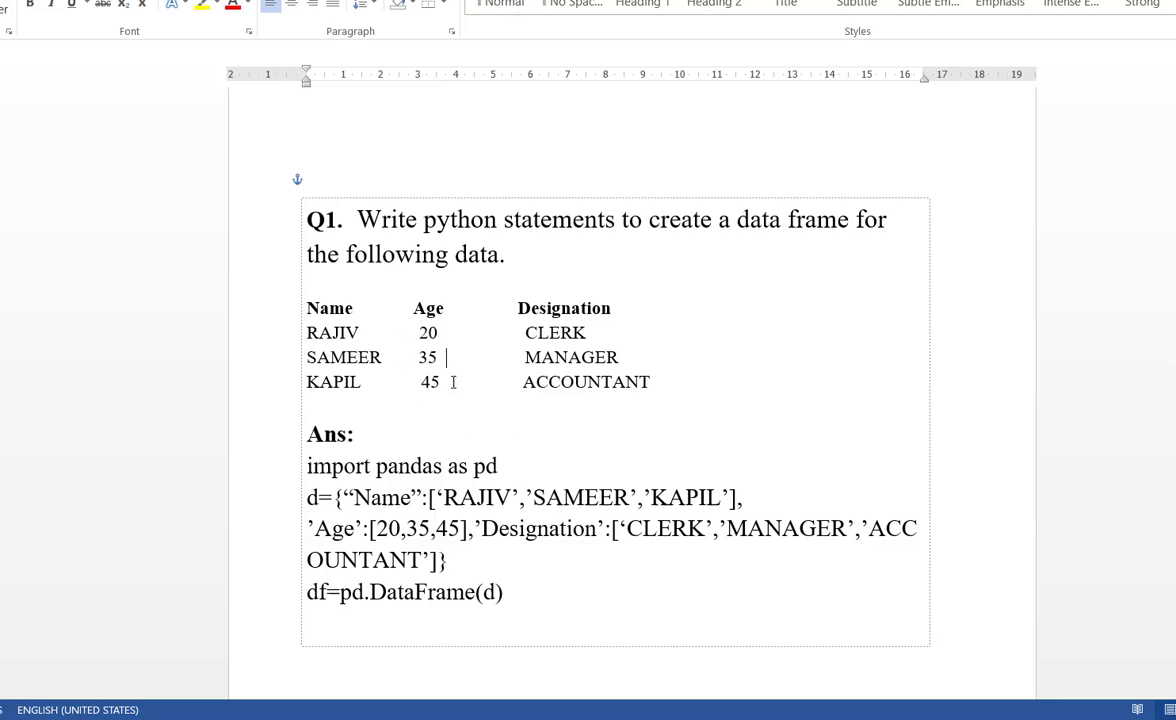
pyautogui.click(453, 382)
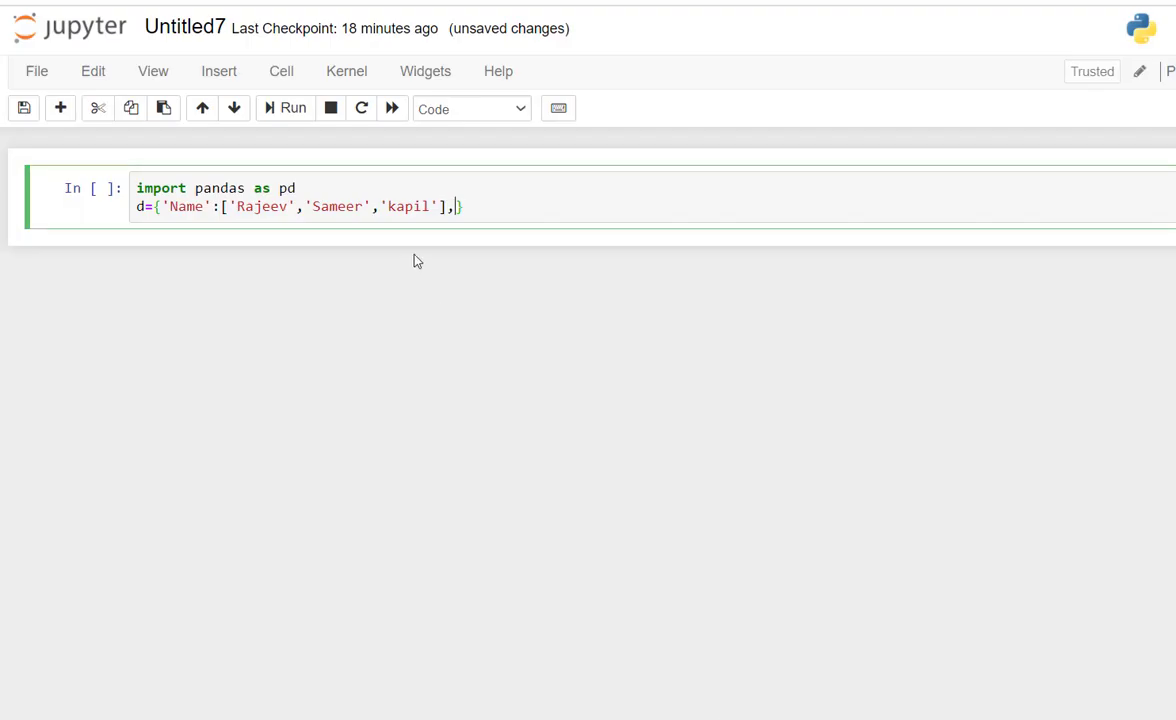
pyautogui.moveTo(471, 228)
pyautogui.write("'A")
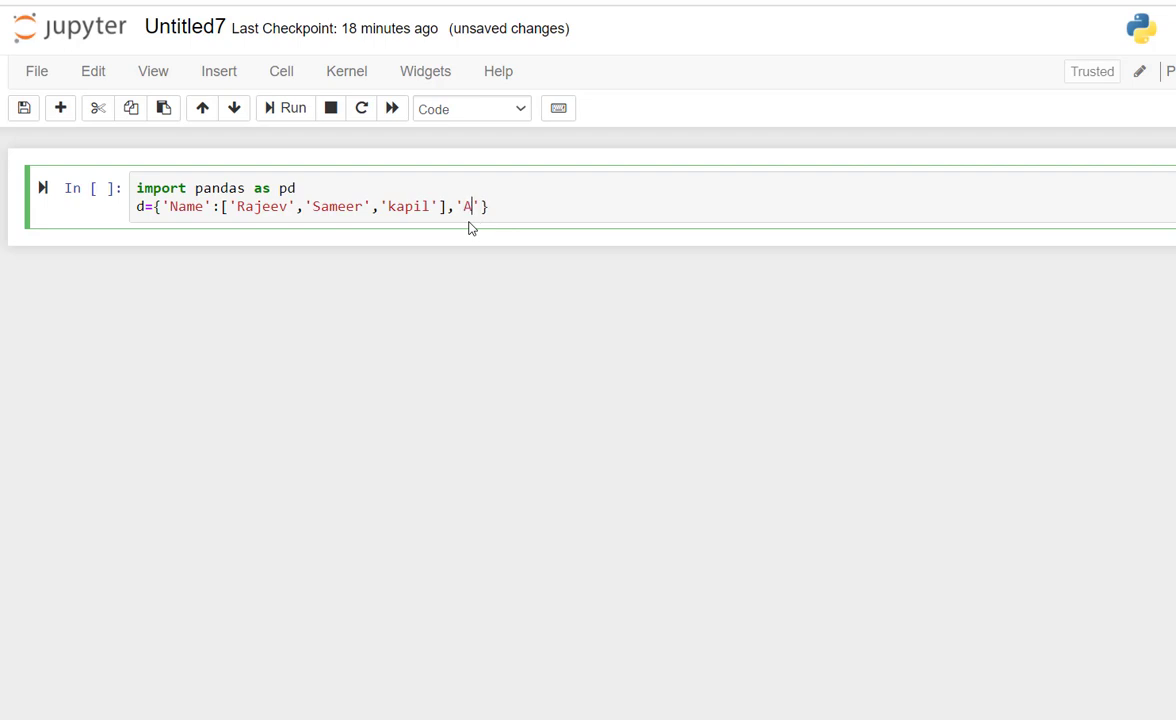
# Step: Add the 'Age' key with the list 20, 35, 45
pyautogui.write('g')
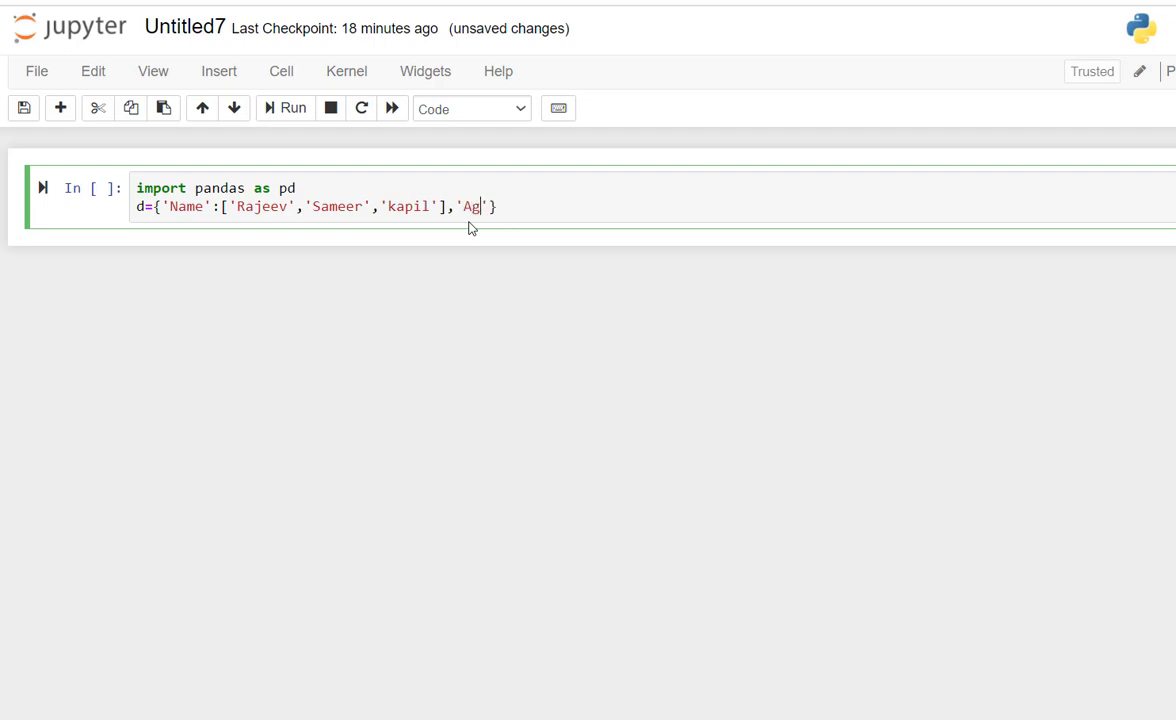
pyautogui.write('e')
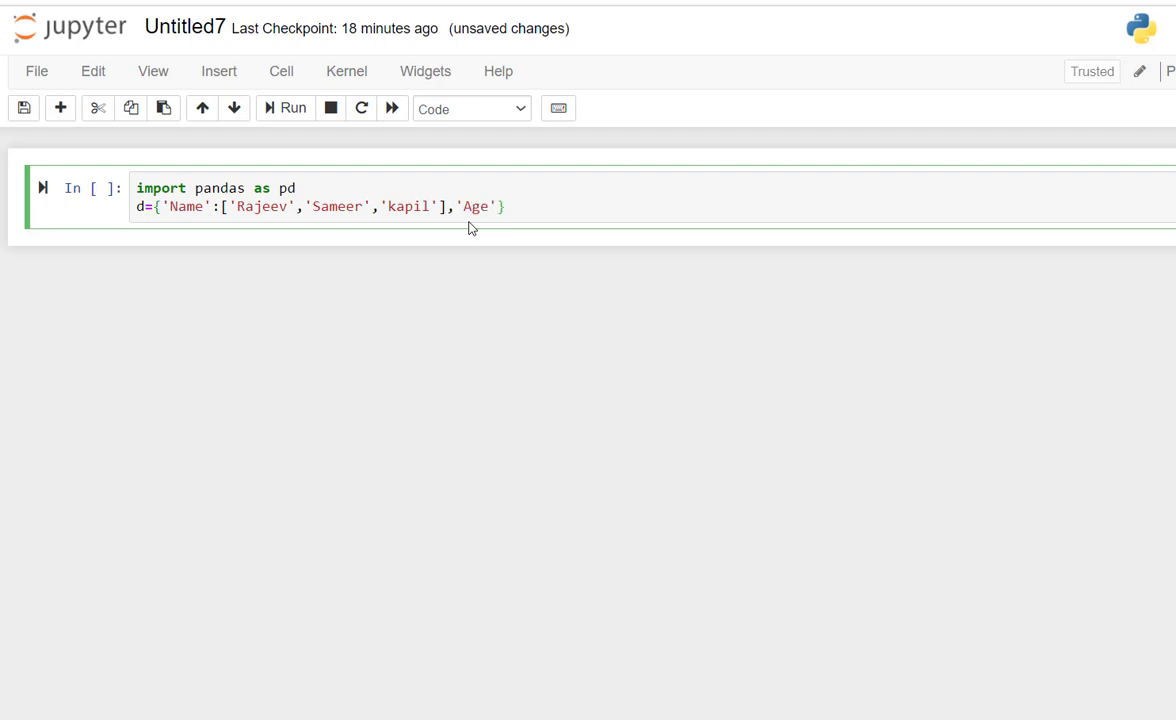
pyautogui.write(':')
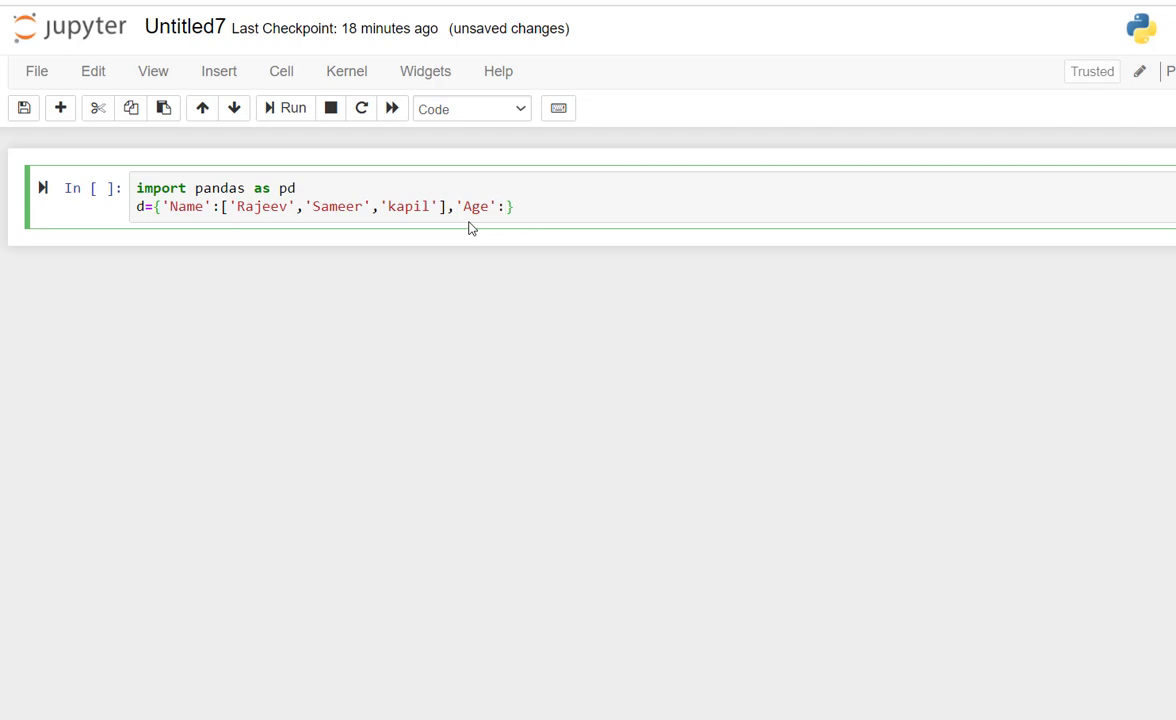
pyautogui.write('[]')
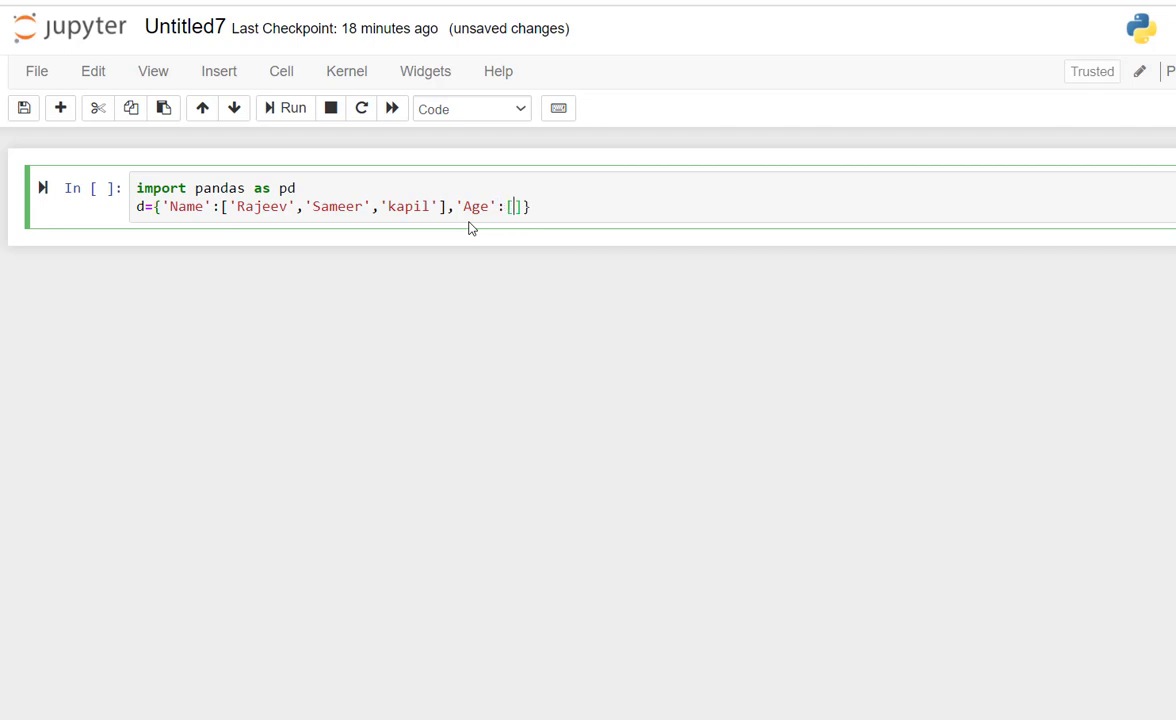
pyautogui.write('25,')
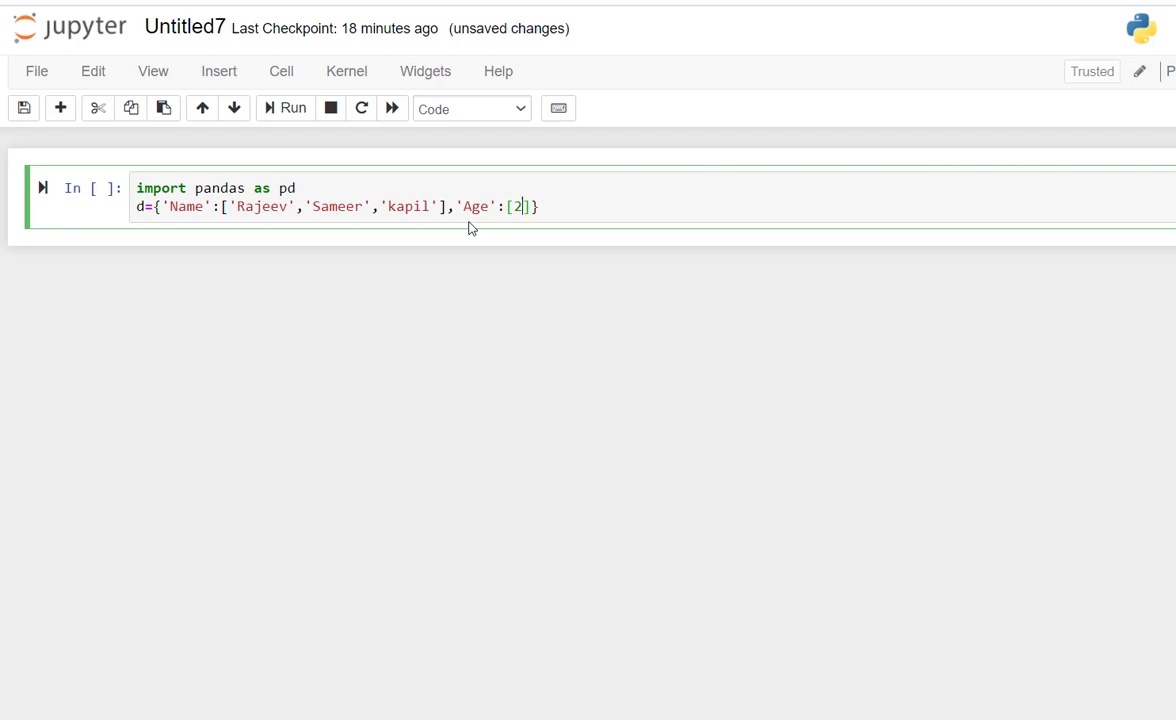
pyautogui.write('0,')
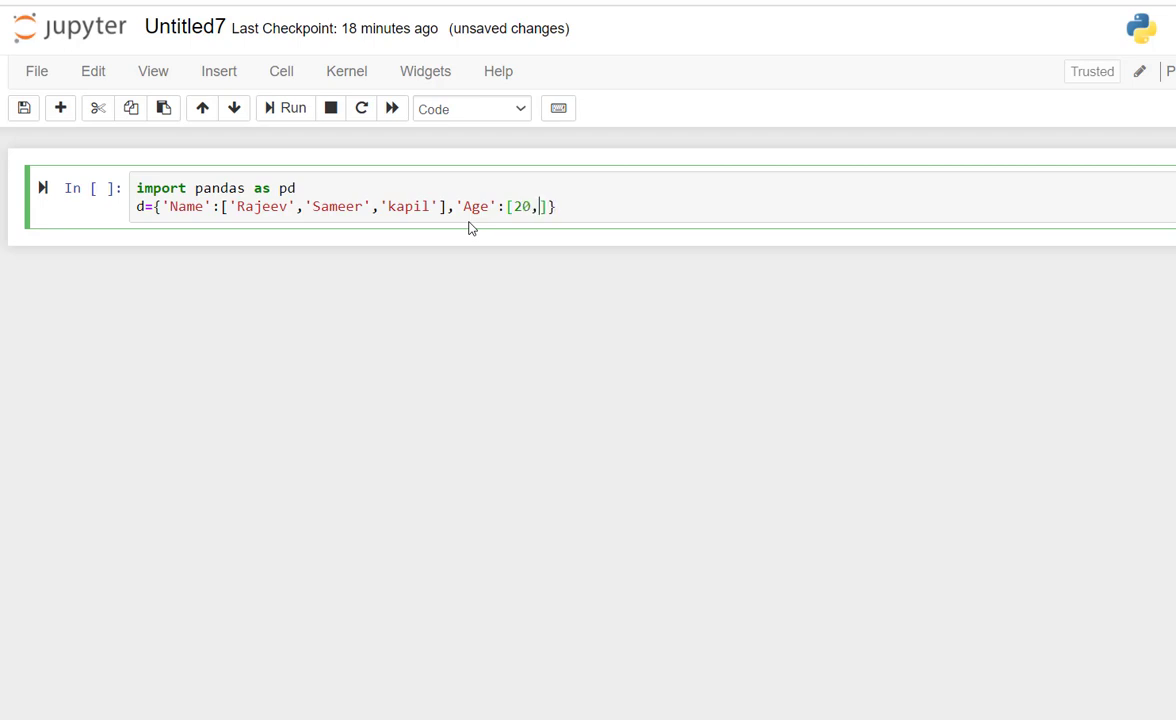
pyautogui.write('35')
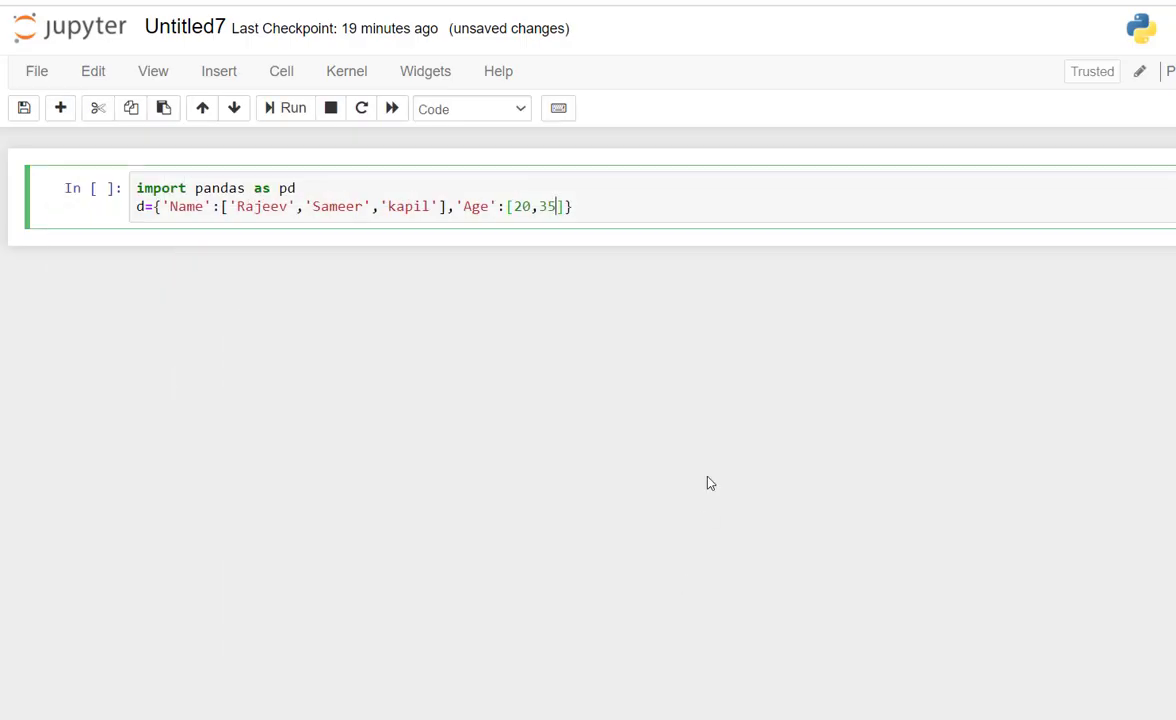
pyautogui.write(',')
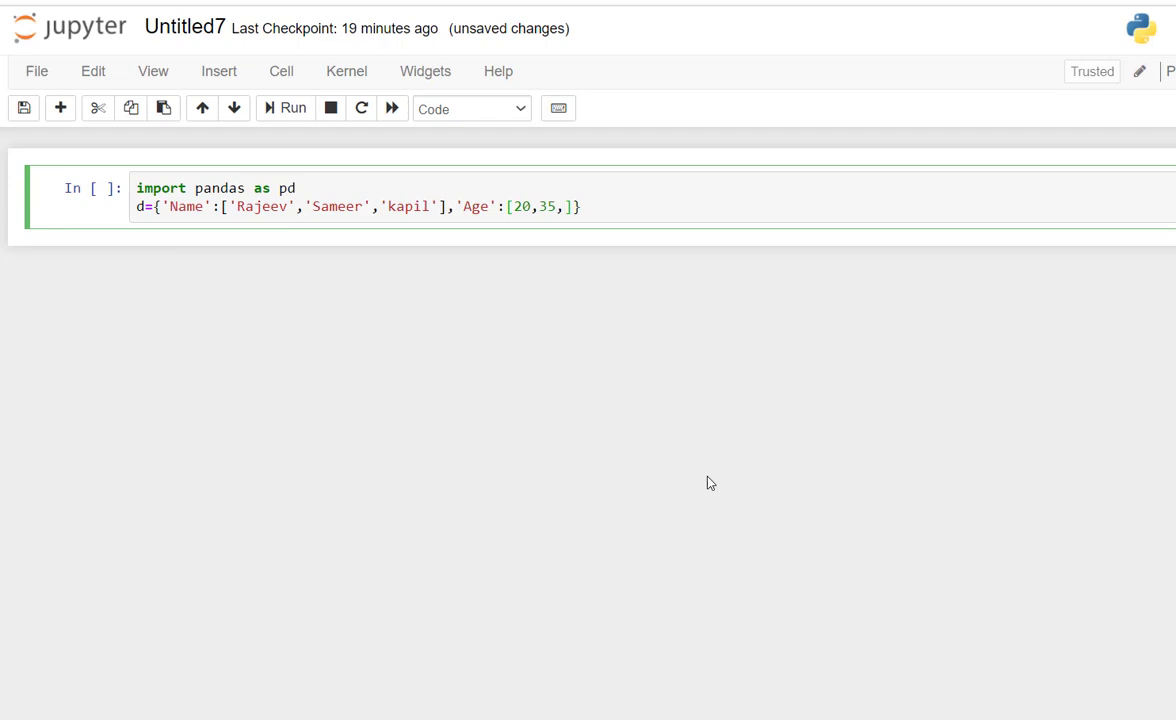
pyautogui.write('45')
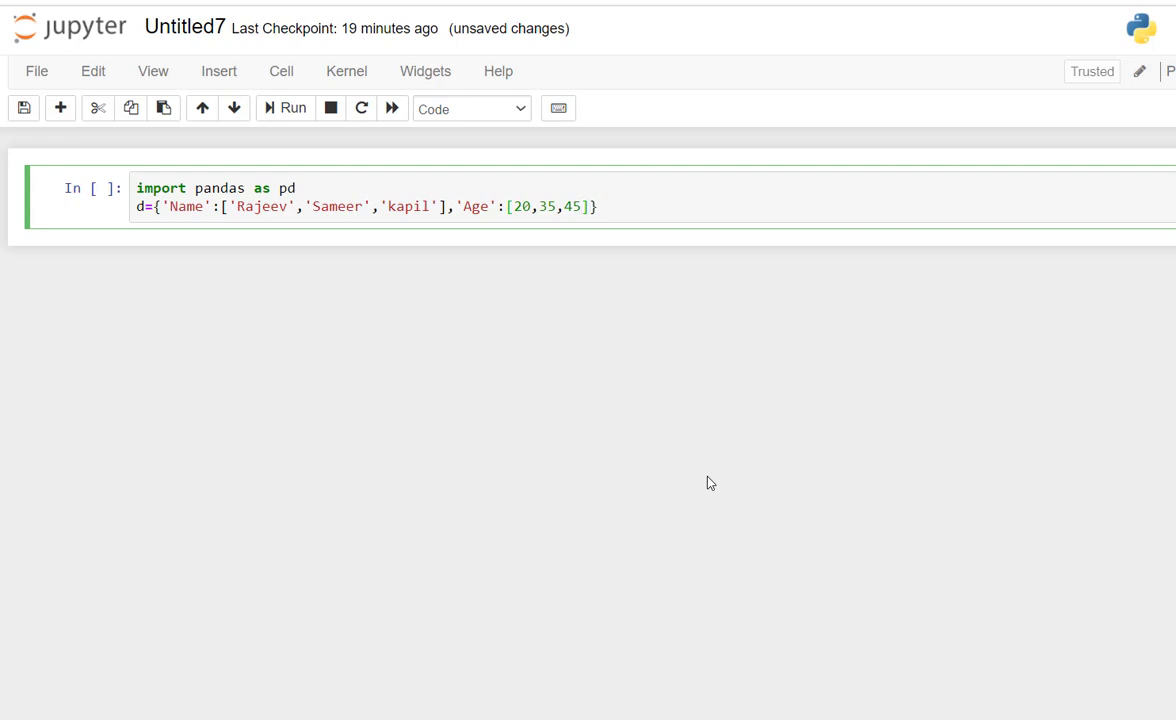
# Step: Add a comma and start the 'Designation' key
pyautogui.write(',')
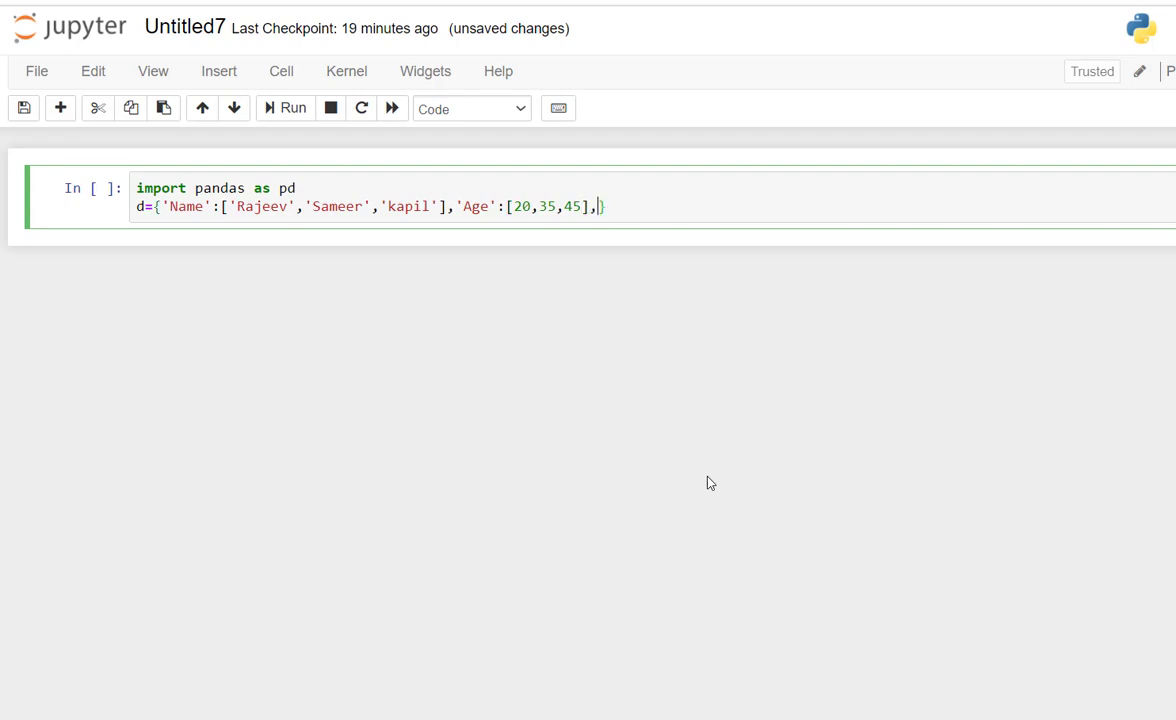
pyautogui.write("''")
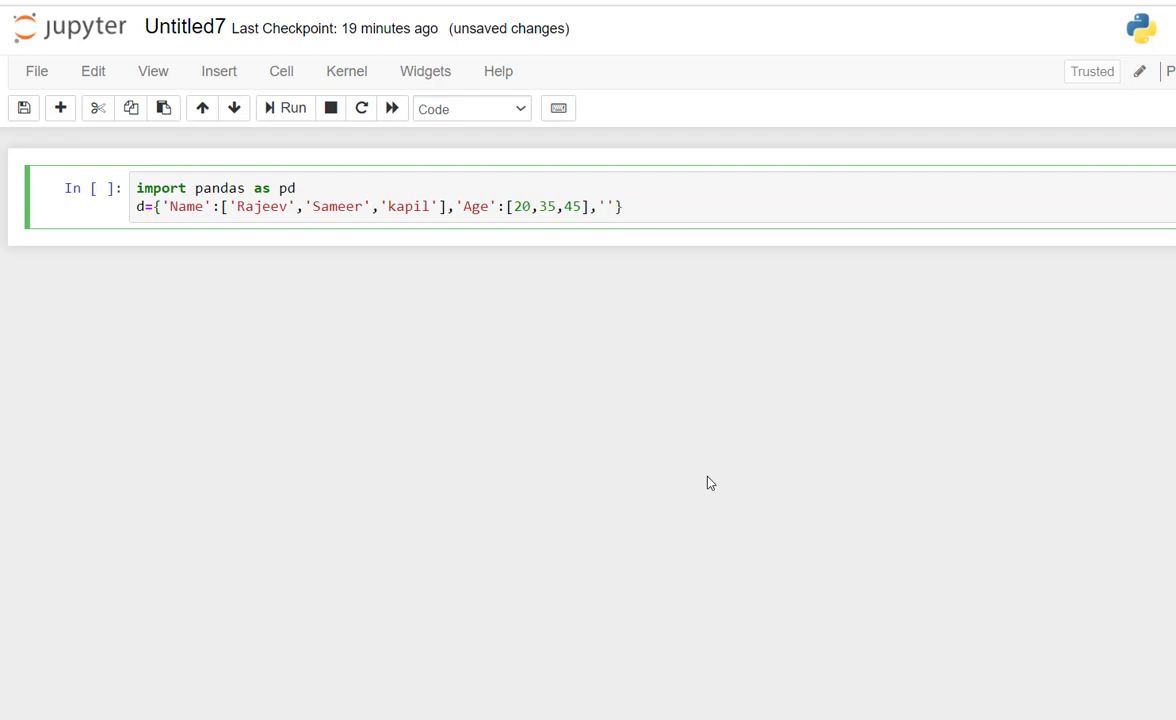
pyautogui.write('Desi')
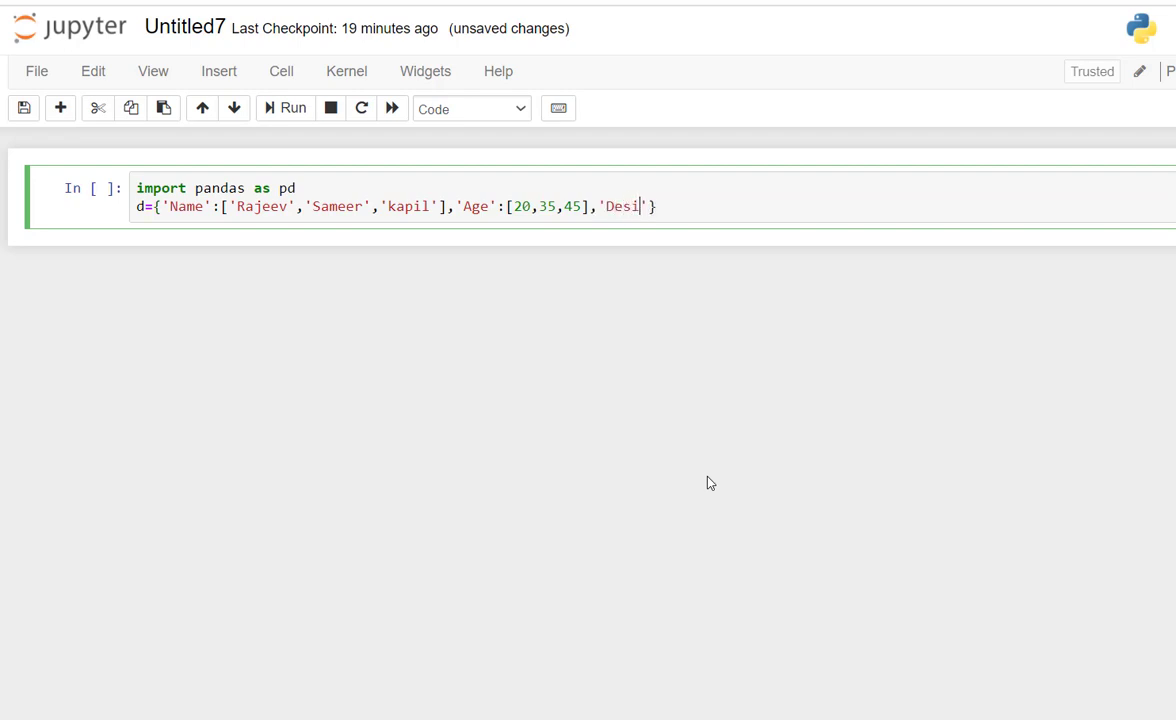
pyautogui.write('gnation')
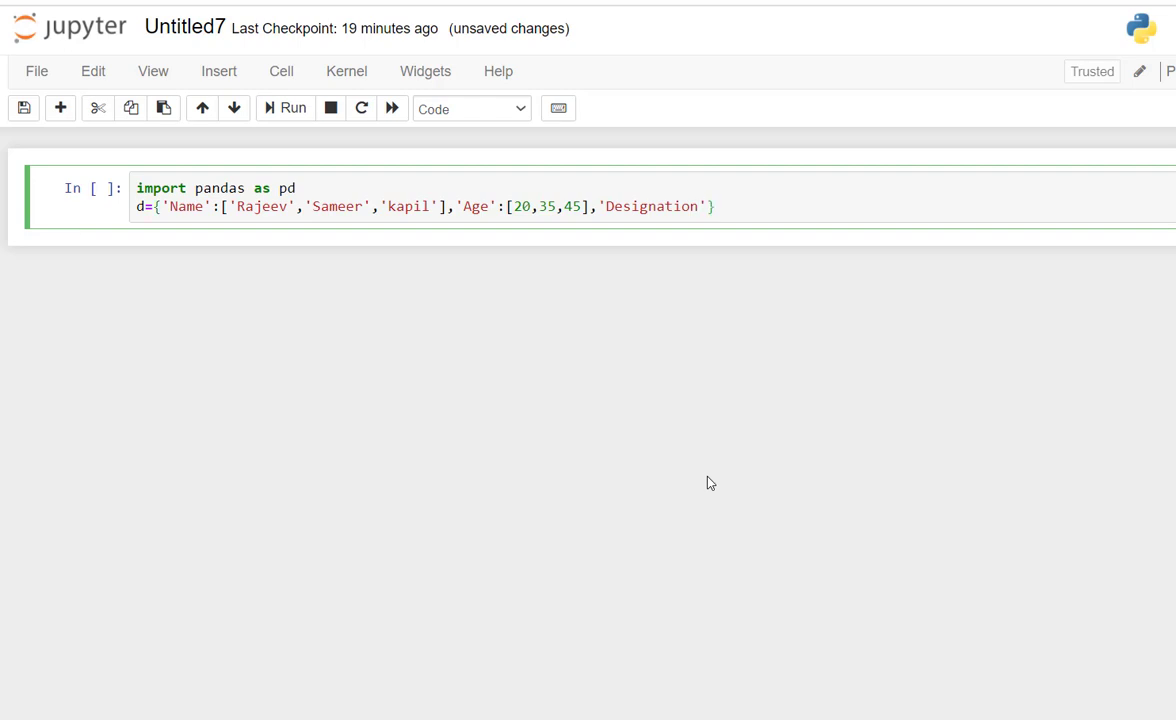
# Step: Start the Designation list with 'Cleark'
pyautogui.write(':')
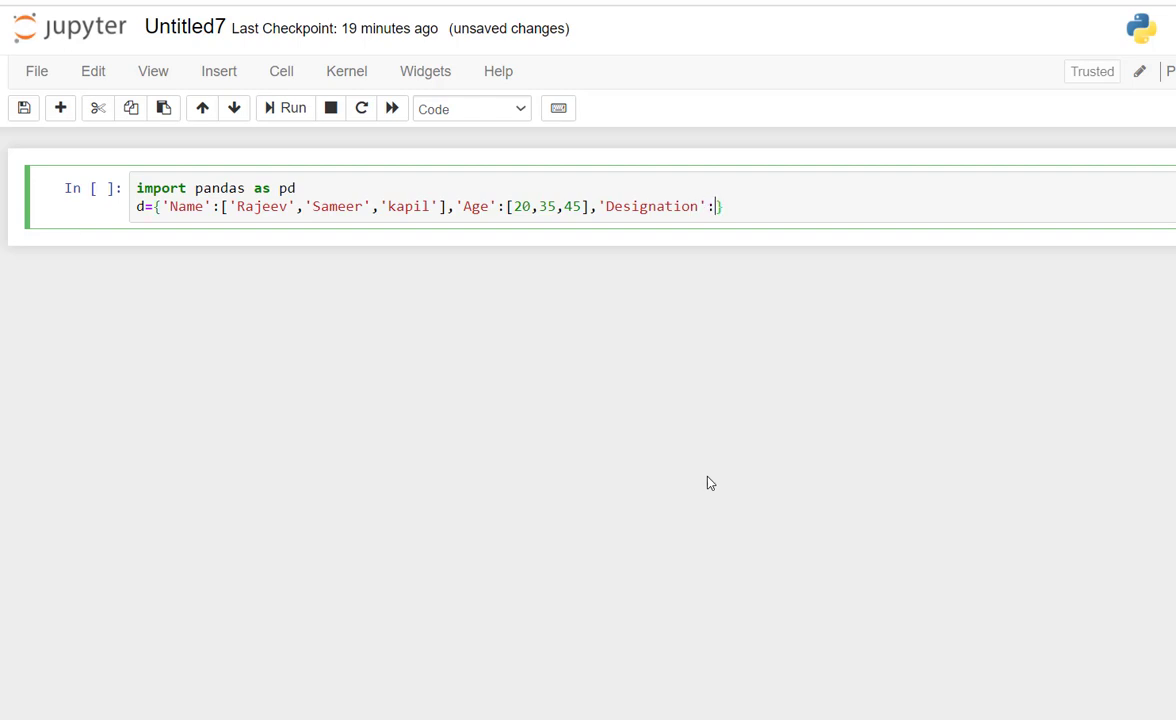
pyautogui.write('[')
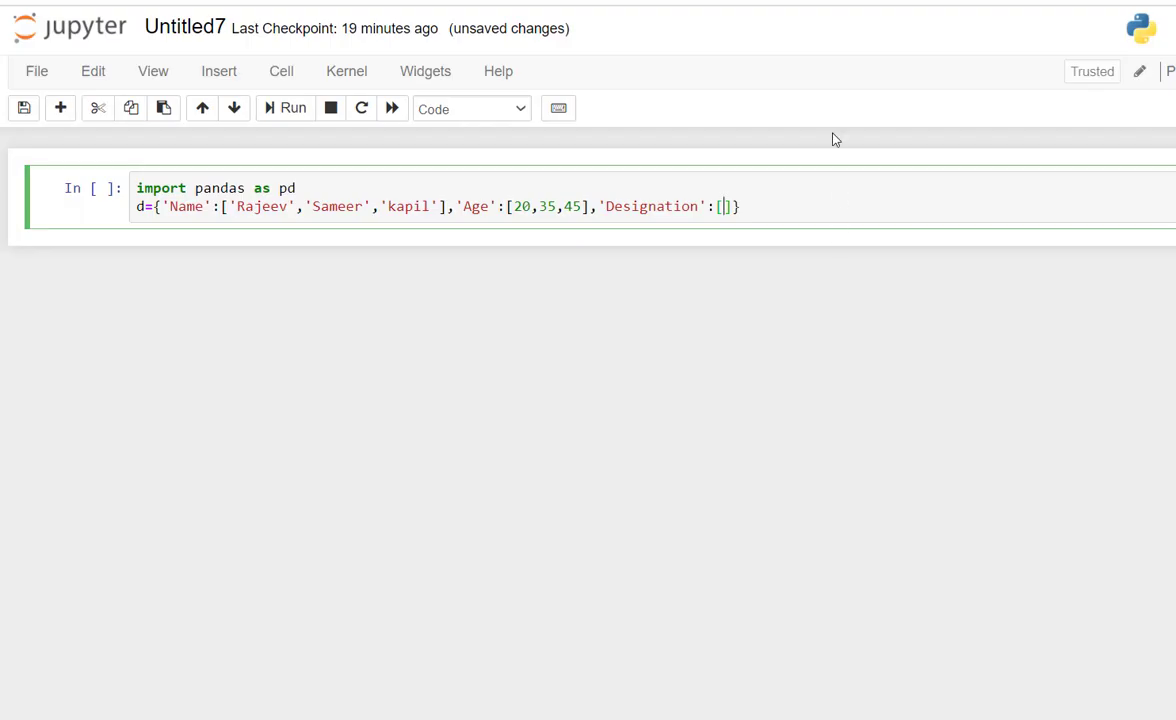
pyautogui.write("''")
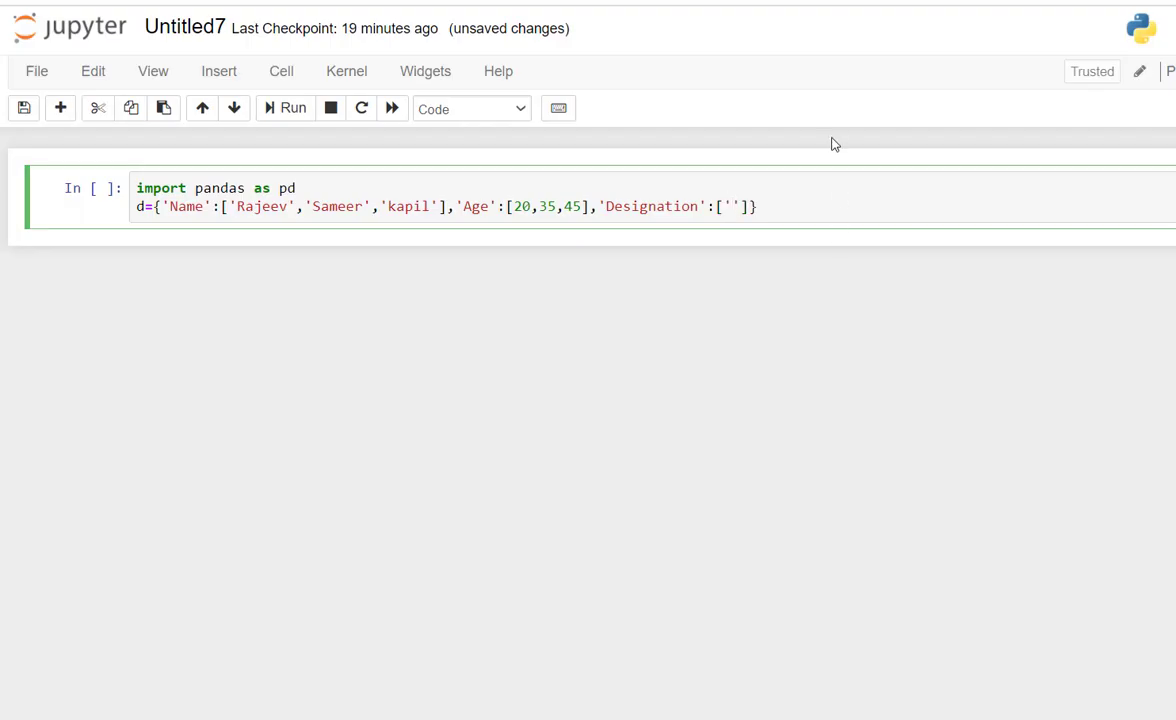
pyautogui.write('Clea')
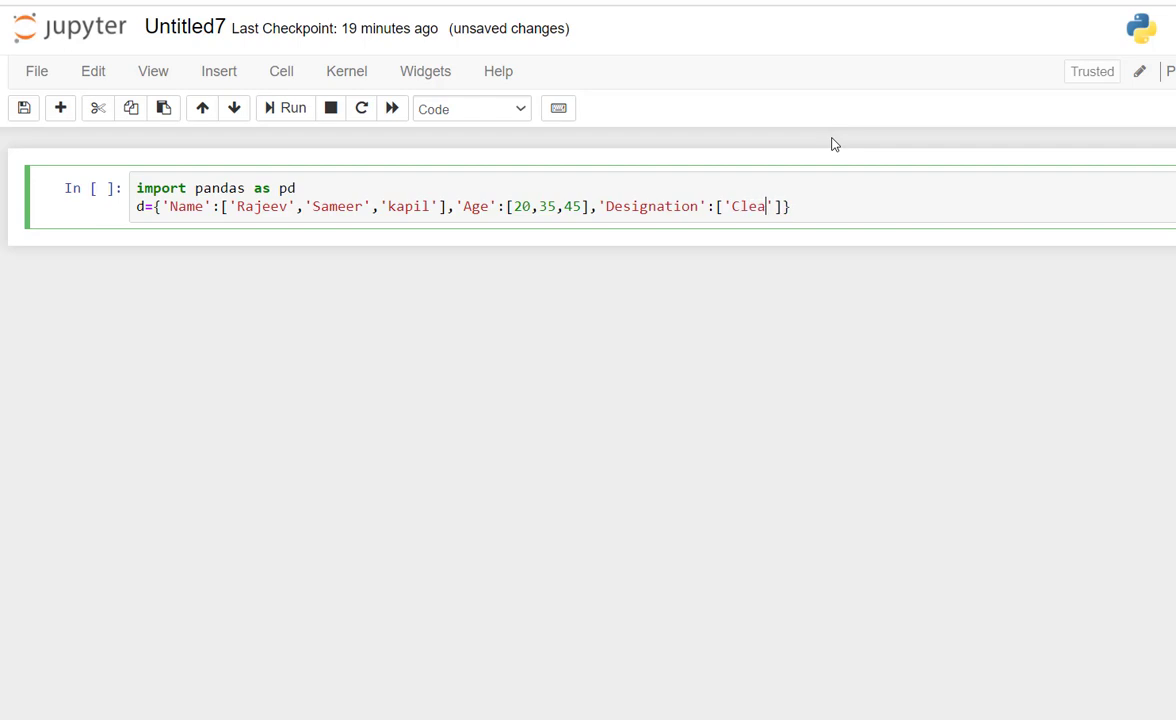
pyautogui.press('Backspace')
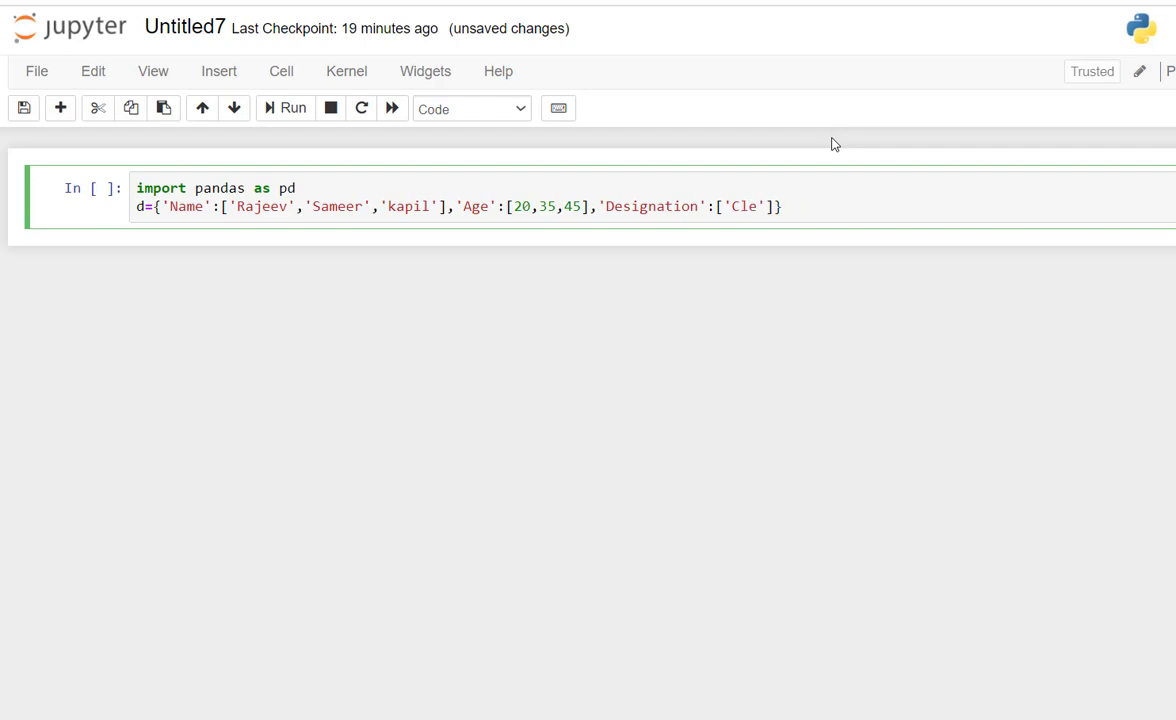
pyautogui.write('rk')
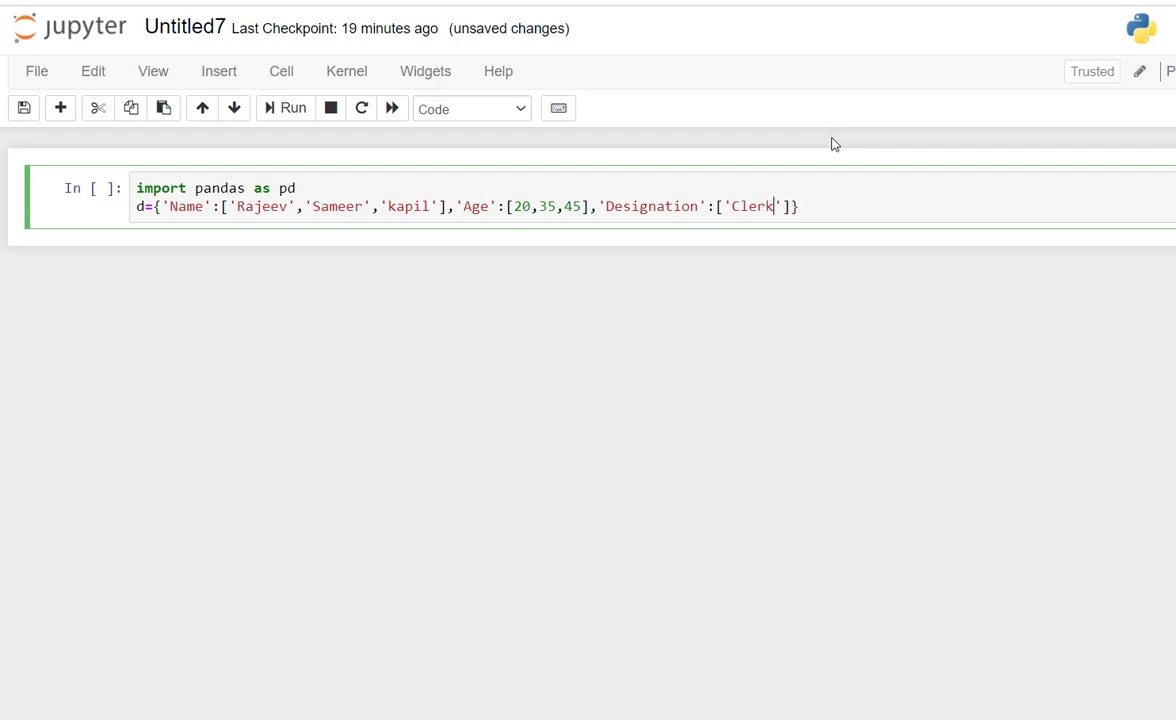
pyautogui.write('r')
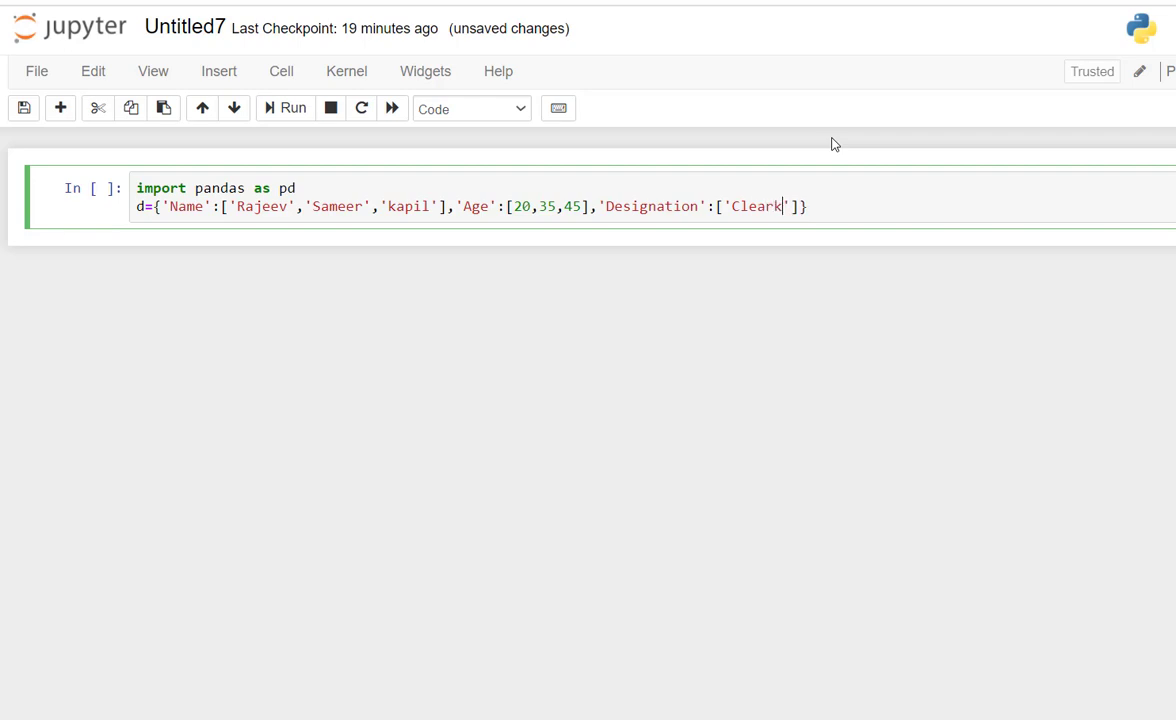
pyautogui.write(']')
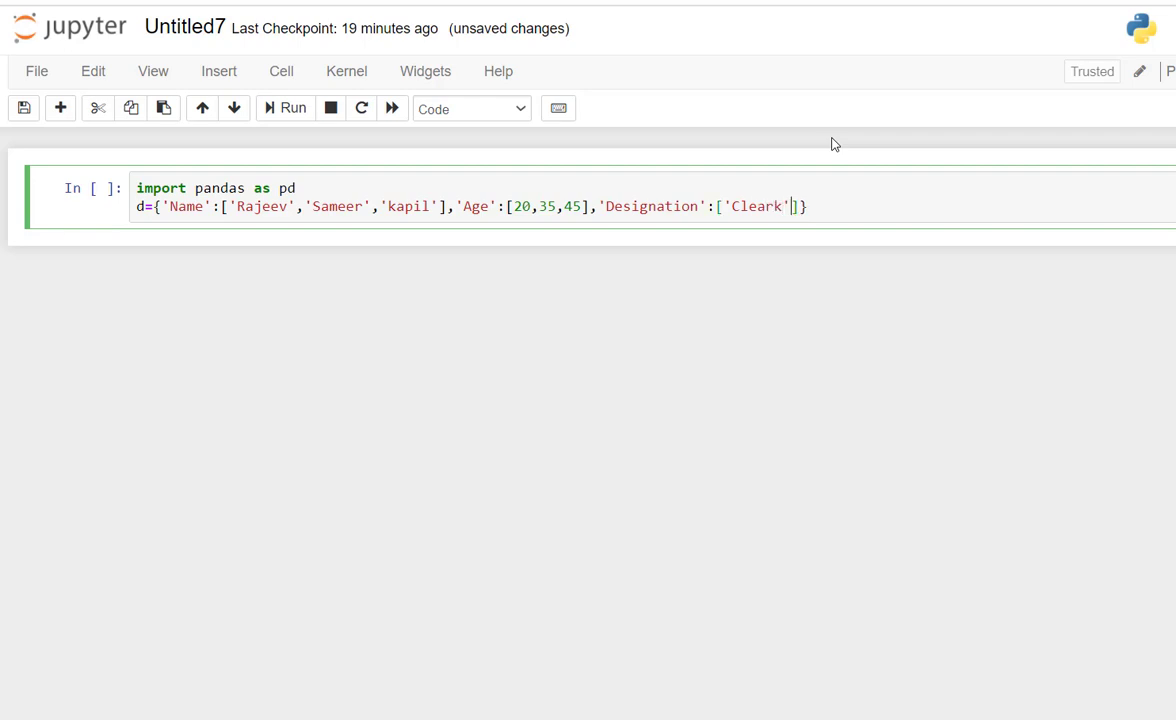
# Step: Add 'Manager' and 'Accountant' to the Designation list after checking the question sheet
pyautogui.write(",'")
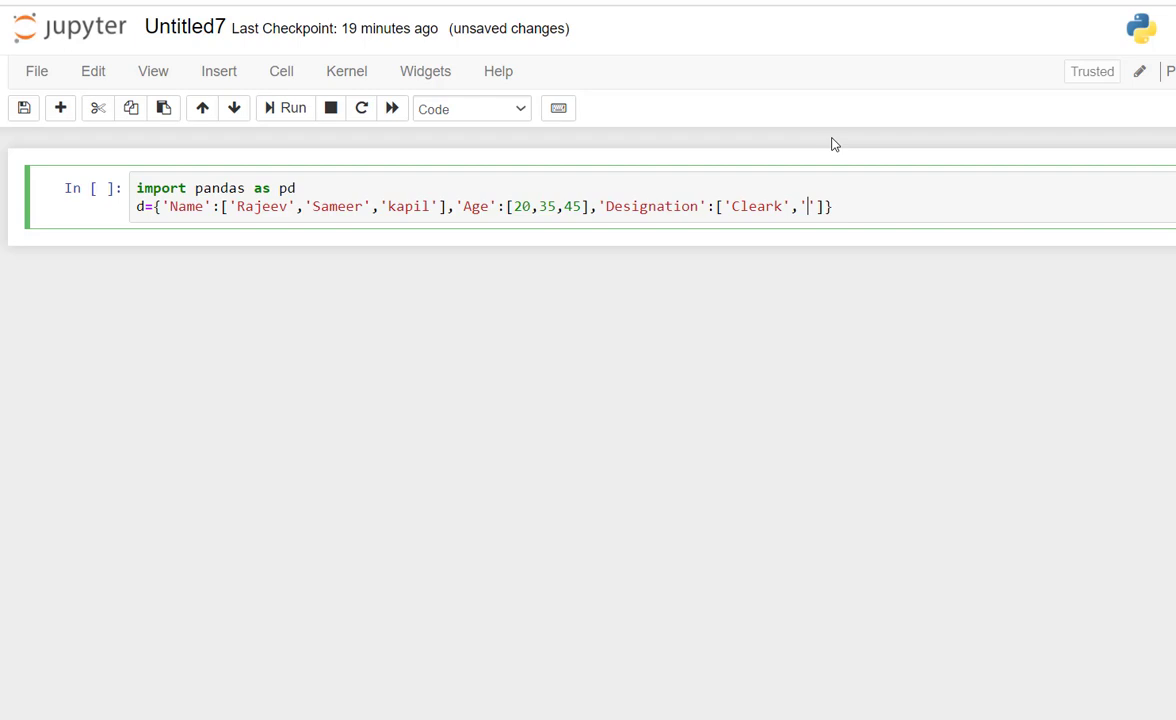
pyautogui.write('Ma')
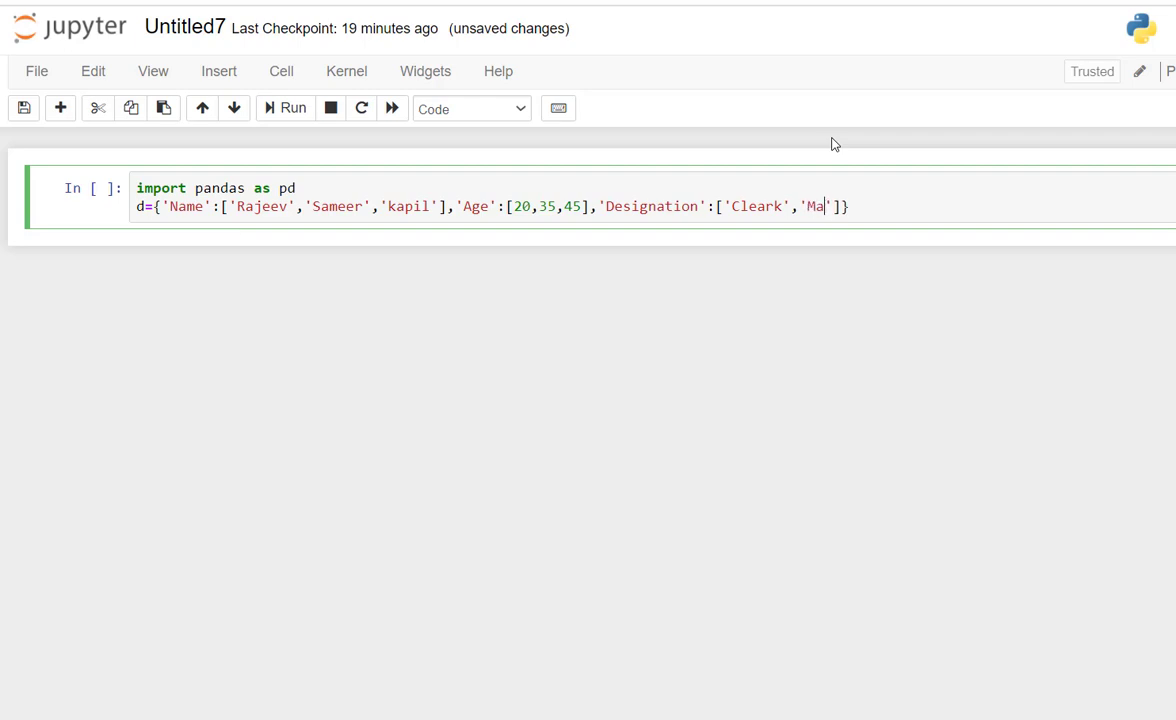
pyautogui.write('nager')
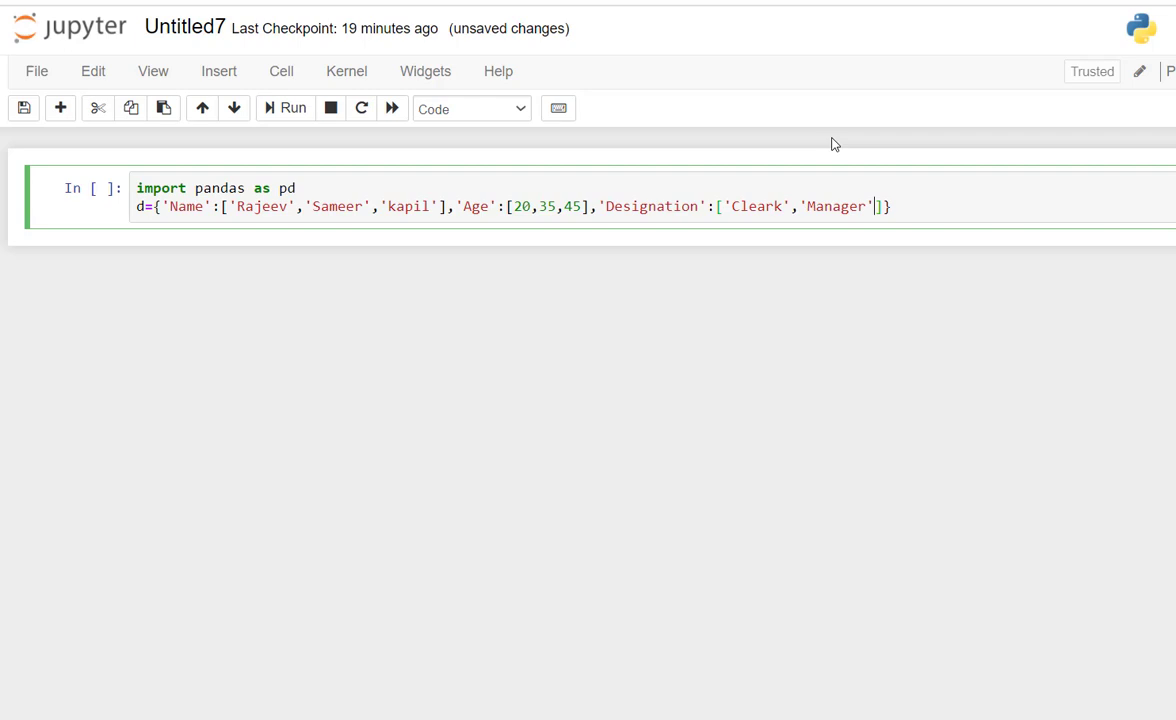
pyautogui.write(",''")
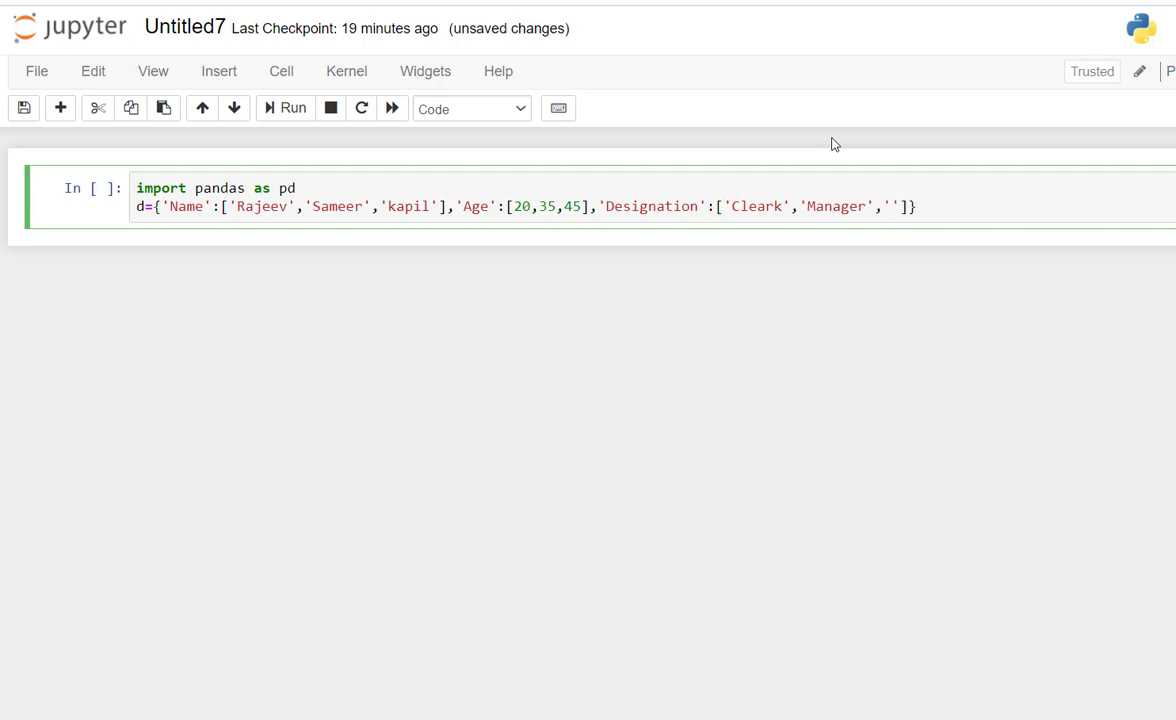
pyautogui.write('Accountant')
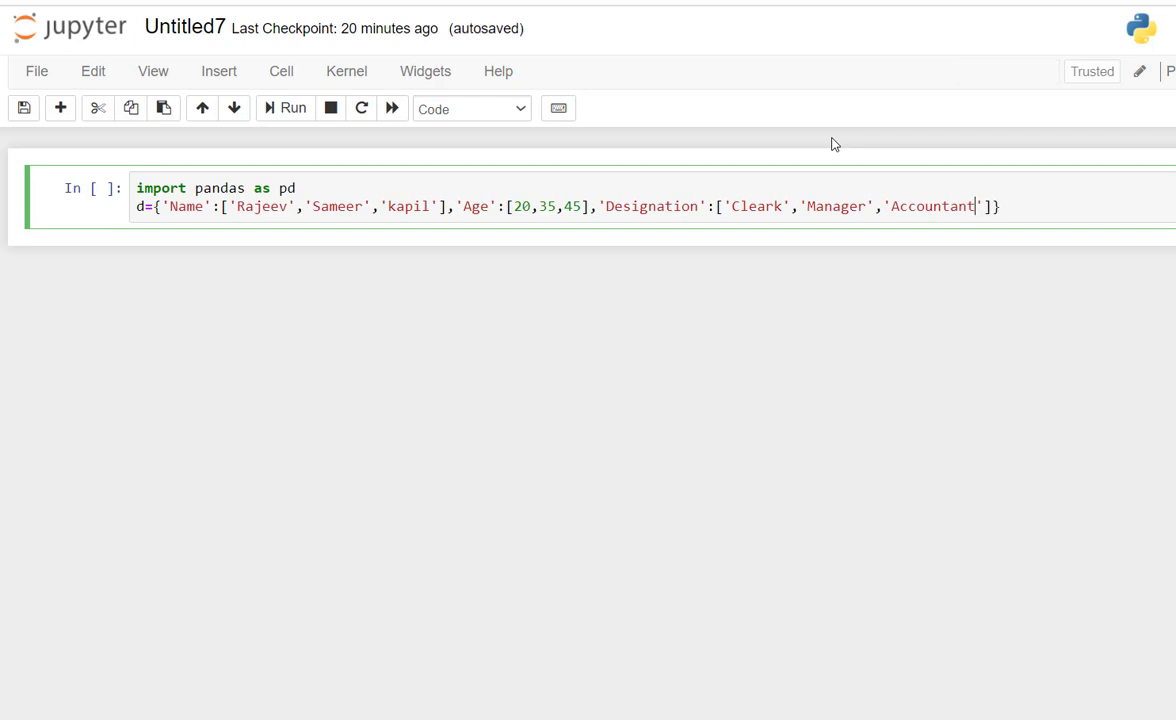
pyautogui.moveTo(913, 243)
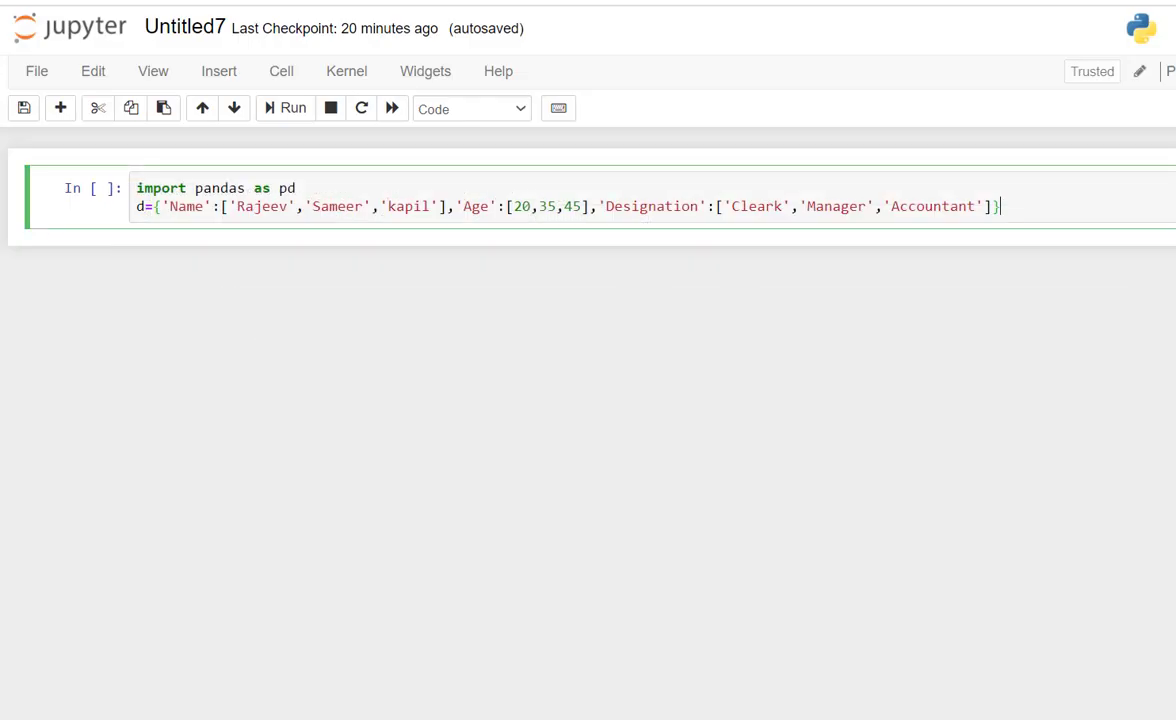
pyautogui.moveTo(677, 645)
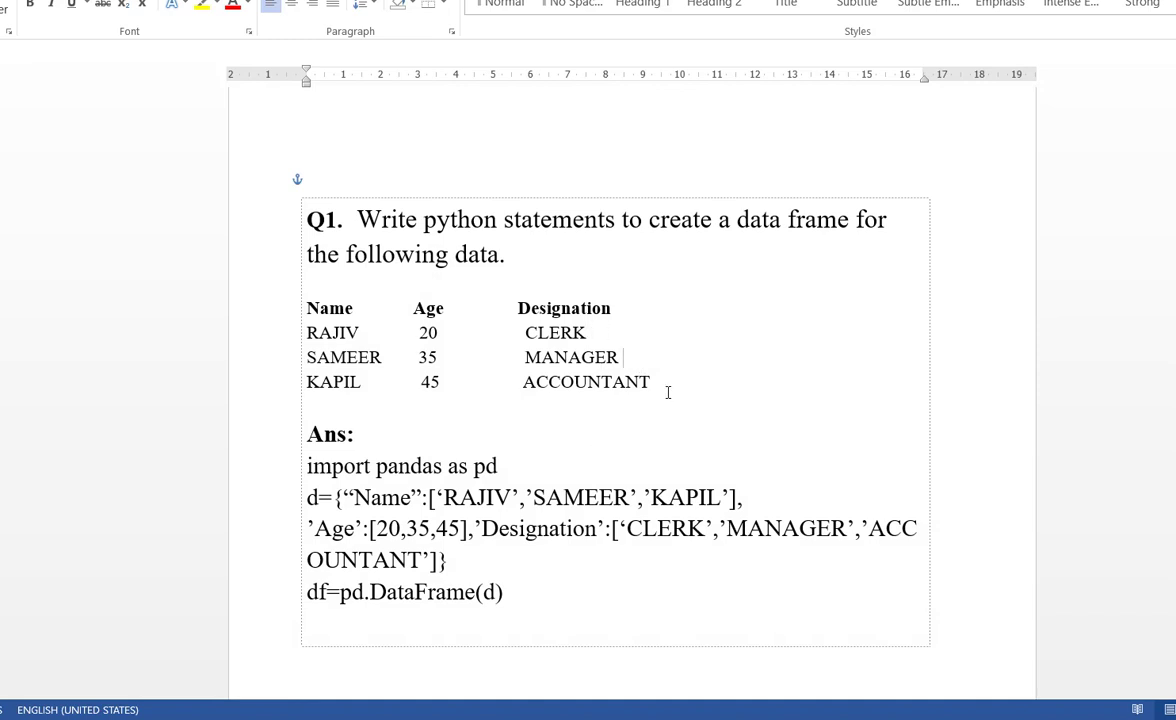
pyautogui.click(649, 382)
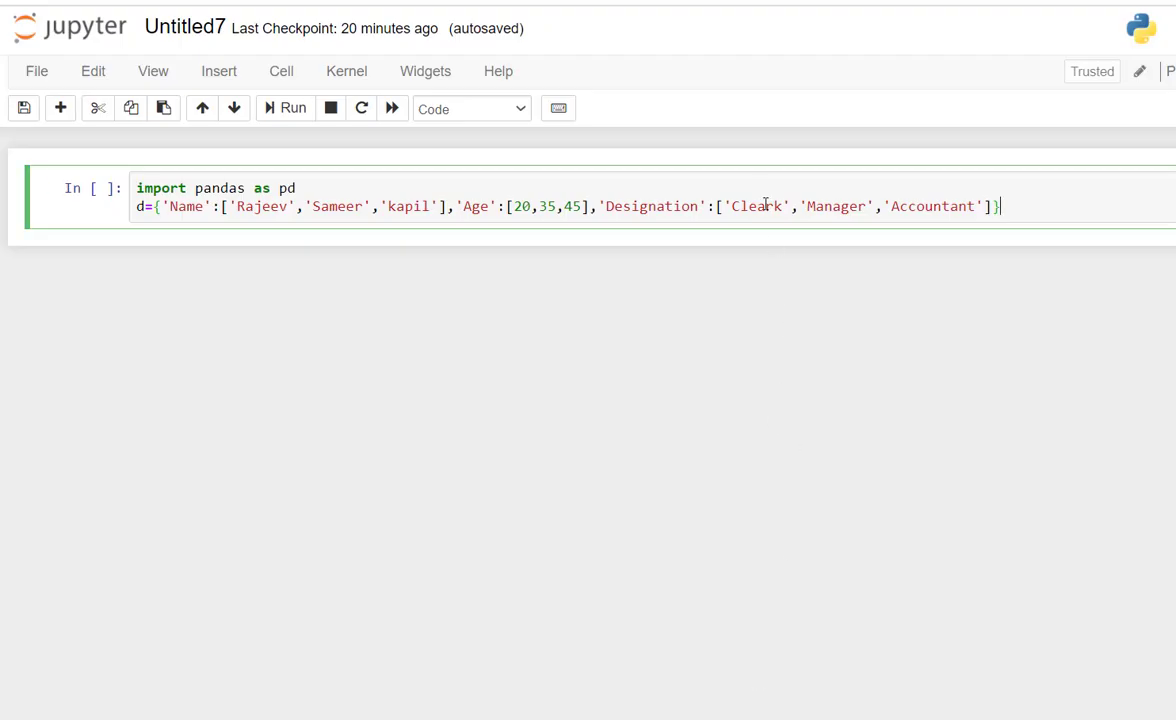
# Step: Fix 'Cleark' to 'Clerk' and move to the end of the dictionary line
pyautogui.press('Backspace')
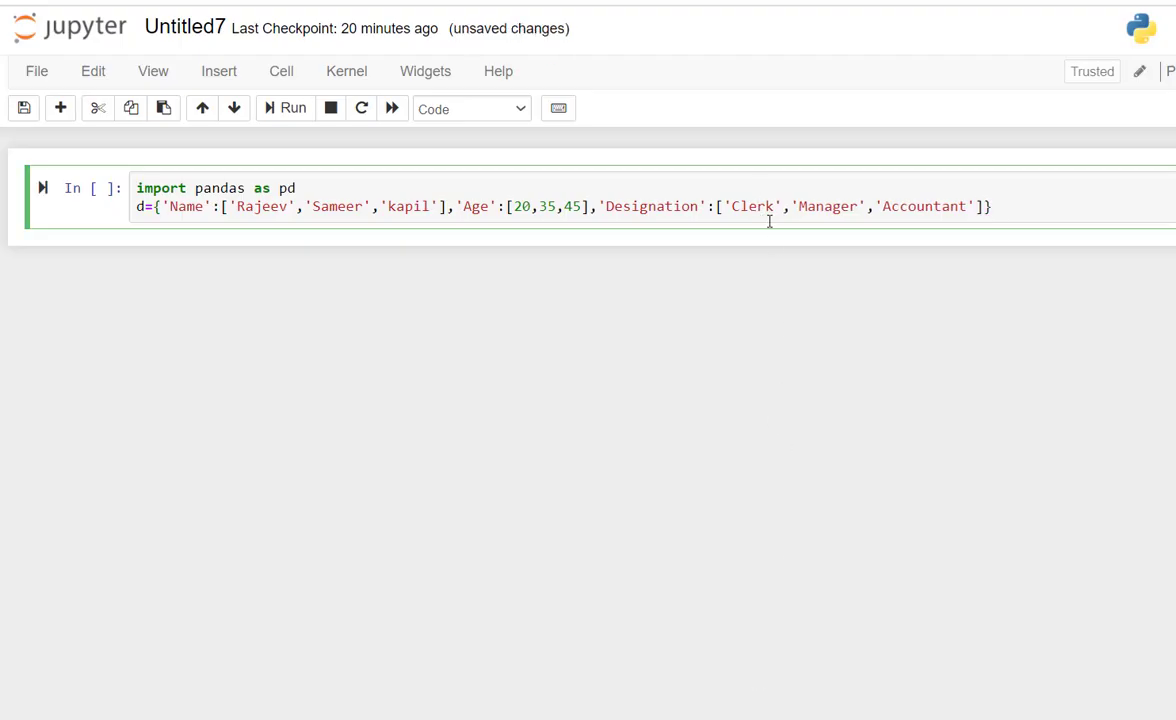
pyautogui.click(1000, 206)
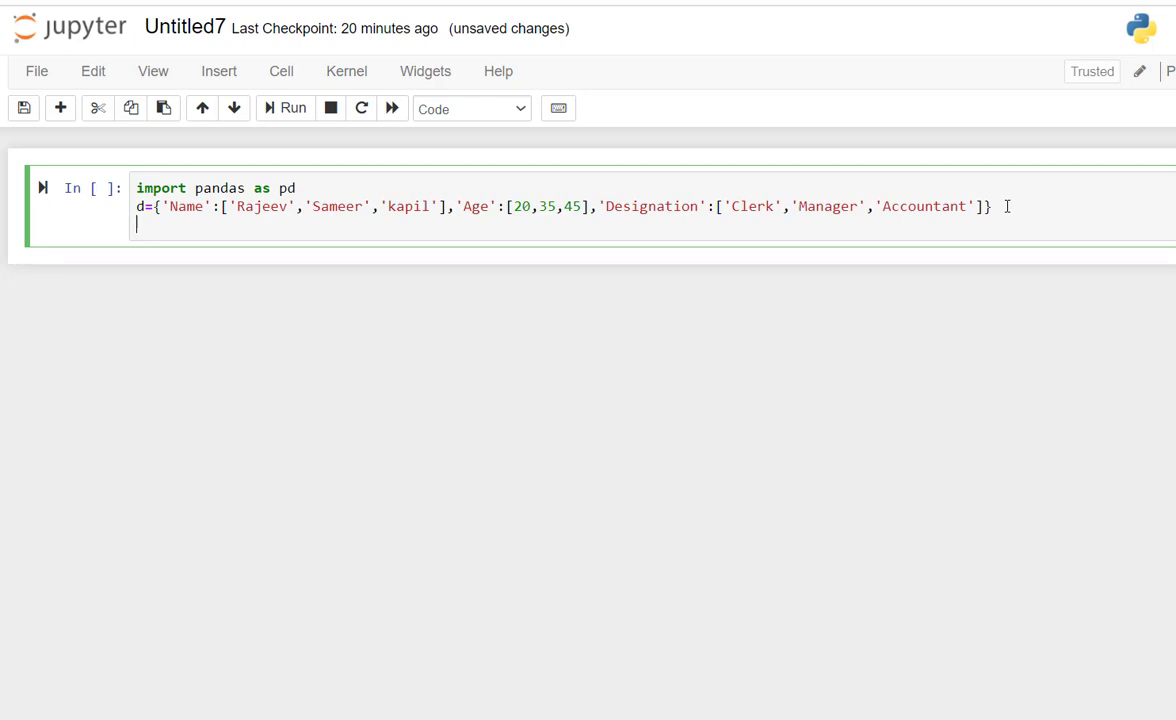
# Step: Add the line df=pd.DataFrame(d) below the dictionary
pyautogui.write('df')
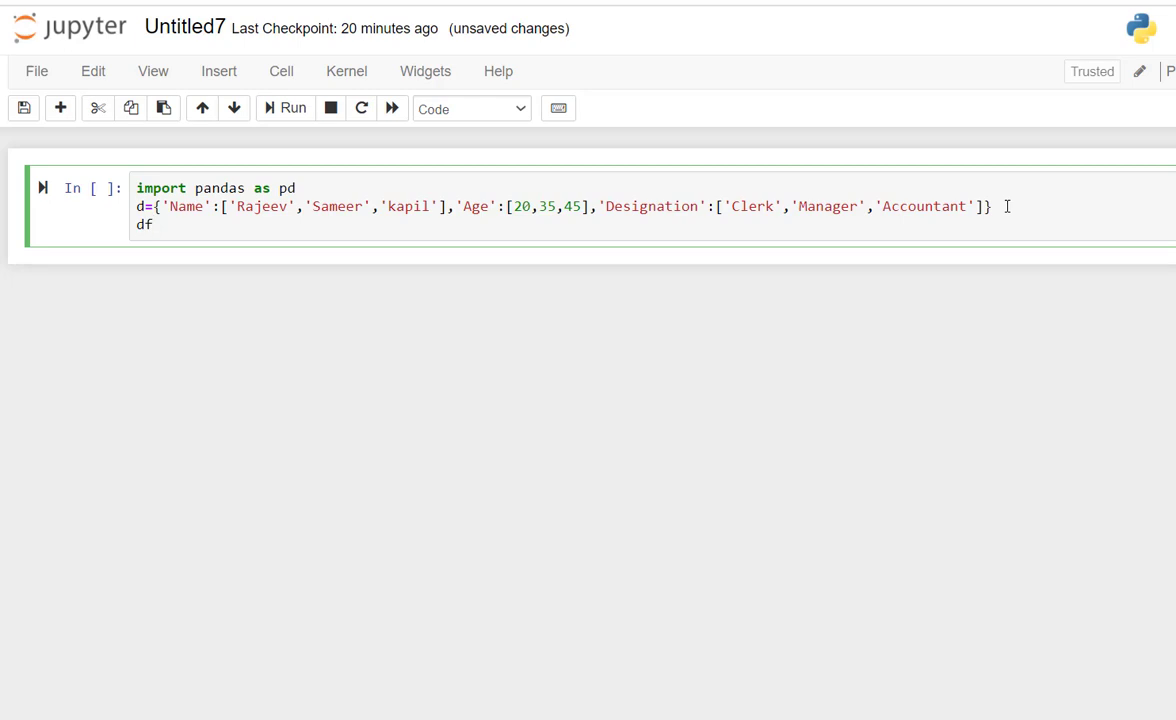
pyautogui.write('=')
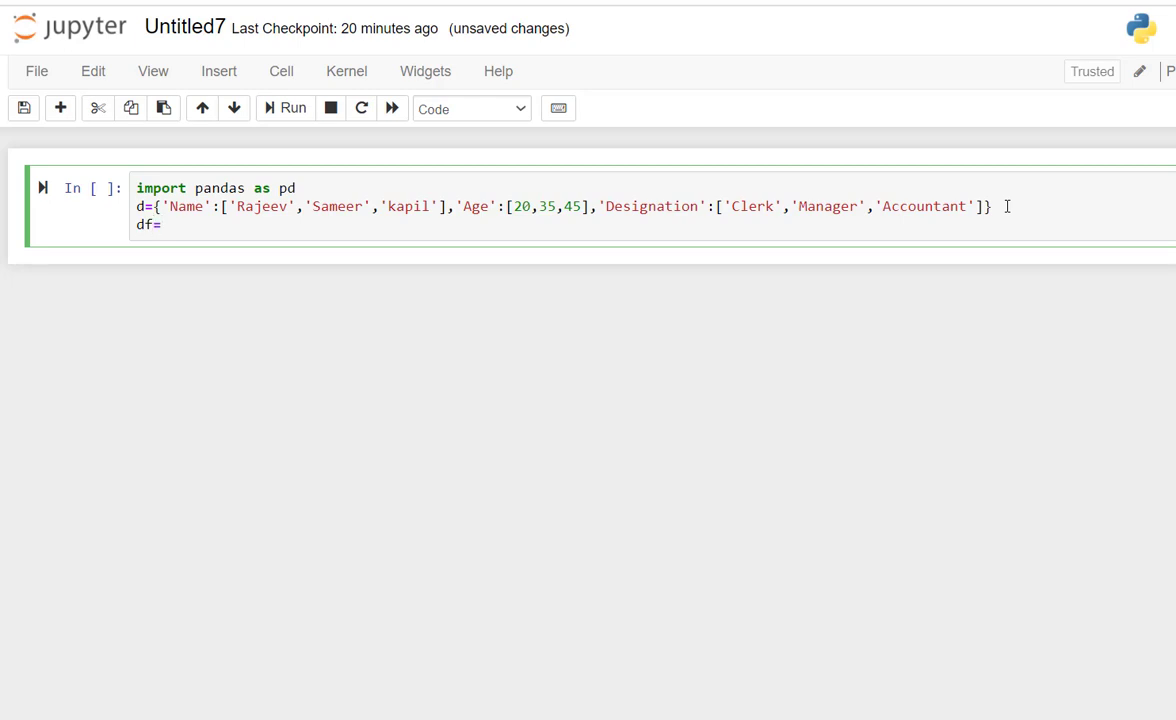
pyautogui.write('p')
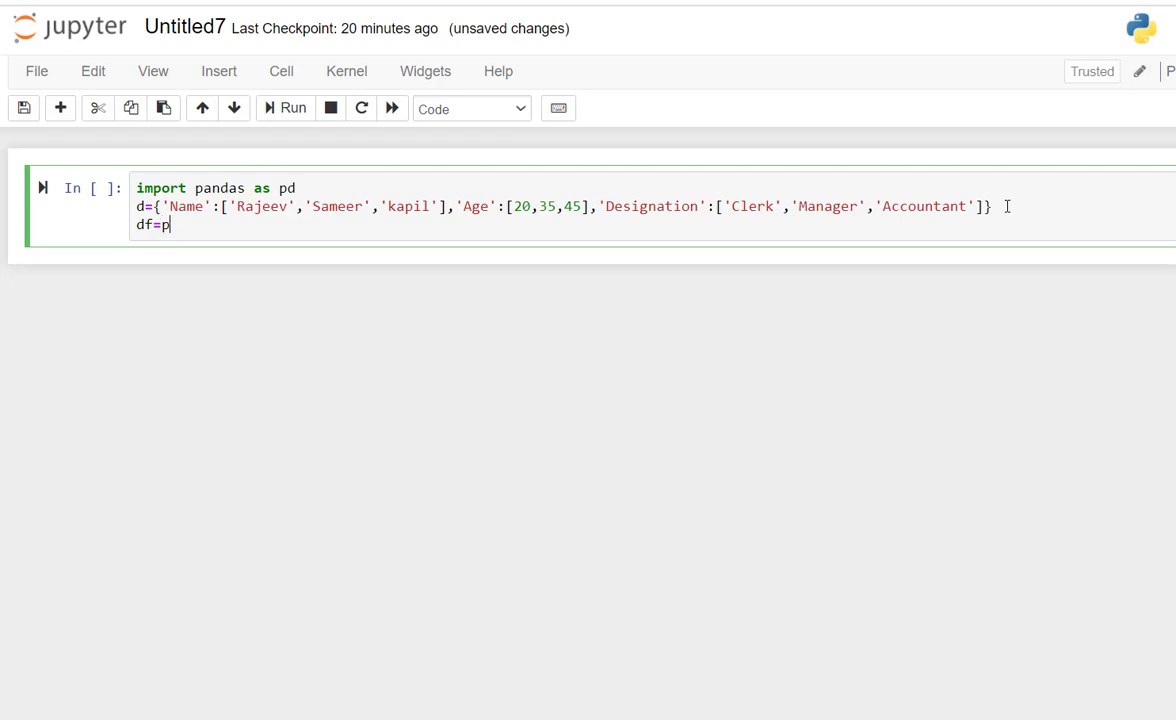
pyautogui.write('.')
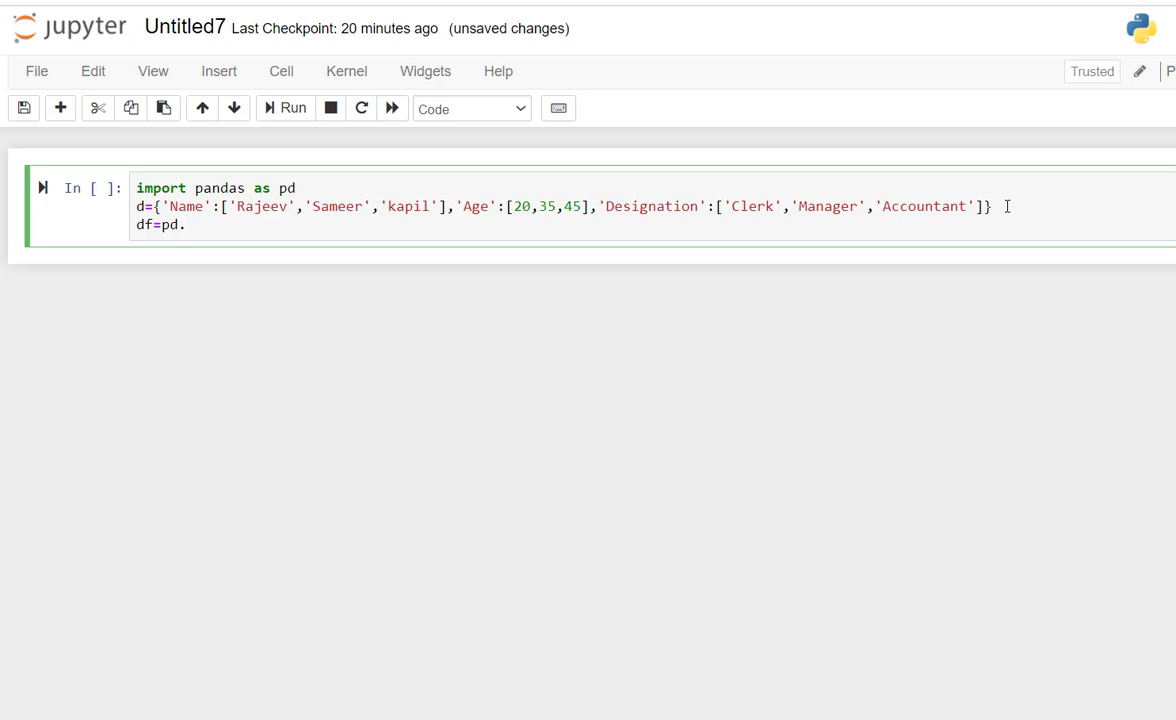
pyautogui.write('D')
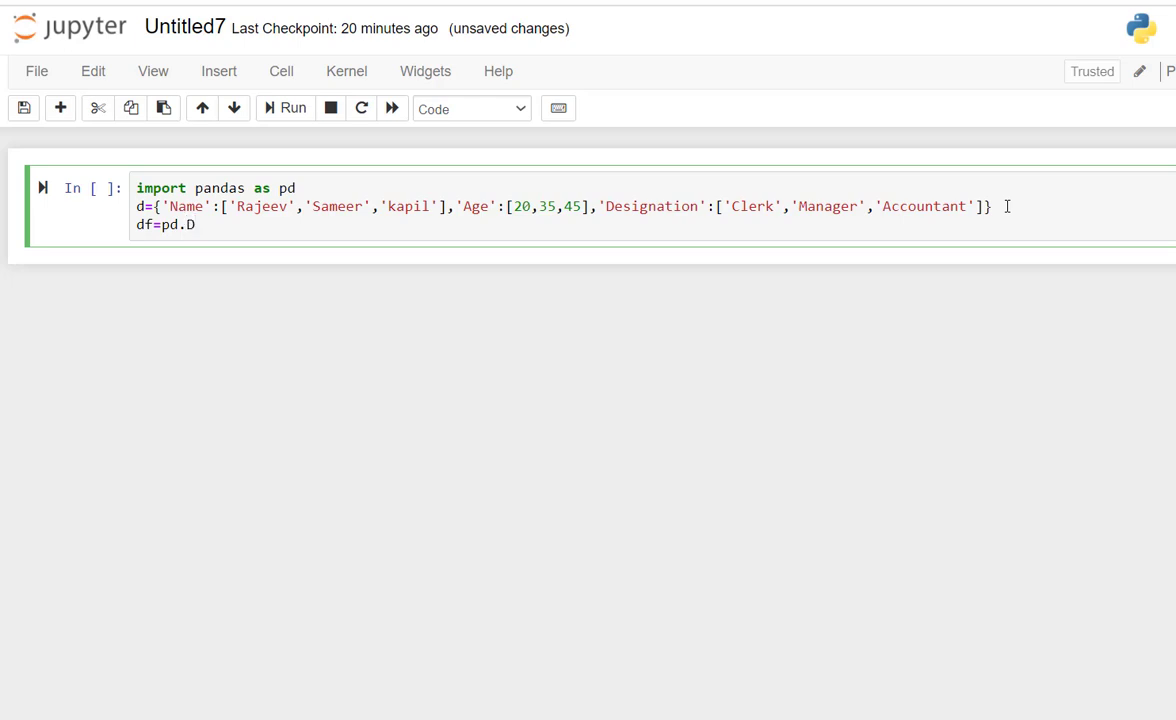
pyautogui.write('ataFr')
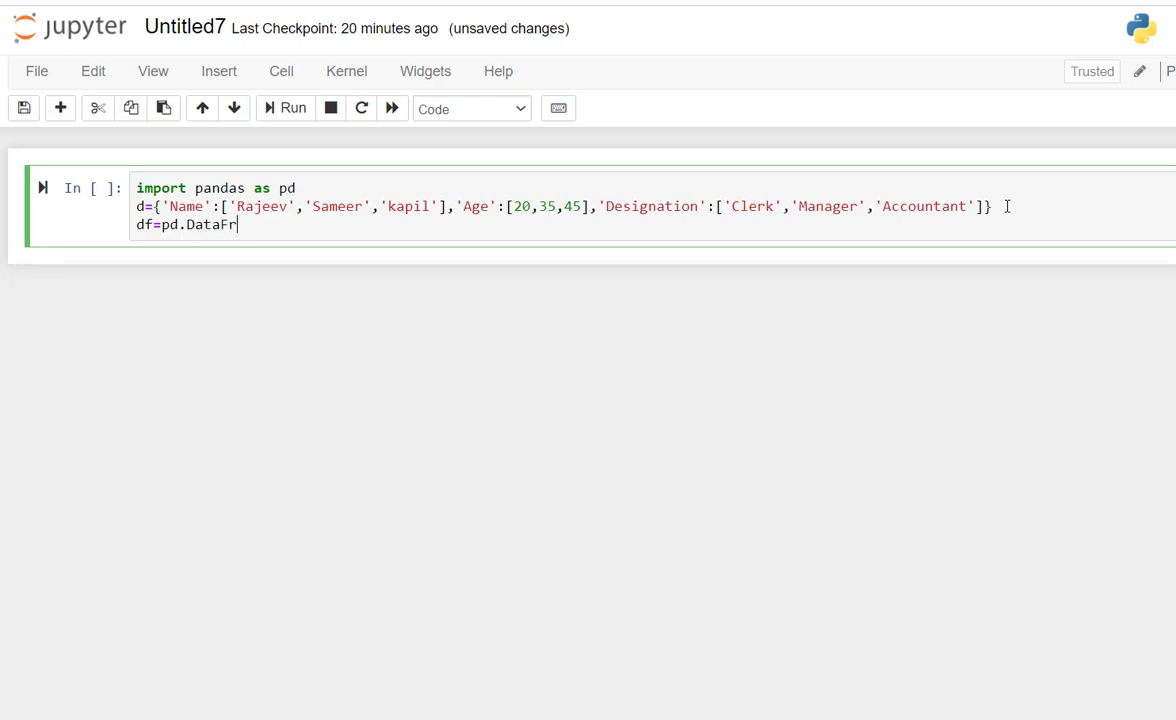
pyautogui.write('ame')
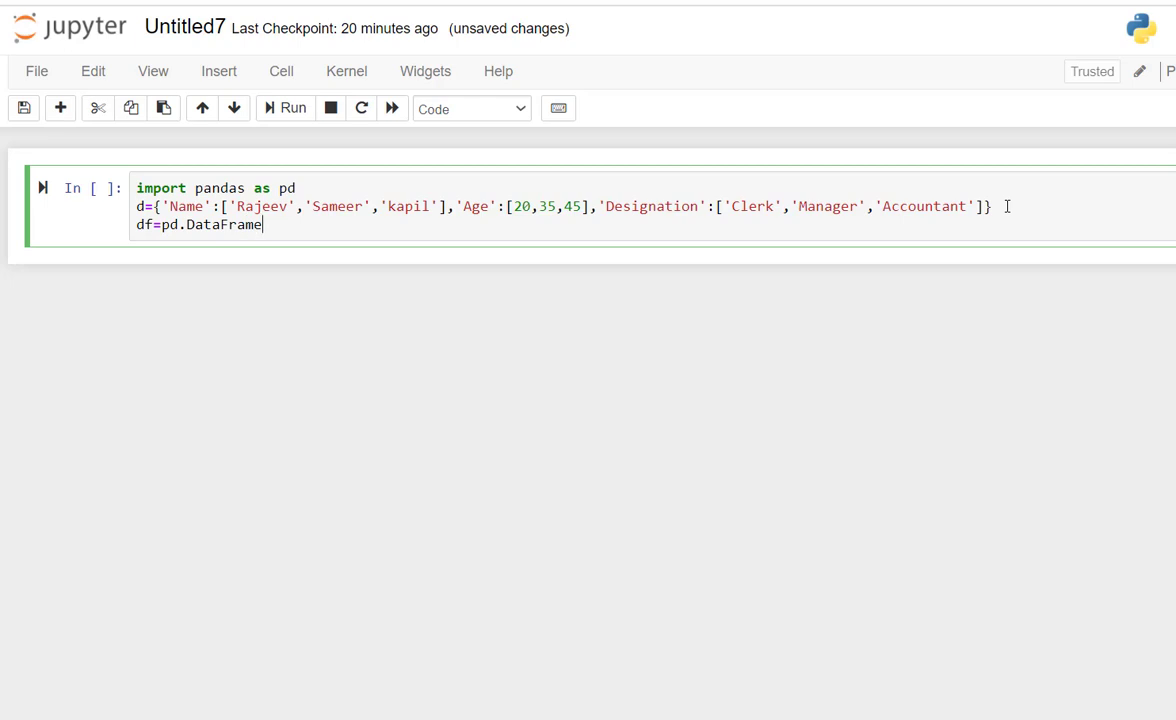
pyautogui.write('()')
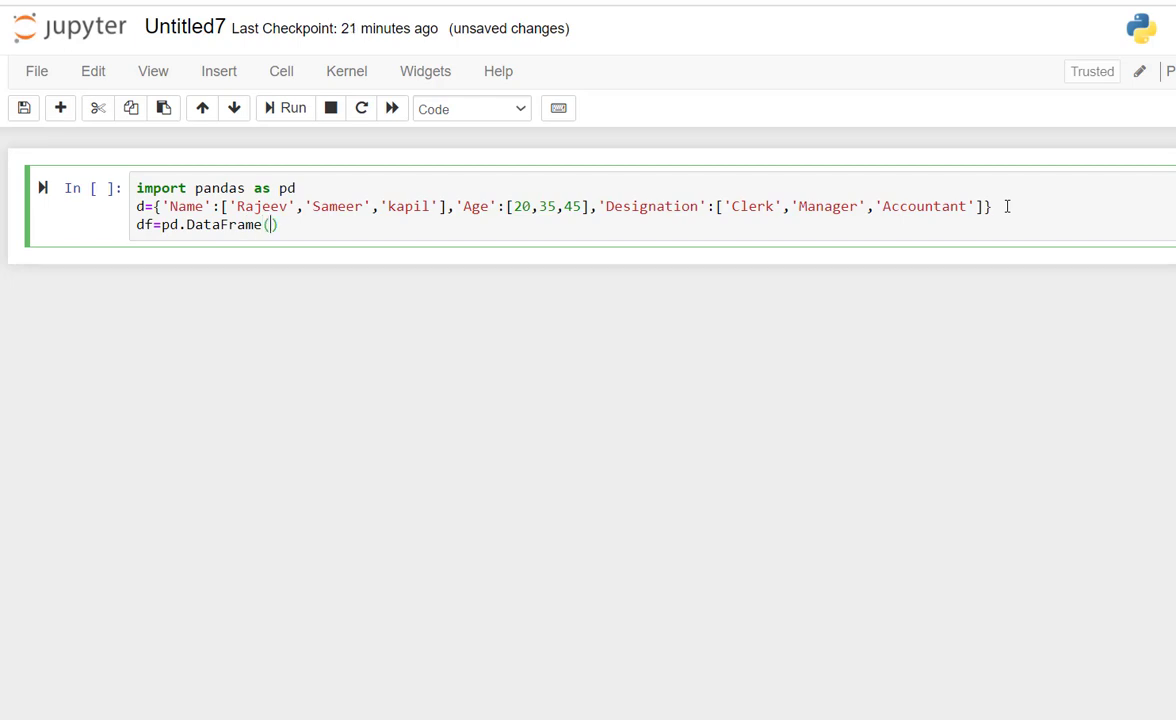
pyautogui.write('d')
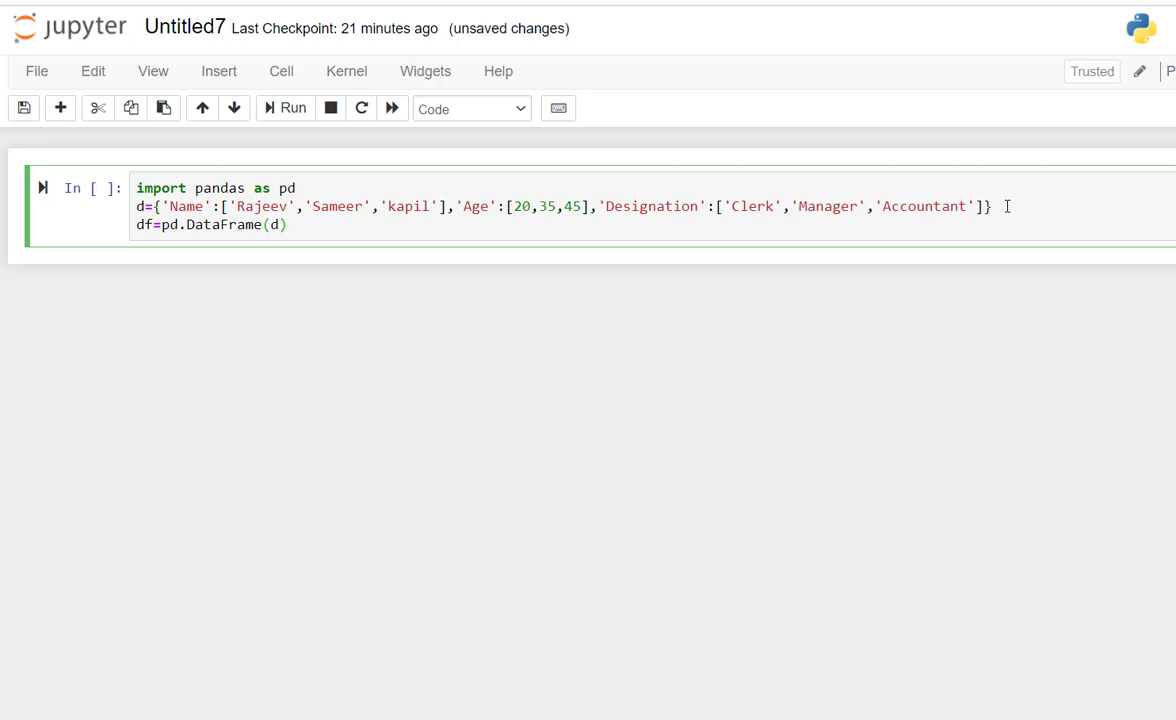
pyautogui.click(288, 224)
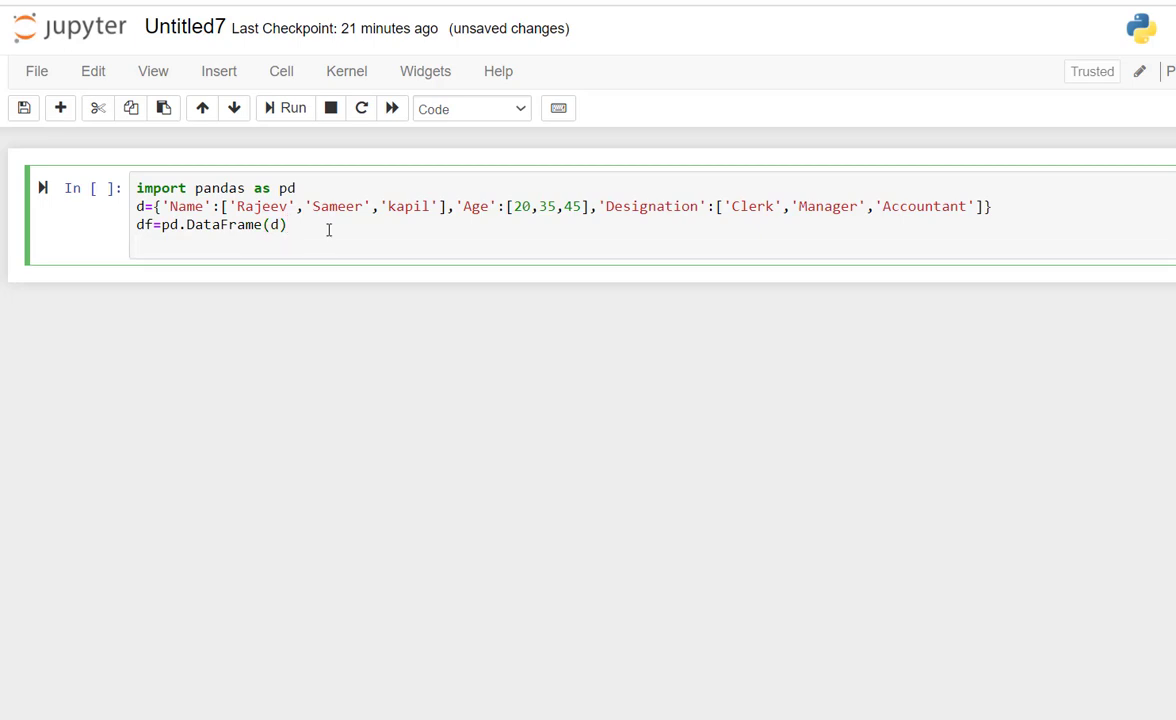
# Step: Add print(df) as the cell's fourth line
pyautogui.write('print')
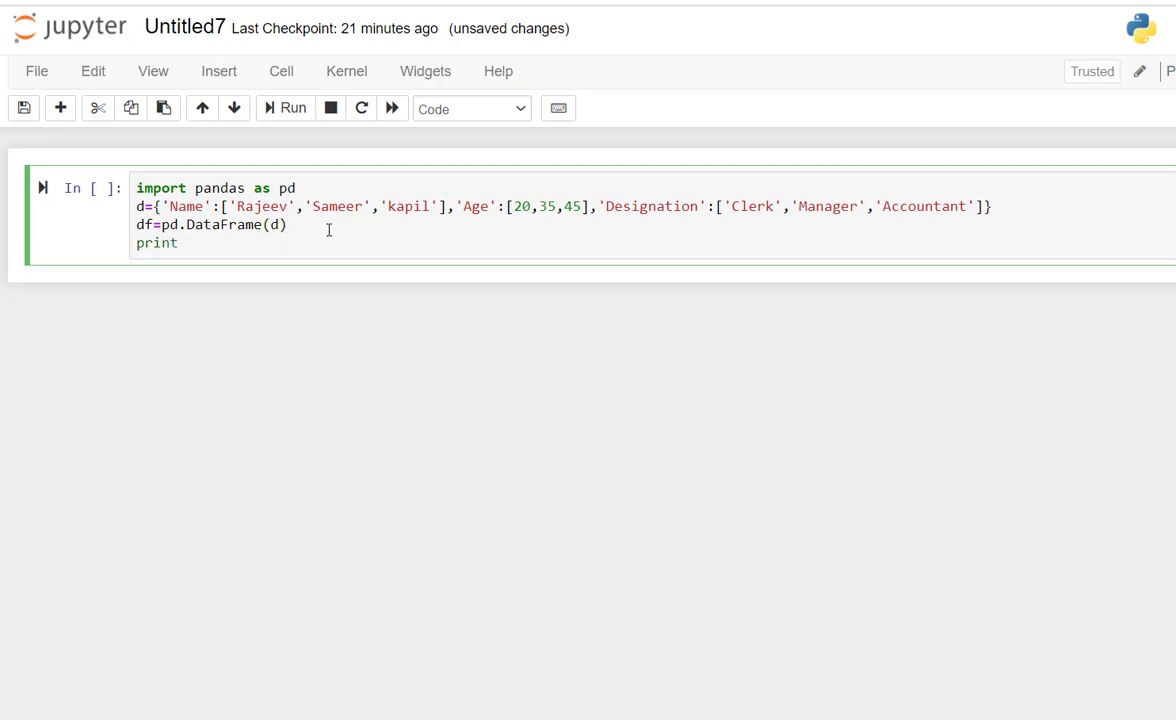
pyautogui.write('(df)')
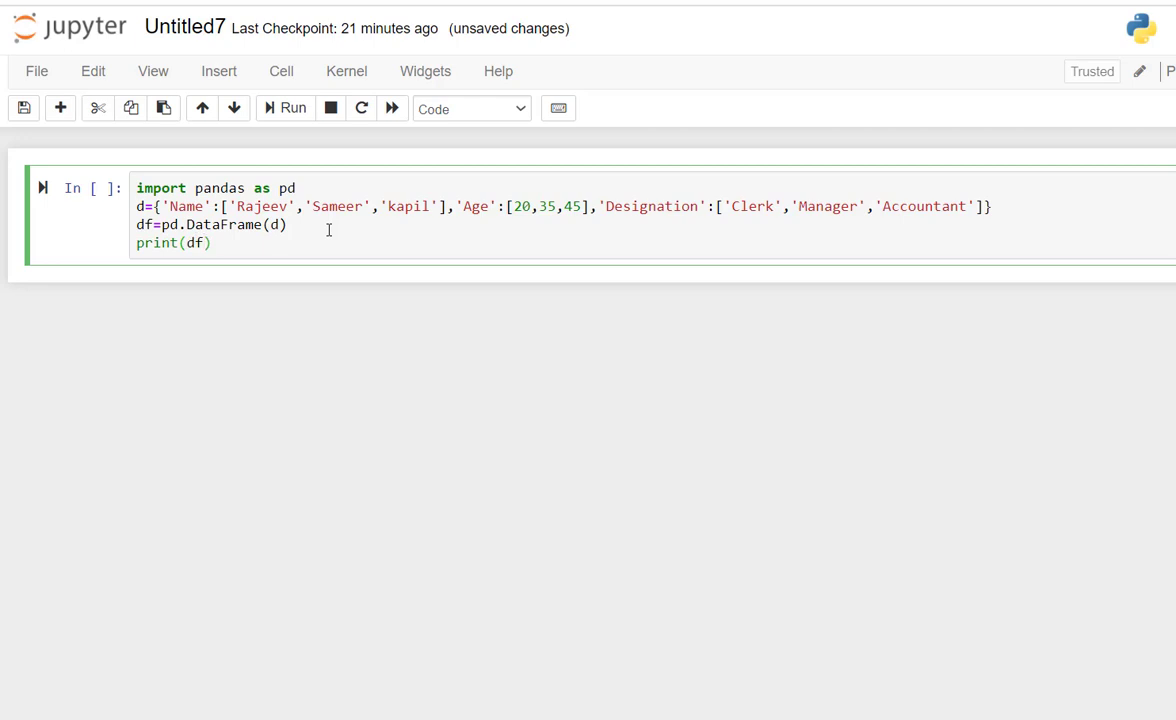
pyautogui.click(205, 243)
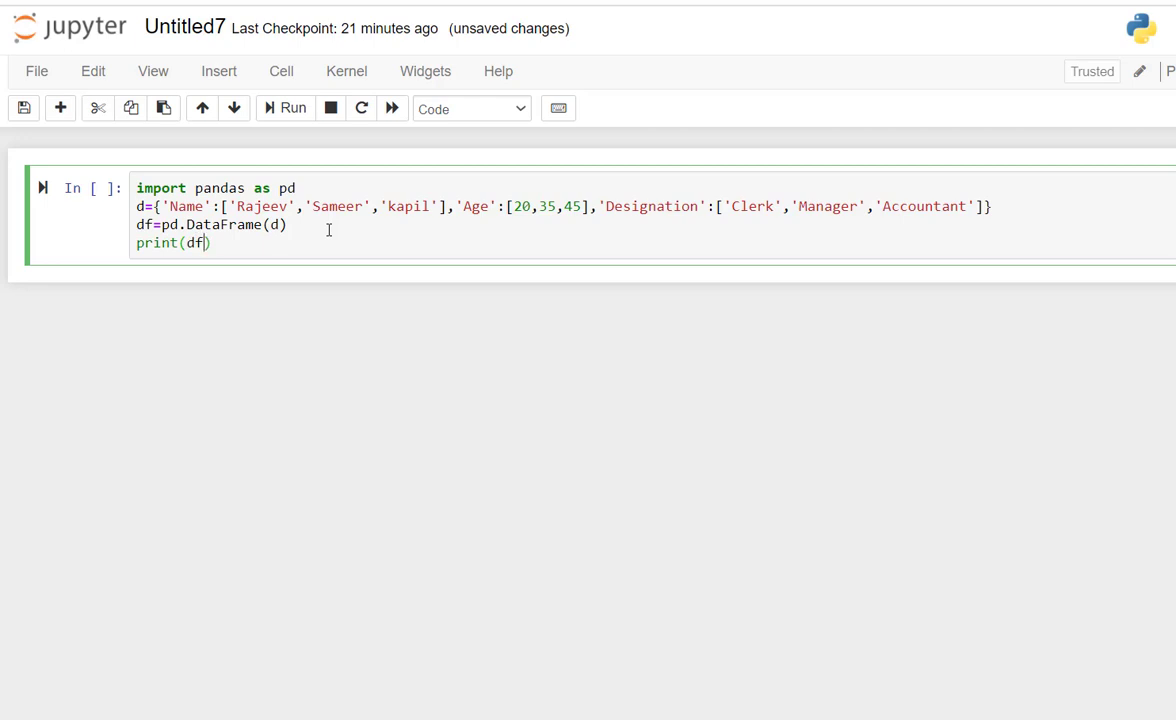
pyautogui.moveTo(212, 179)
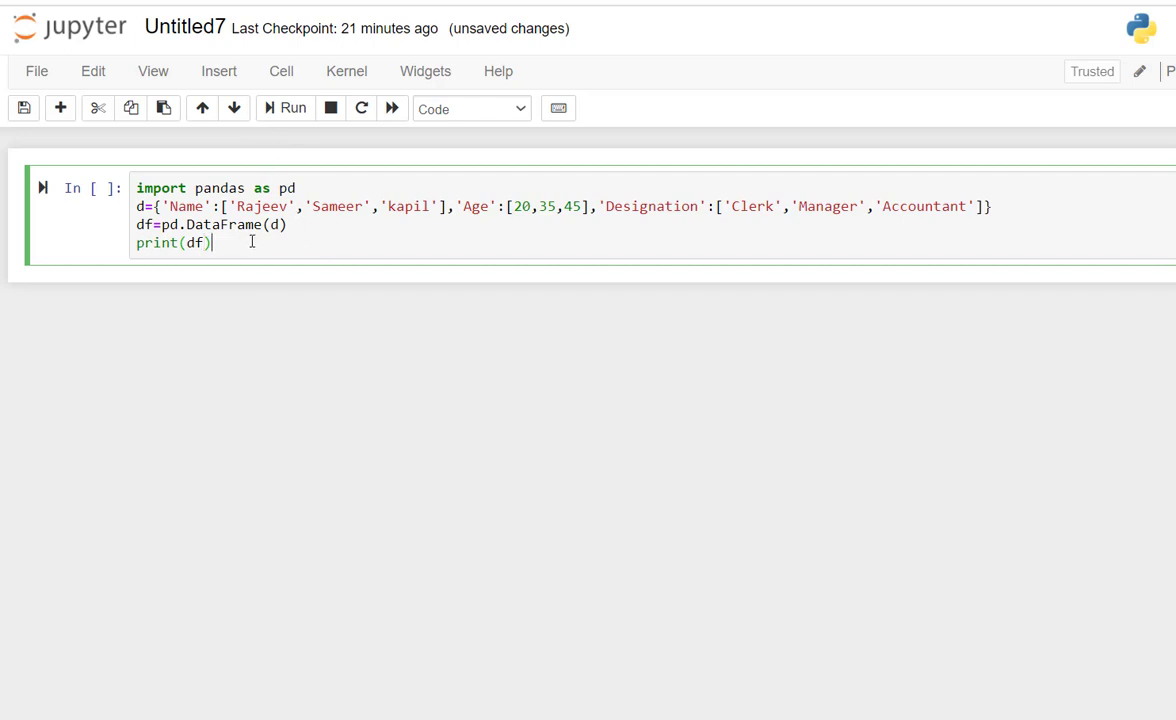
pyautogui.moveTo(285, 108)
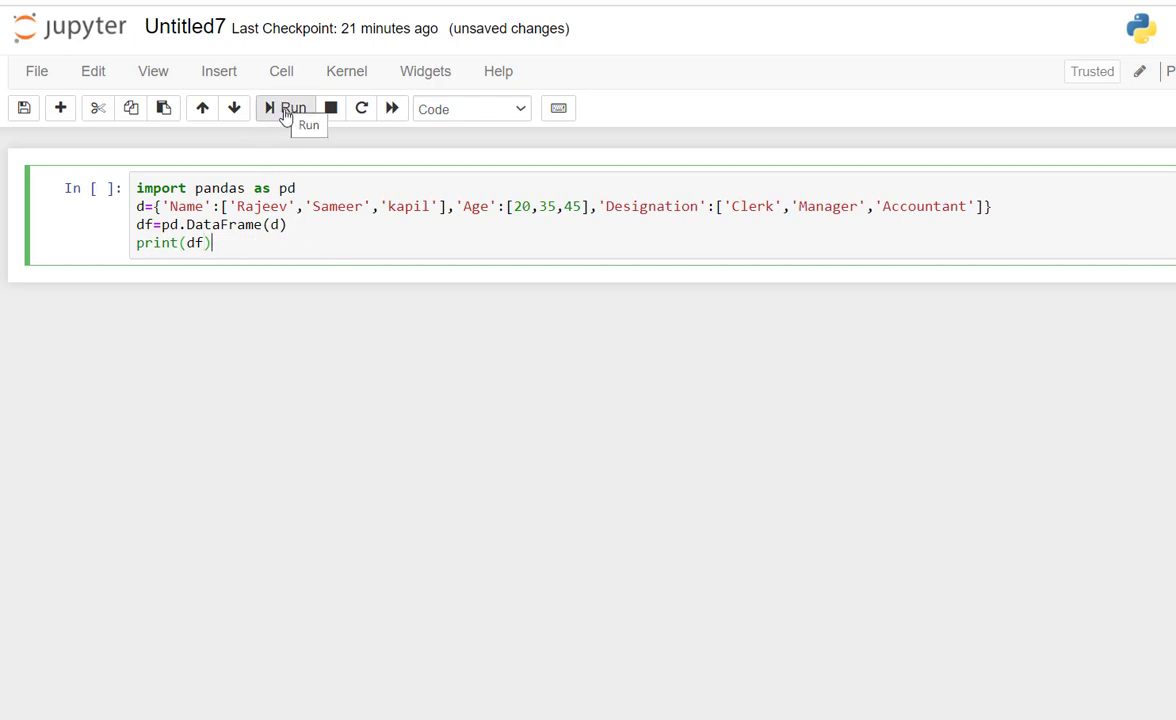
# Step: Run the cell to print the Rajeev, Sameer, kapil table and save the notebook
pyautogui.click(290, 108)
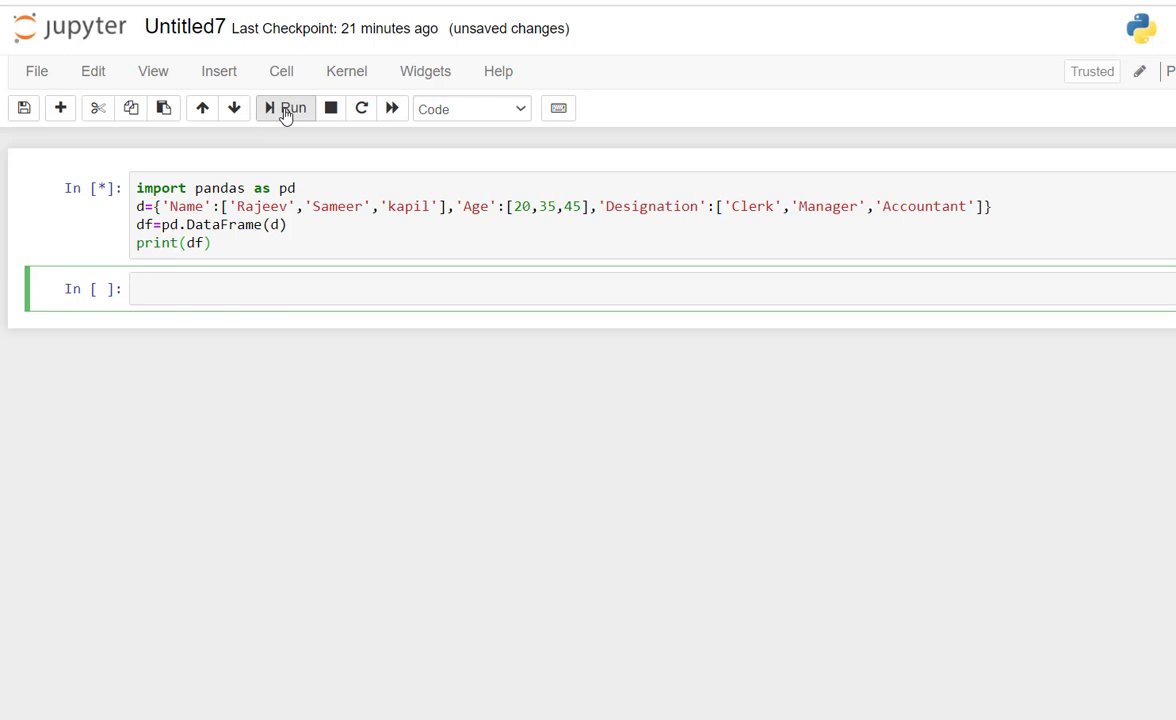
pyautogui.click(286, 108)
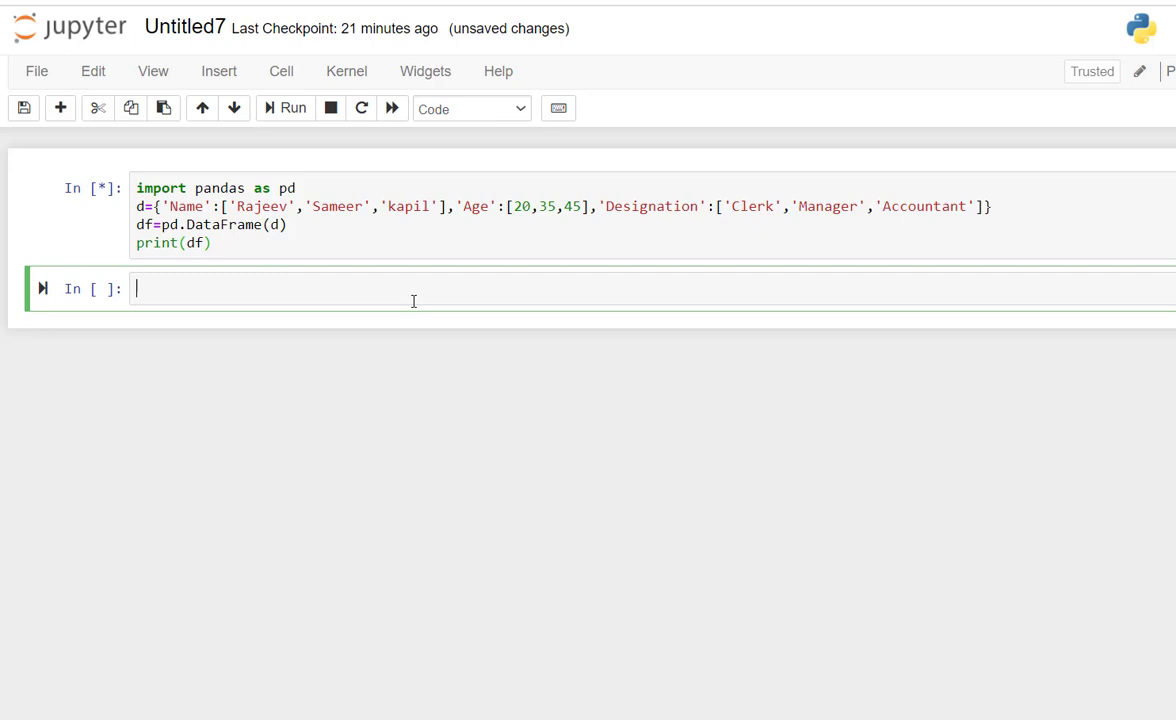
pyautogui.click(285, 108)
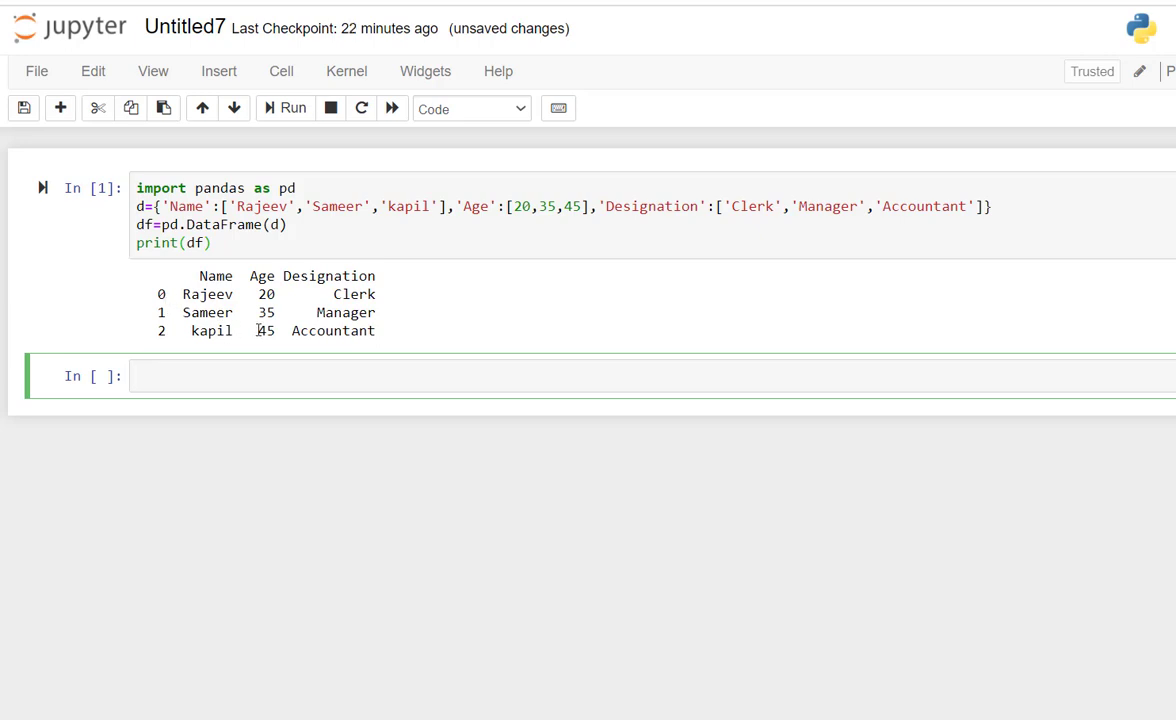
pyautogui.press('ctrl+s')
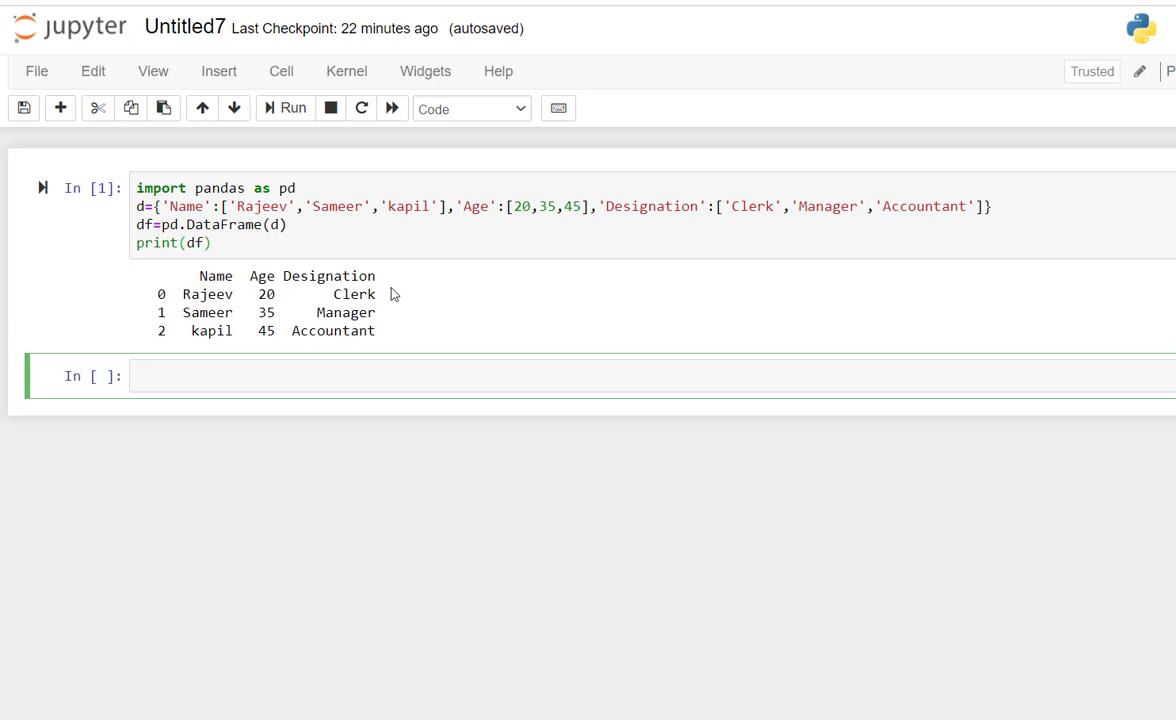
pyautogui.moveTo(429, 321)
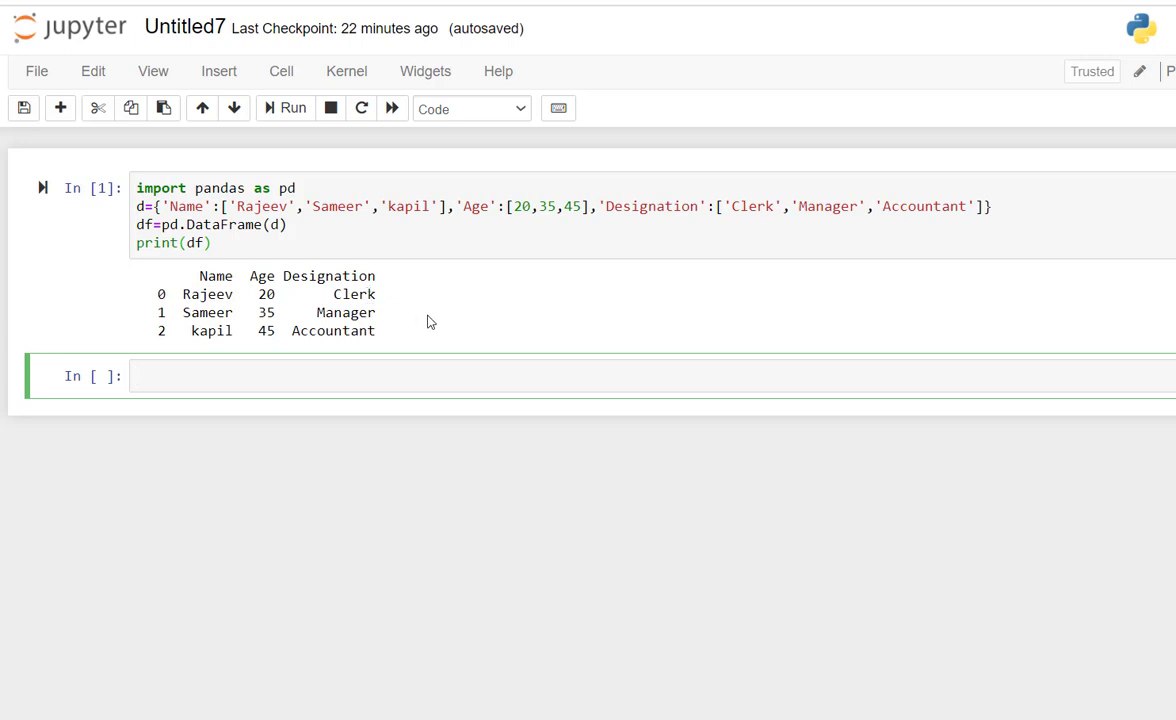